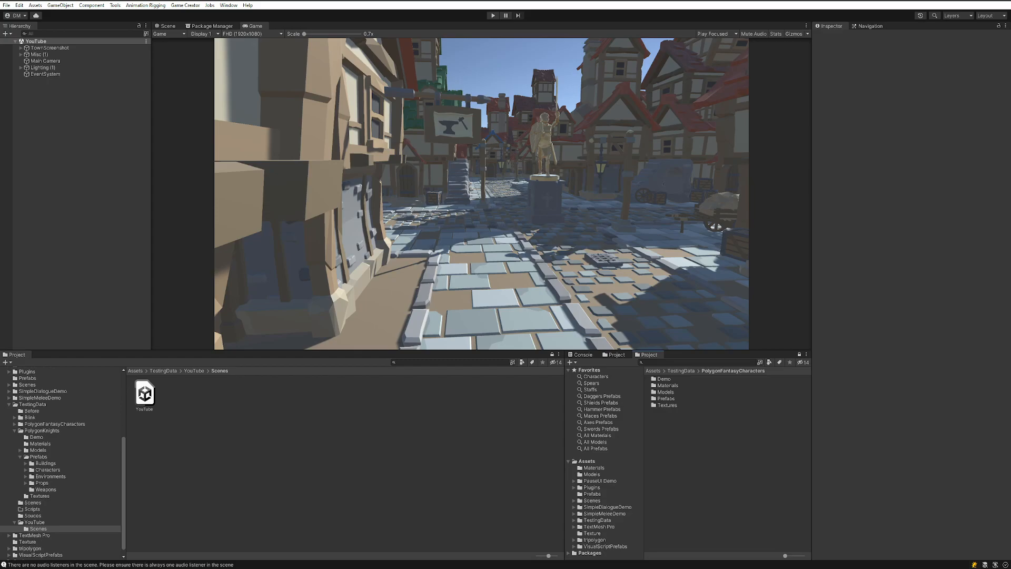
Create a Game Creator Player character and adjust its height so it stands on the street.
click(167, 26)
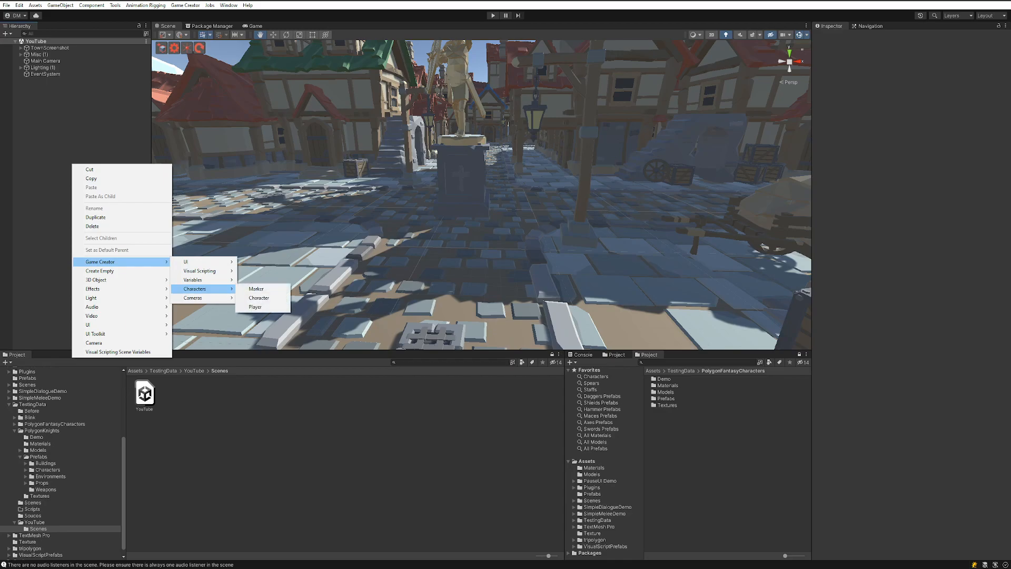
click(255, 306)
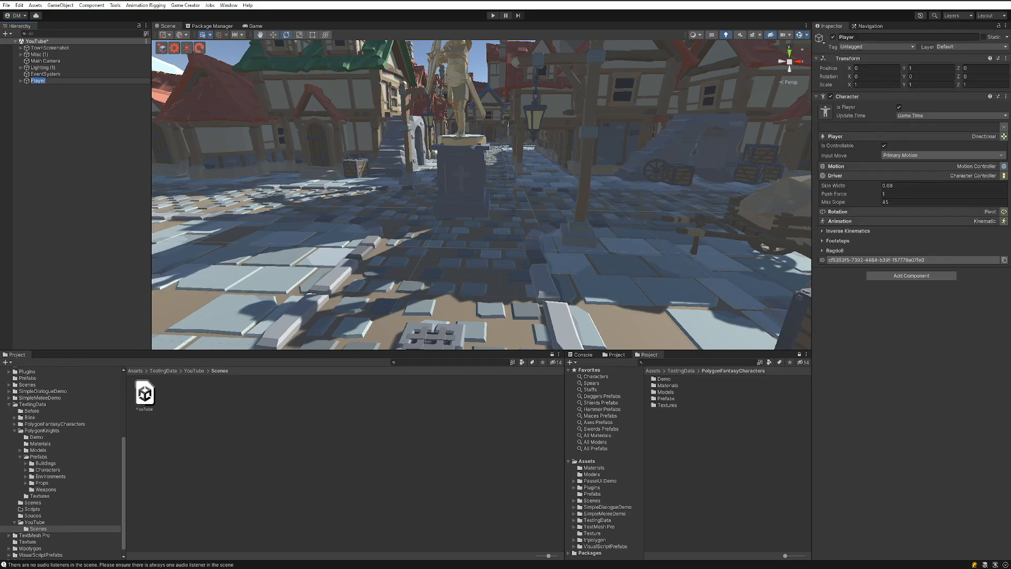
click(36, 80)
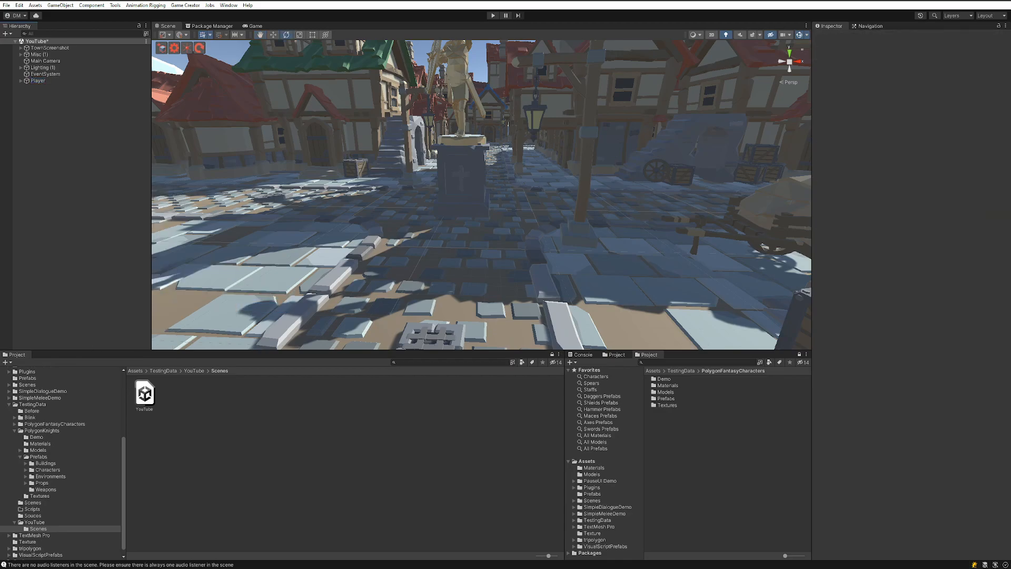
click(38, 81)
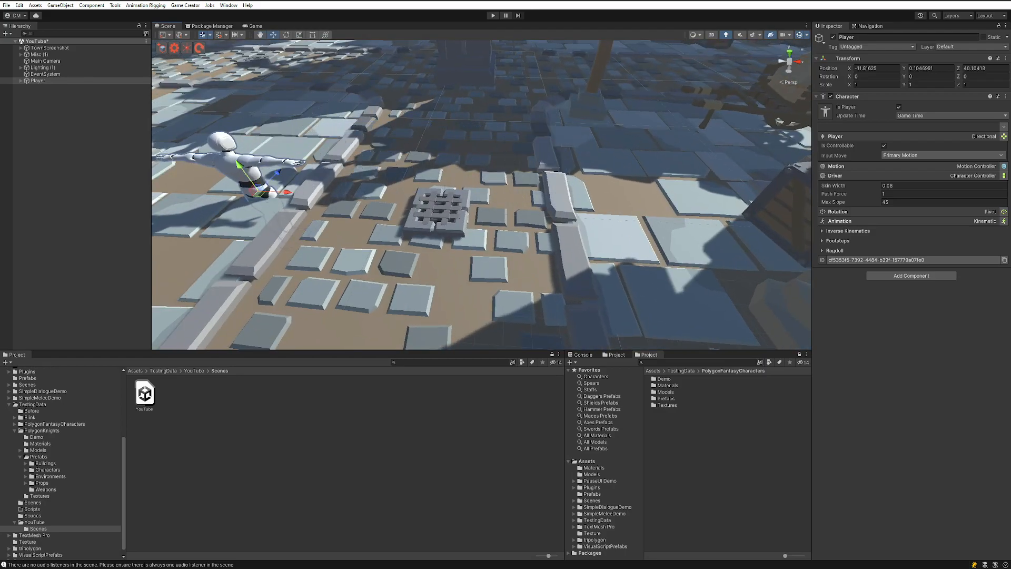
click(929, 68)
text(1.104699)
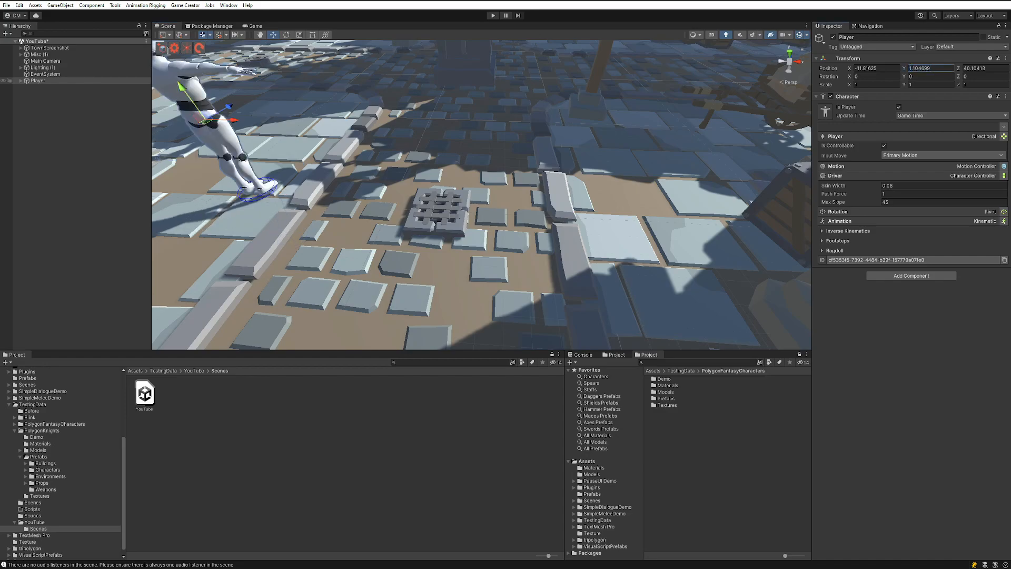
Create a plain Game Creator Character in the Hierarchy.
right_click(37, 81)
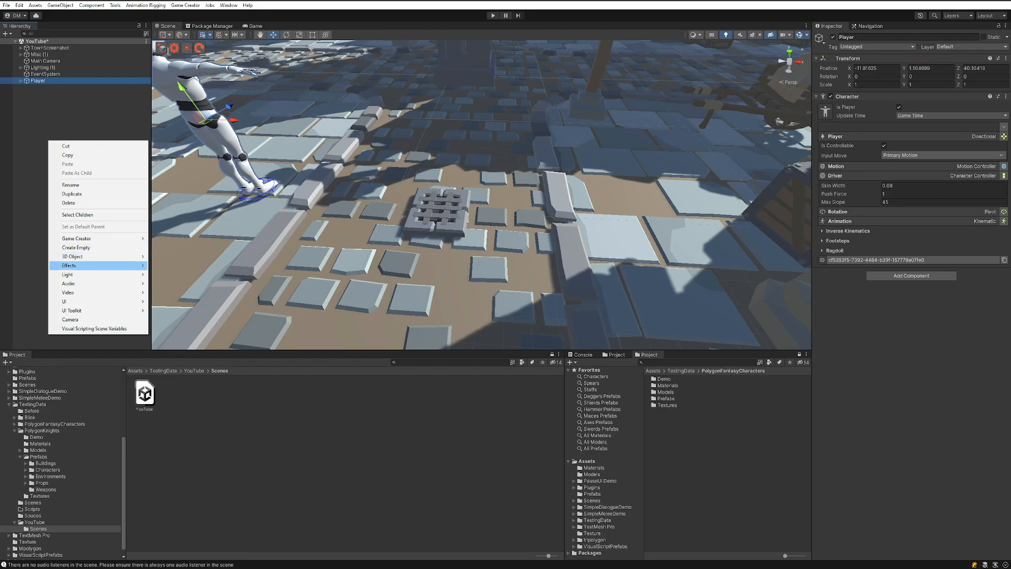
mouse_move(75, 238)
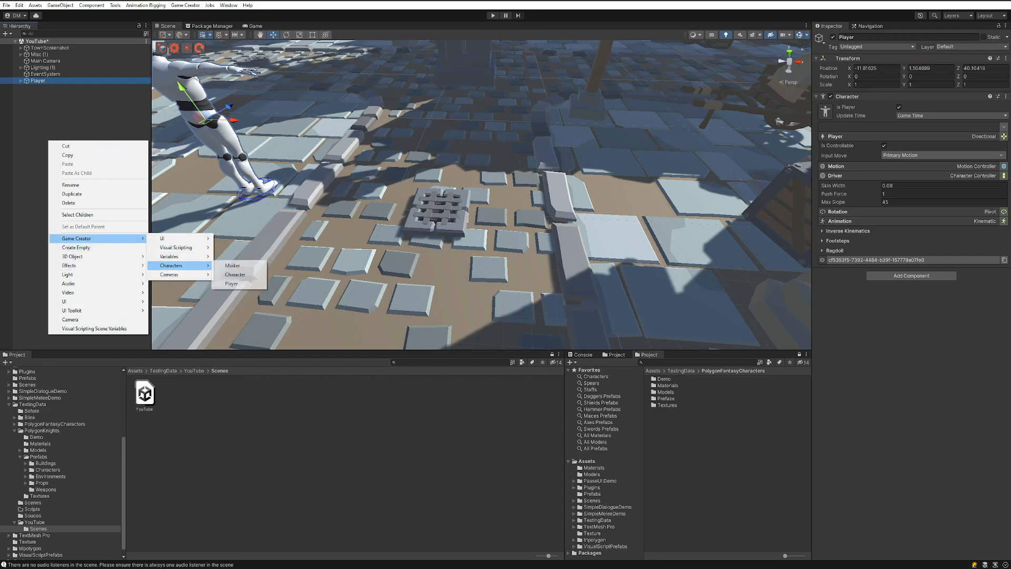
click(235, 273)
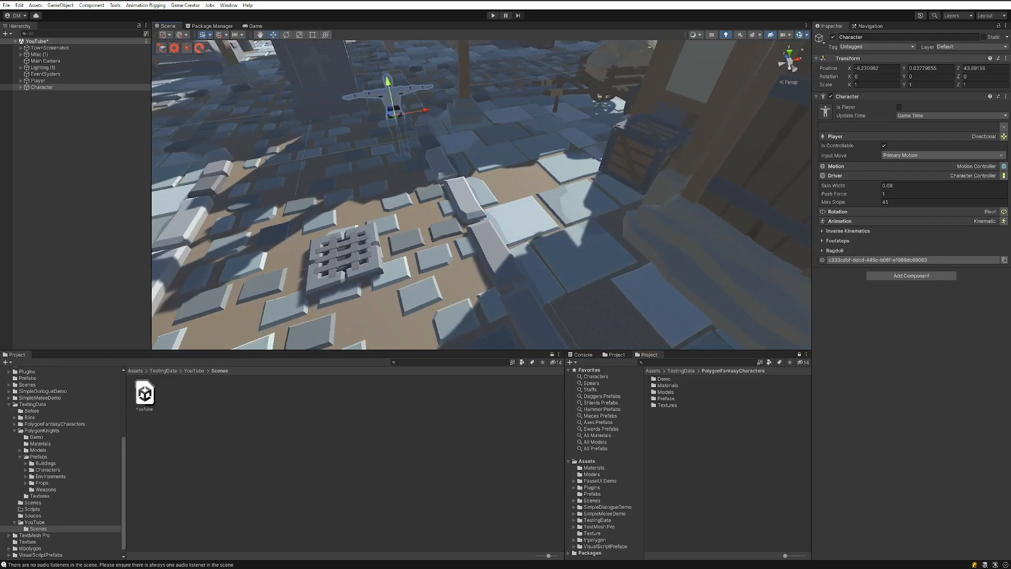
Add a new tag named Enemy in the tag manager and return to the Character.
click(878, 47)
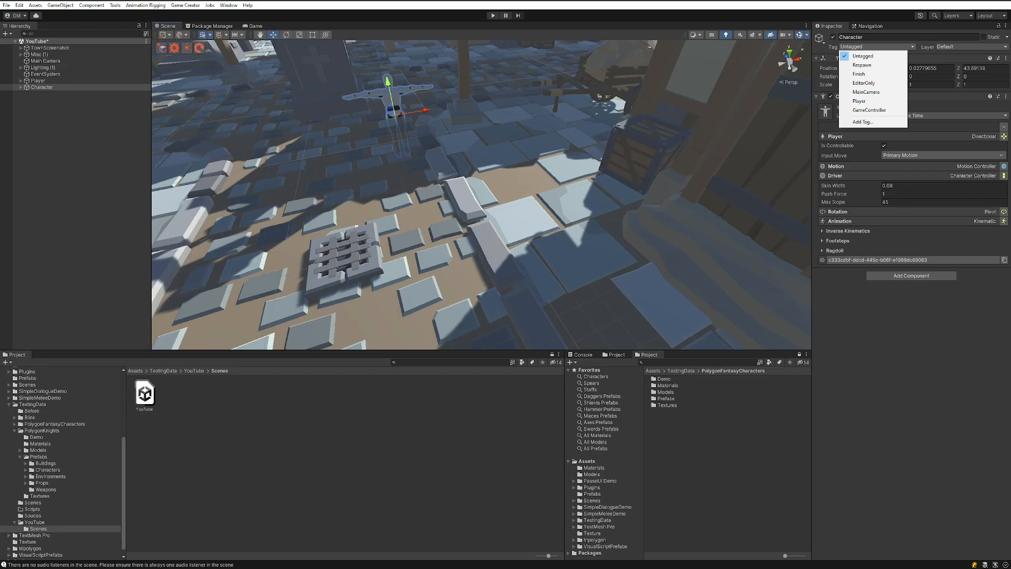
click(862, 123)
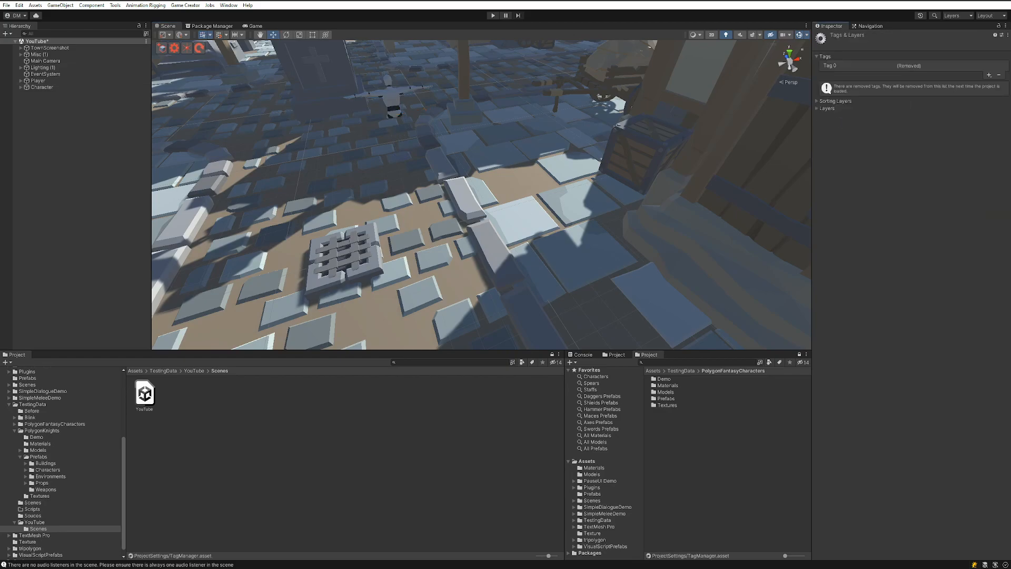
click(989, 74)
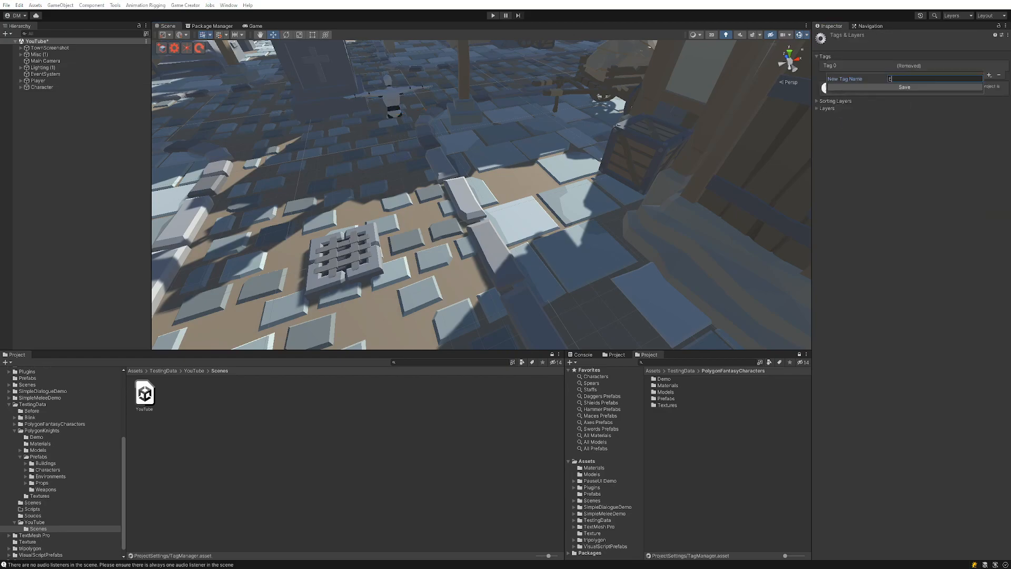
click(903, 87)
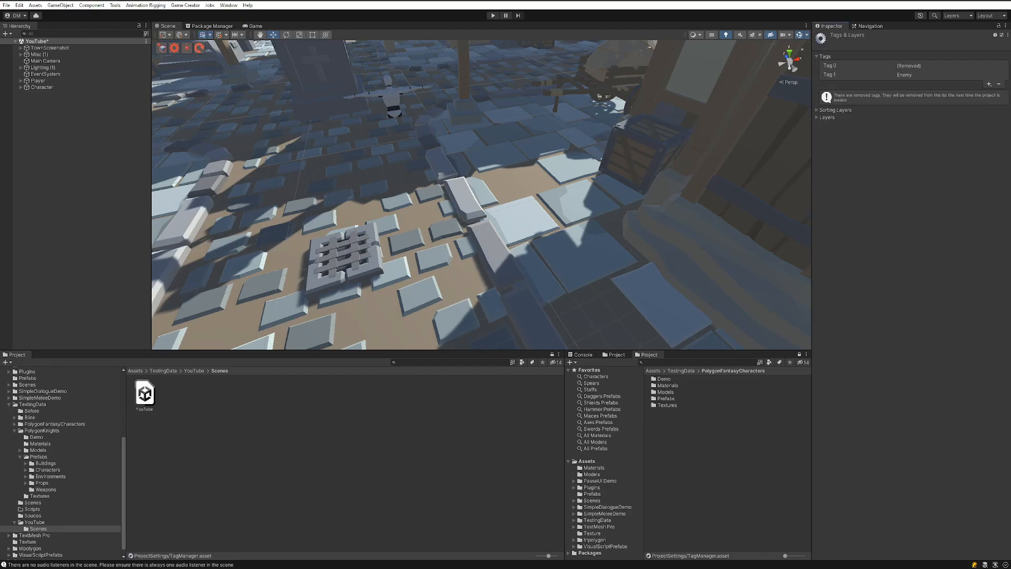
click(871, 65)
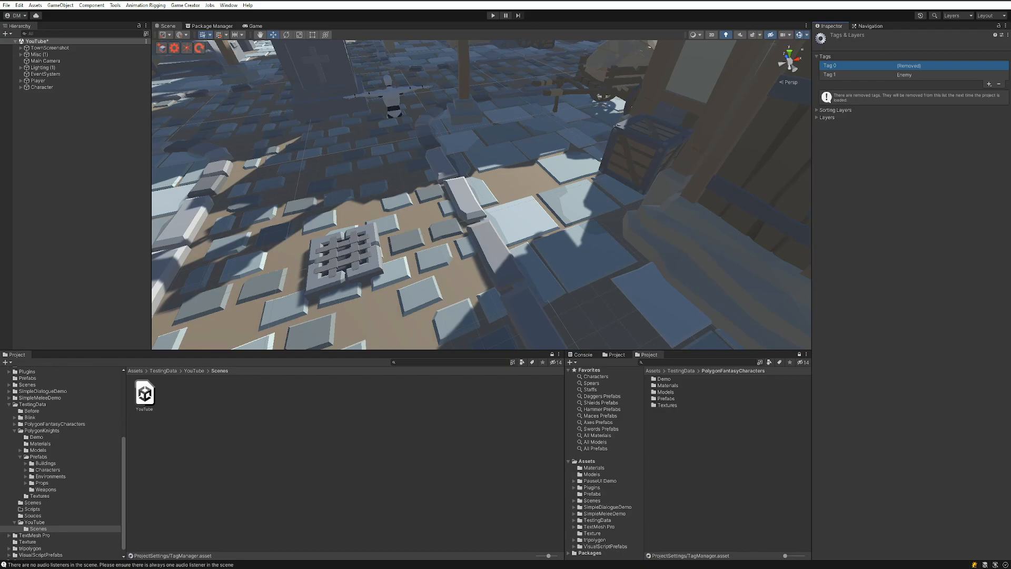
click(42, 88)
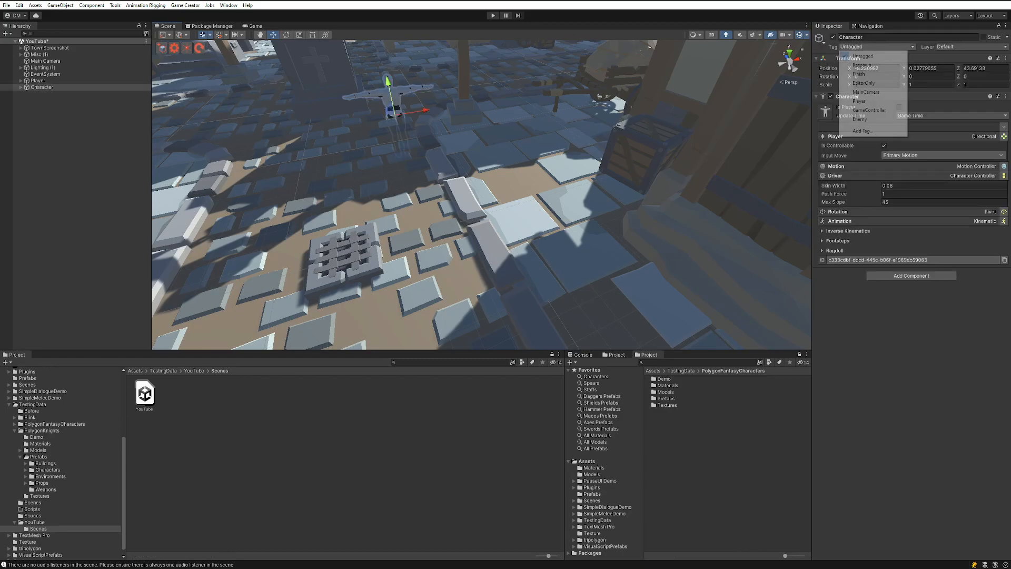
Tag the Character as Enemy and the Player as Player.
click(859, 119)
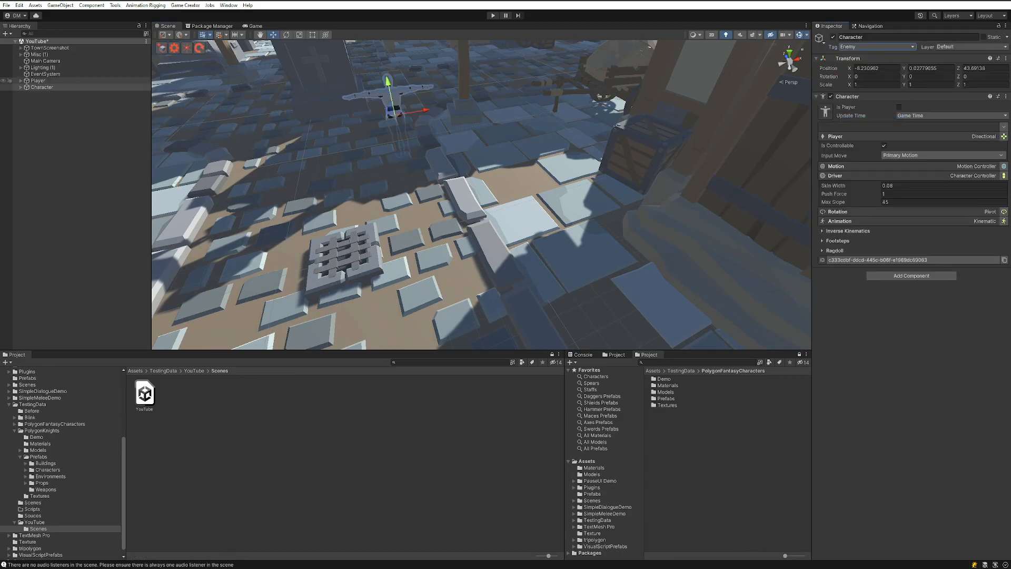
click(874, 47)
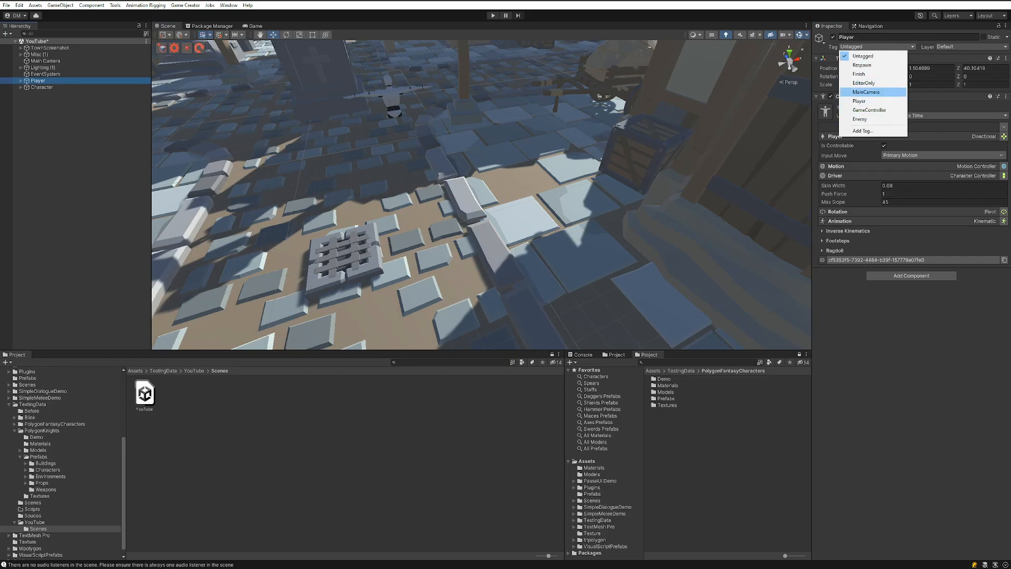
click(859, 101)
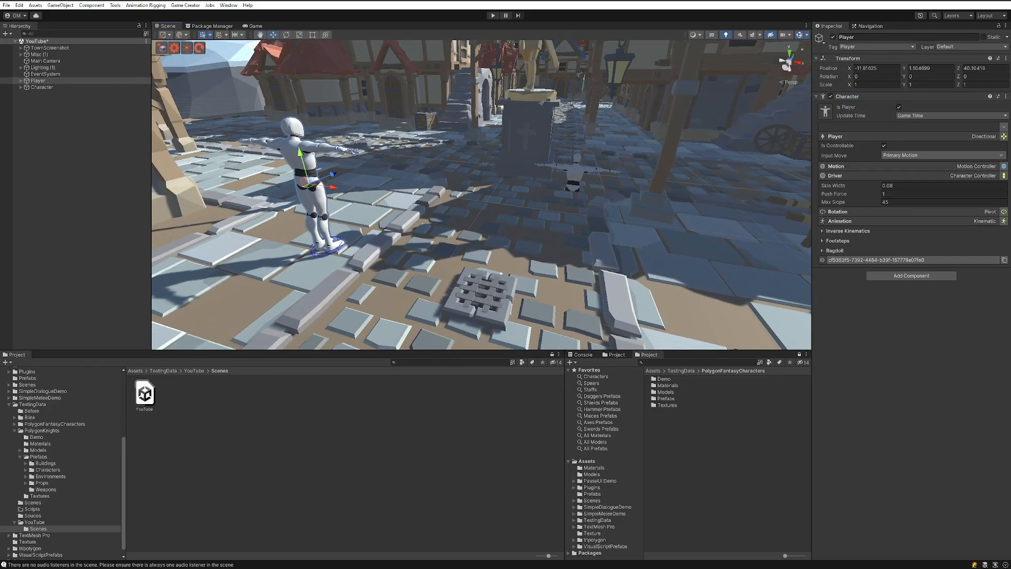
Set the Character's Position Y to 1.027791.
click(41, 87)
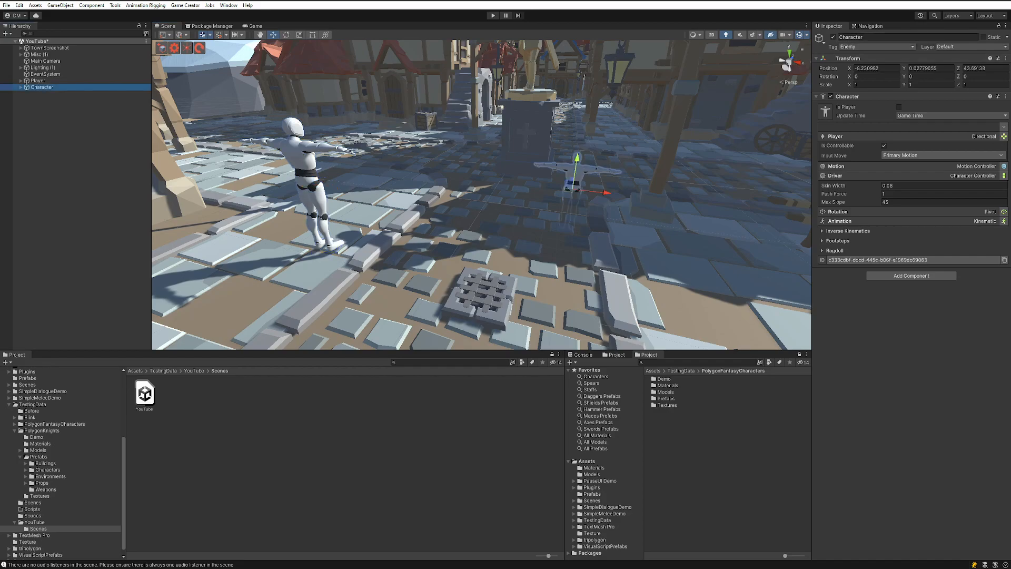
click(930, 67)
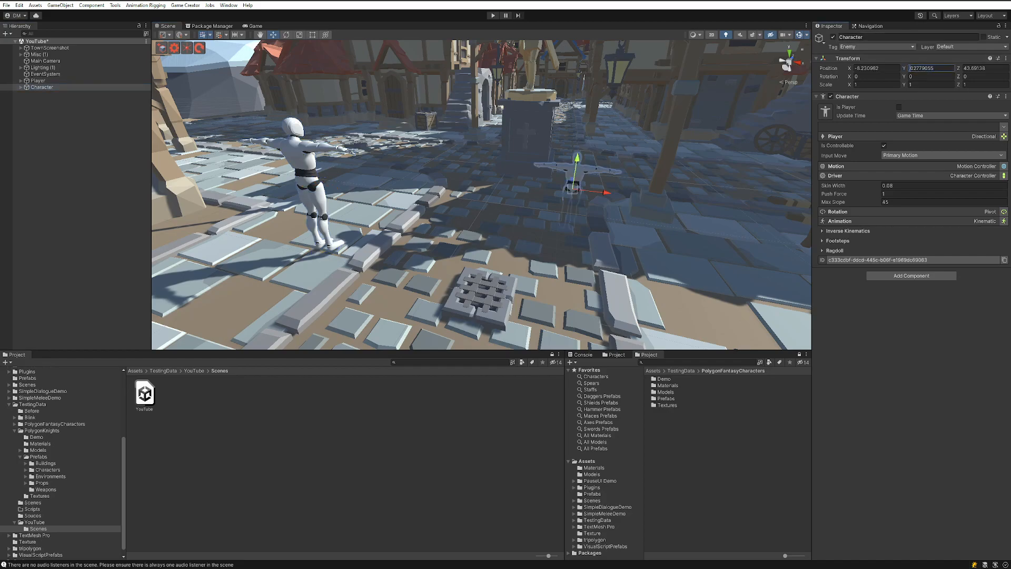
text(1.027791)
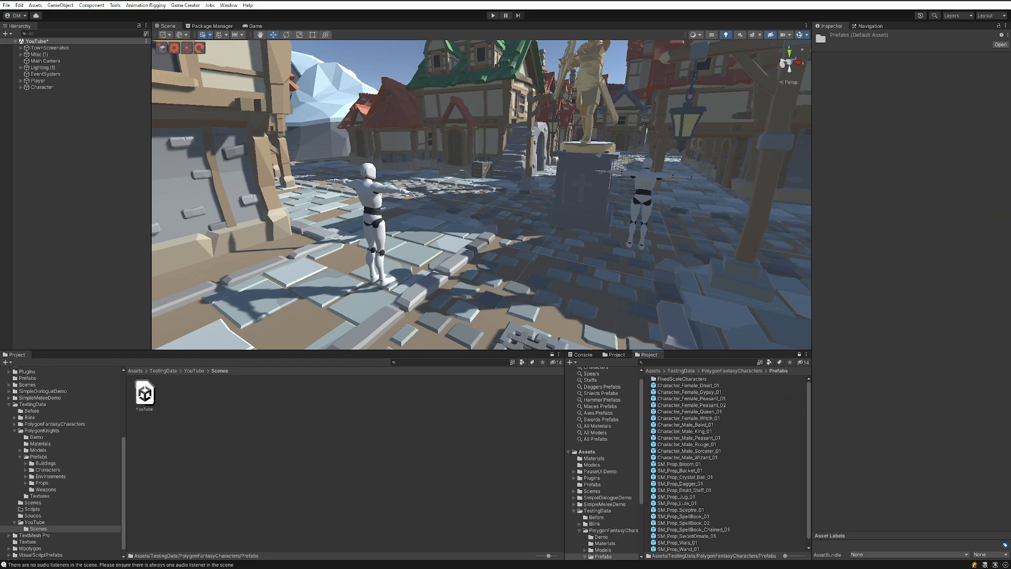
Assign the Character_Male_King_01 model to the Player from the fantasy characters folder.
click(38, 80)
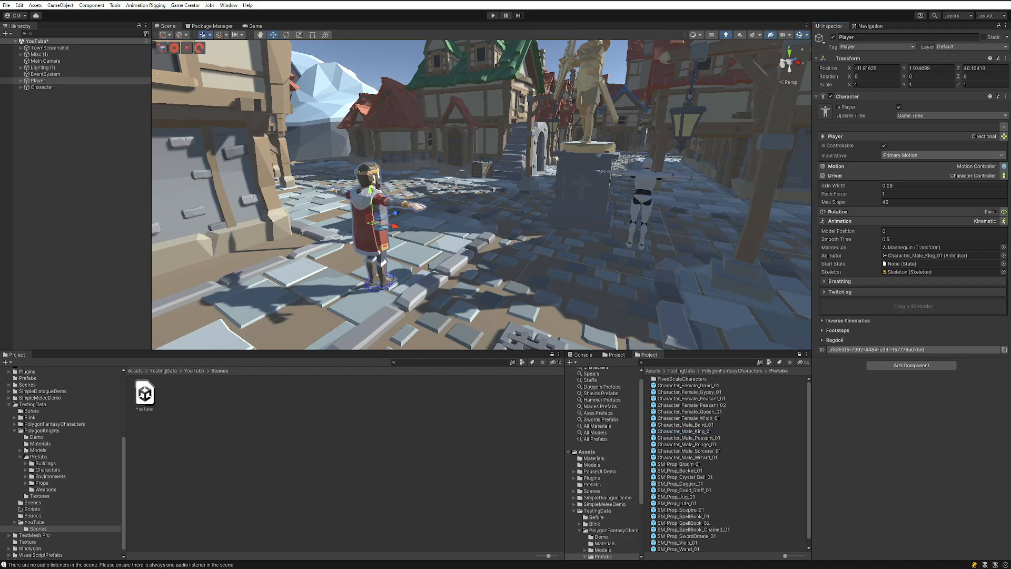
click(42, 87)
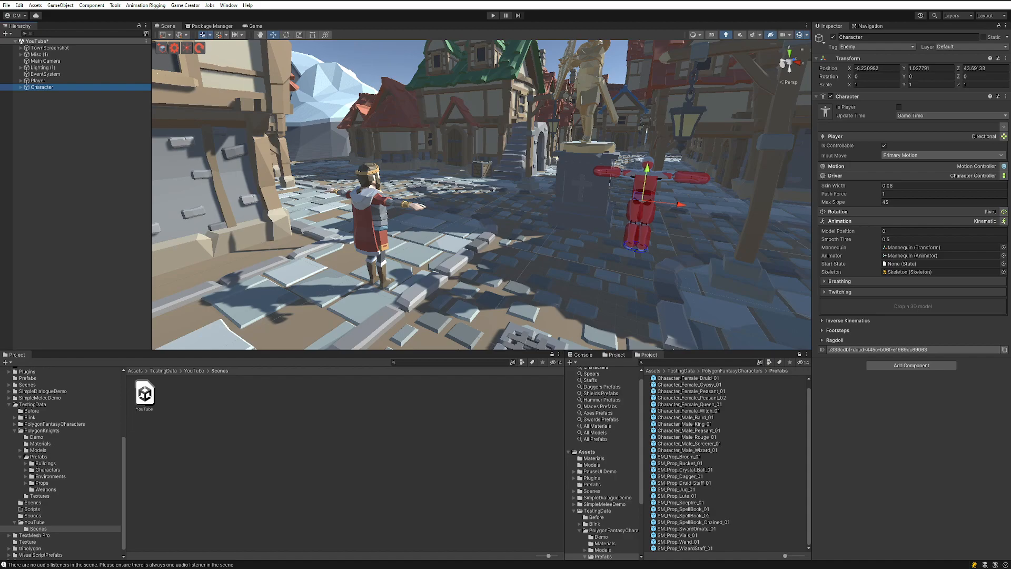
scroll(down, 3)
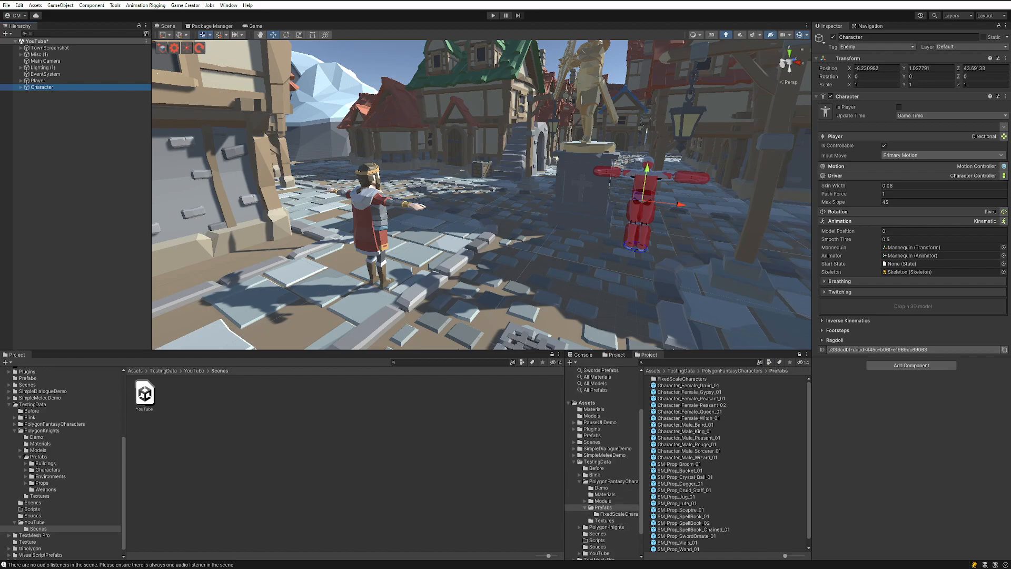
scroll(down, 3)
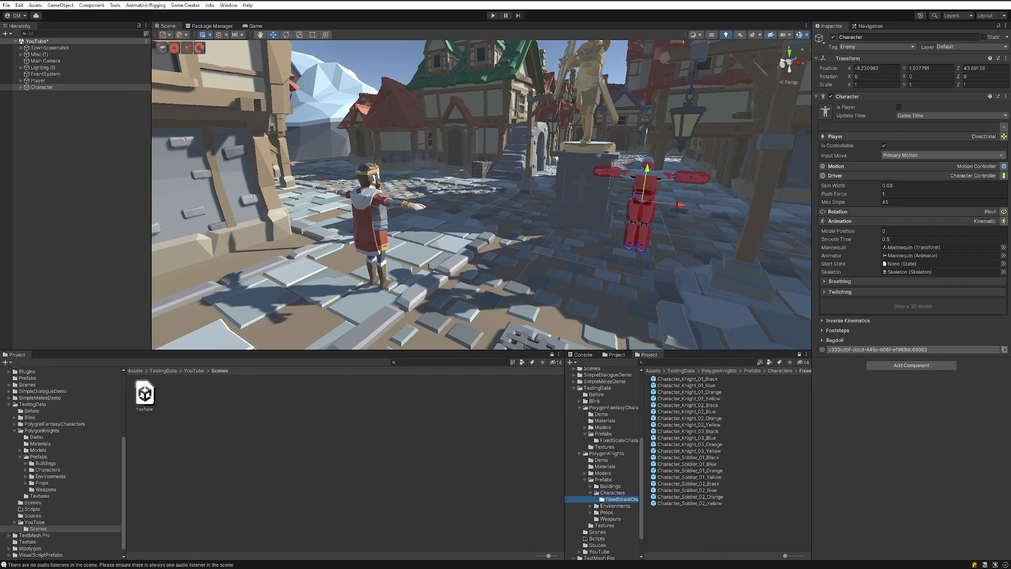
click(616, 440)
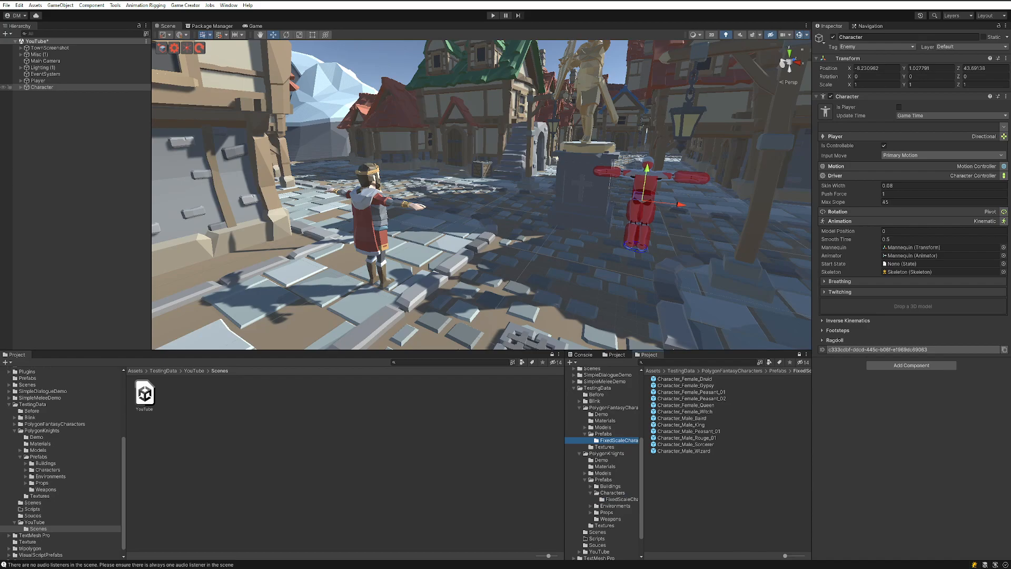
click(37, 80)
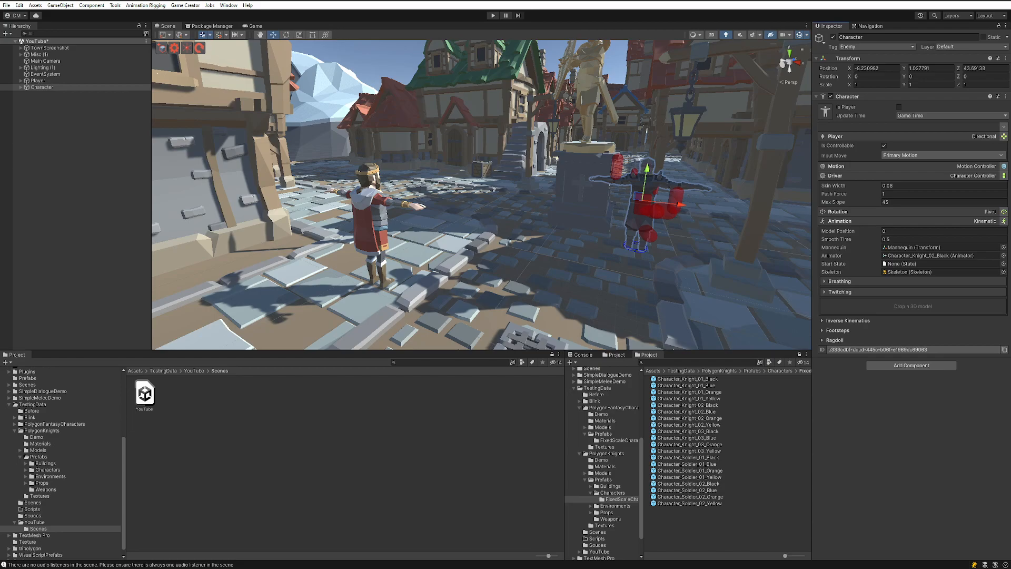
Assign the Character_Knight_02_Black model to the Character from the PolygonKnights folder.
click(38, 81)
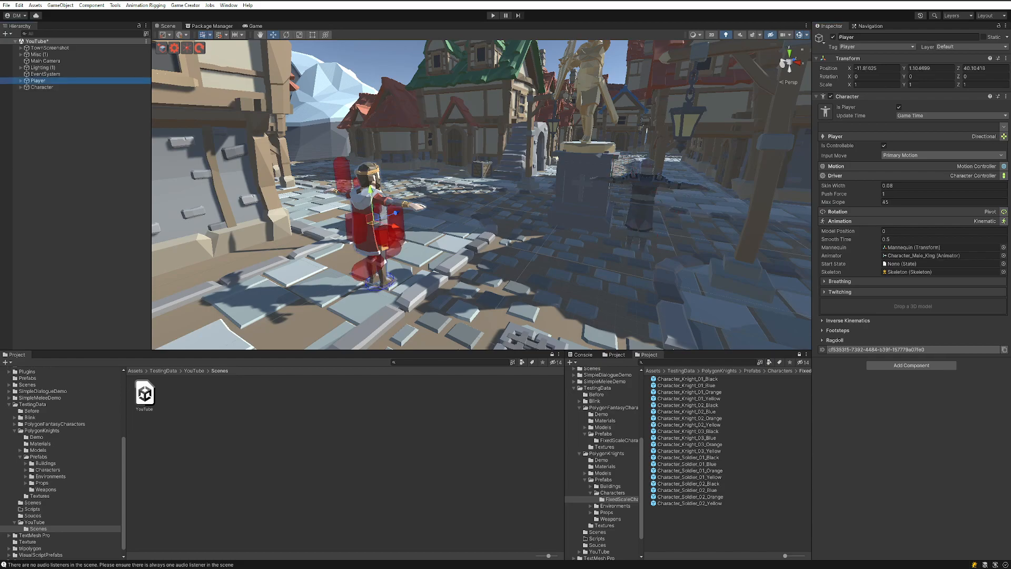
click(600, 453)
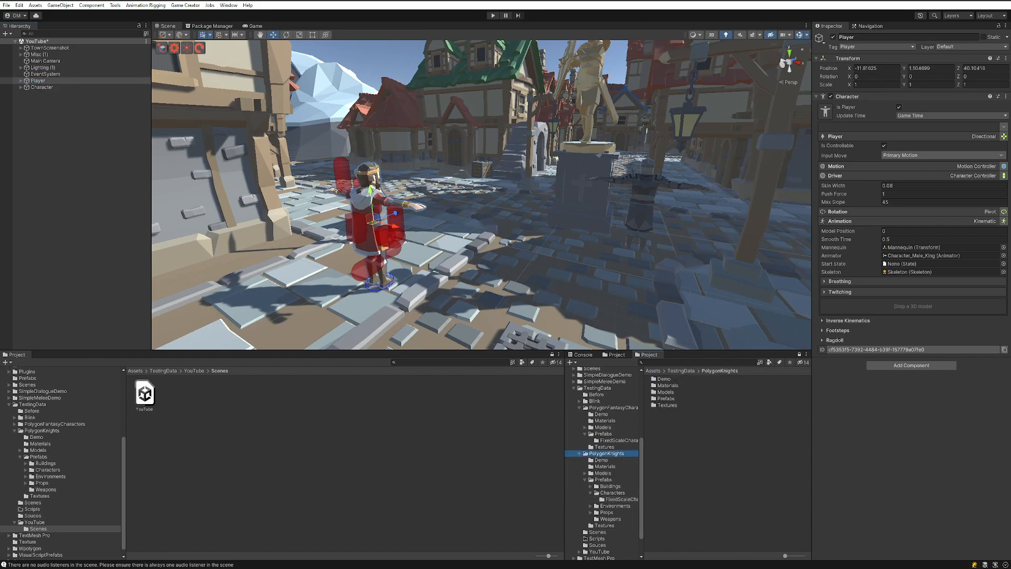
Create a skeleton asset named Synty in PolygonKnights and check the Player and Black Knight tags.
right_click(602, 453)
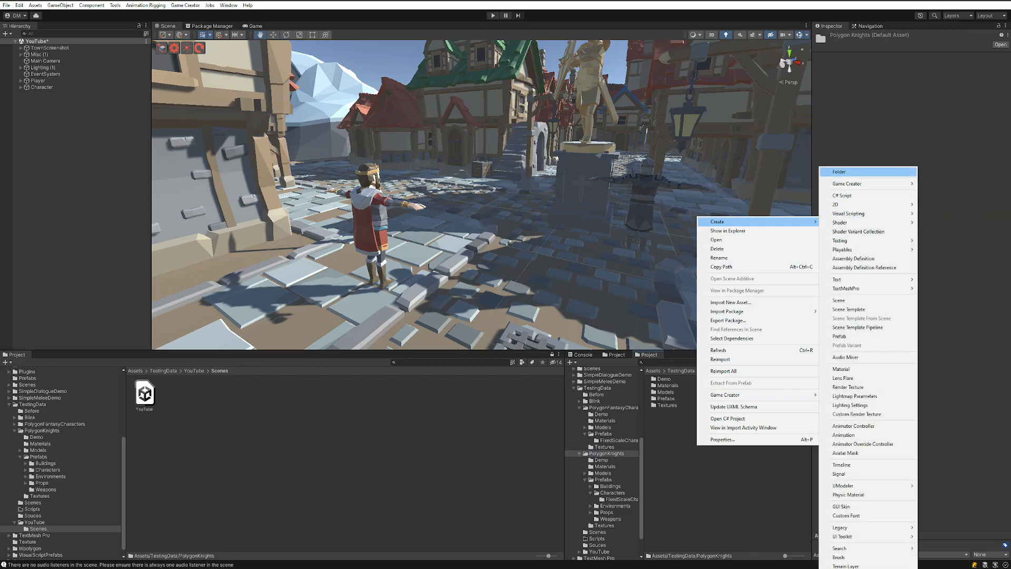
mouse_move(847, 183)
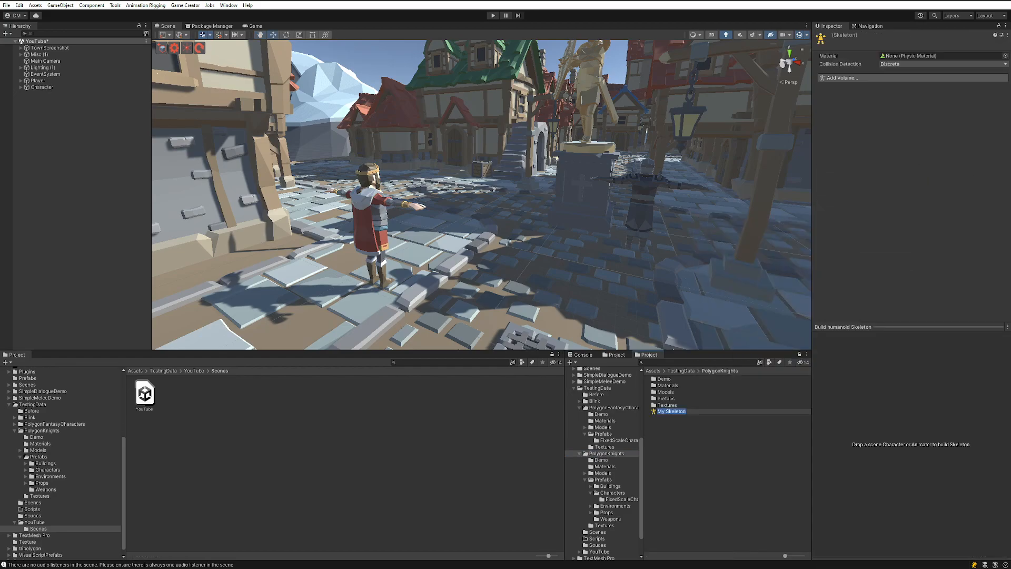
text(Synty)
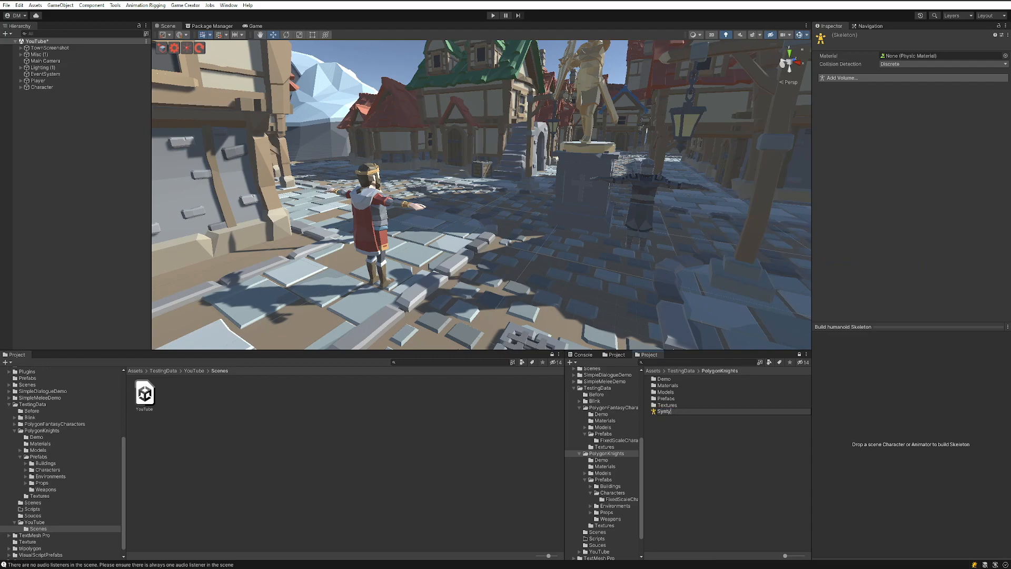
click(38, 82)
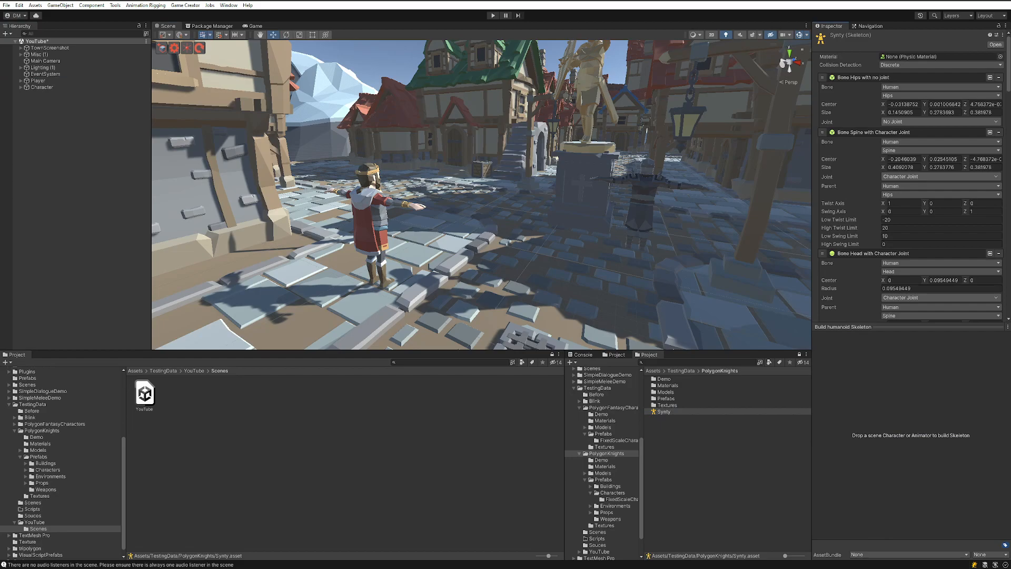
click(37, 80)
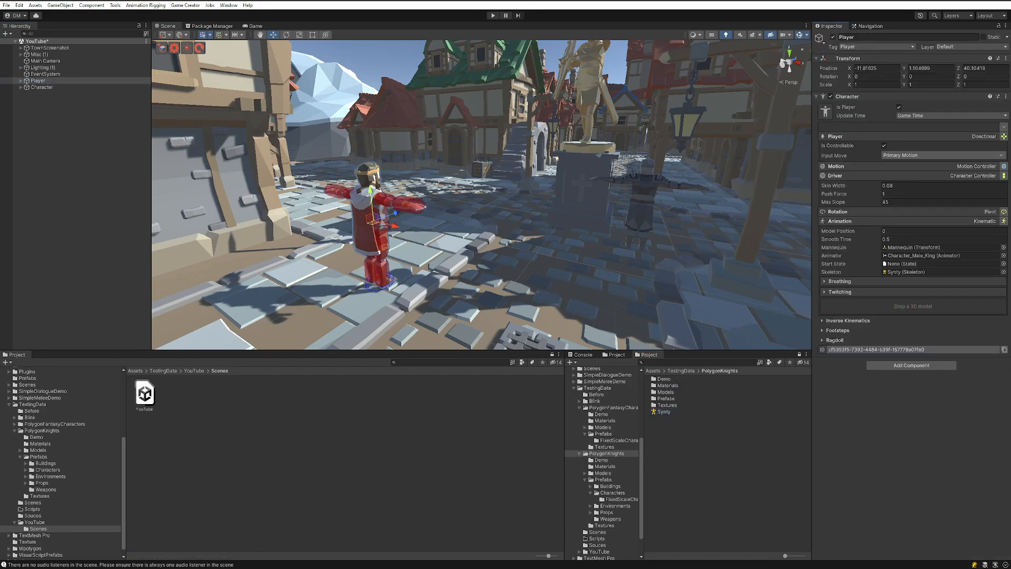
click(42, 87)
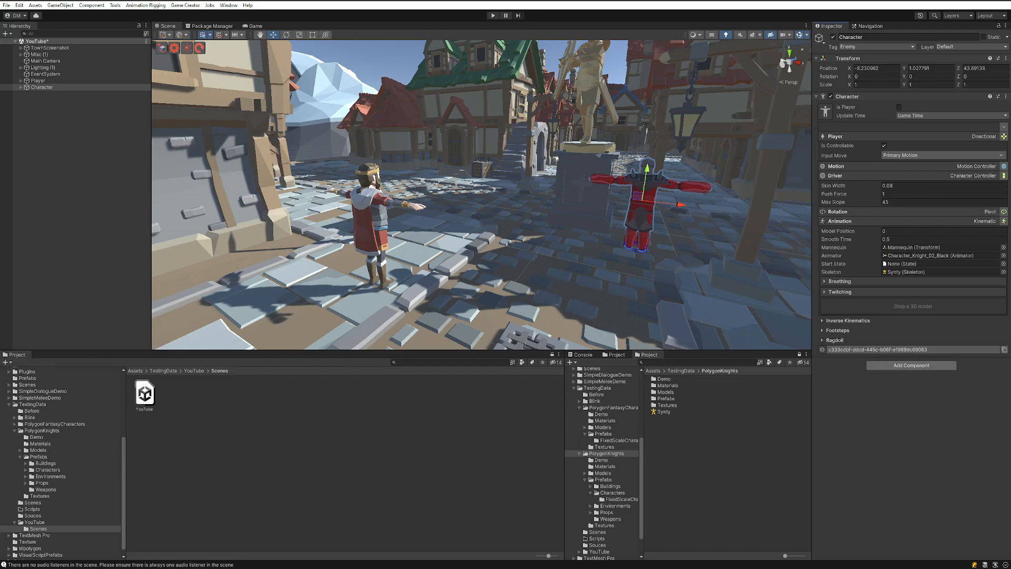
Give the Black Knight a Traits component with the Knight class.
text(tra)
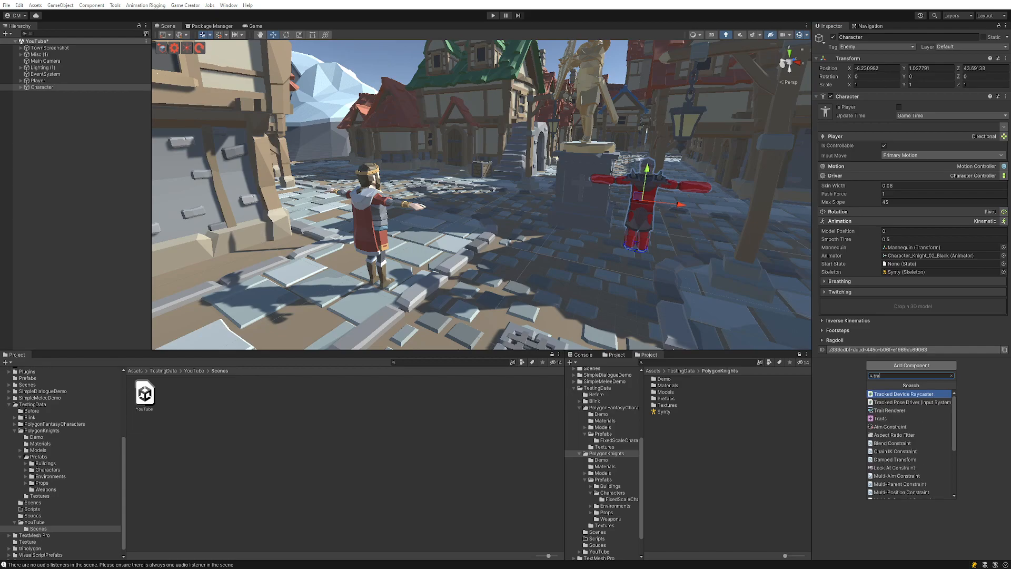
click(879, 418)
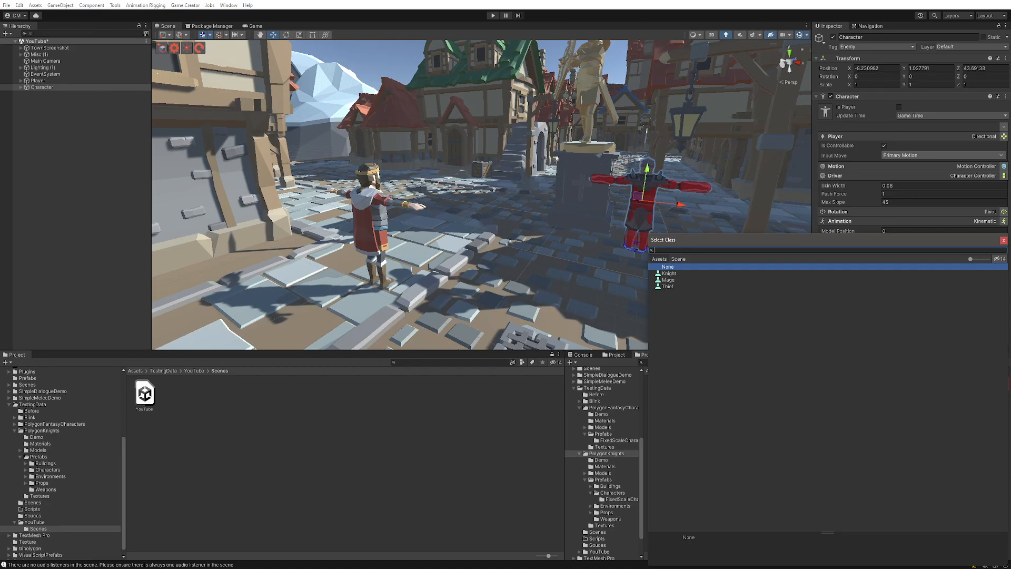
click(669, 273)
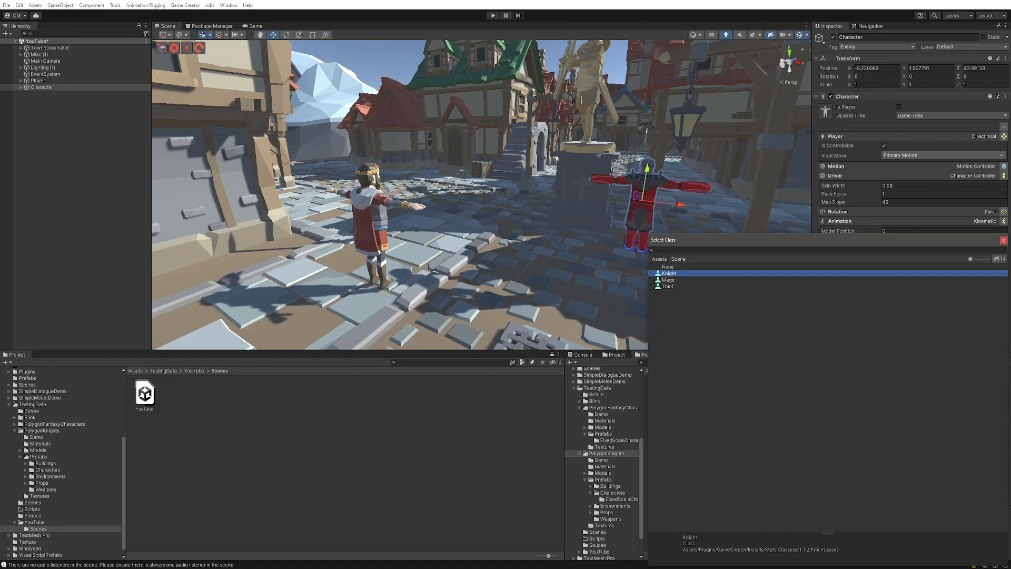
click(670, 273)
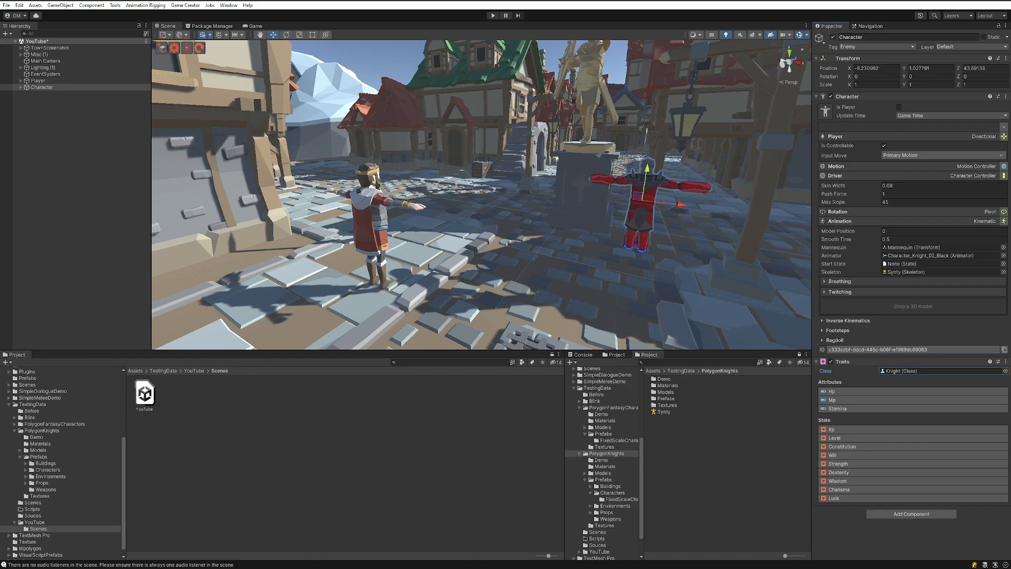
Give the Player a Traits component and choose its class.
click(37, 81)
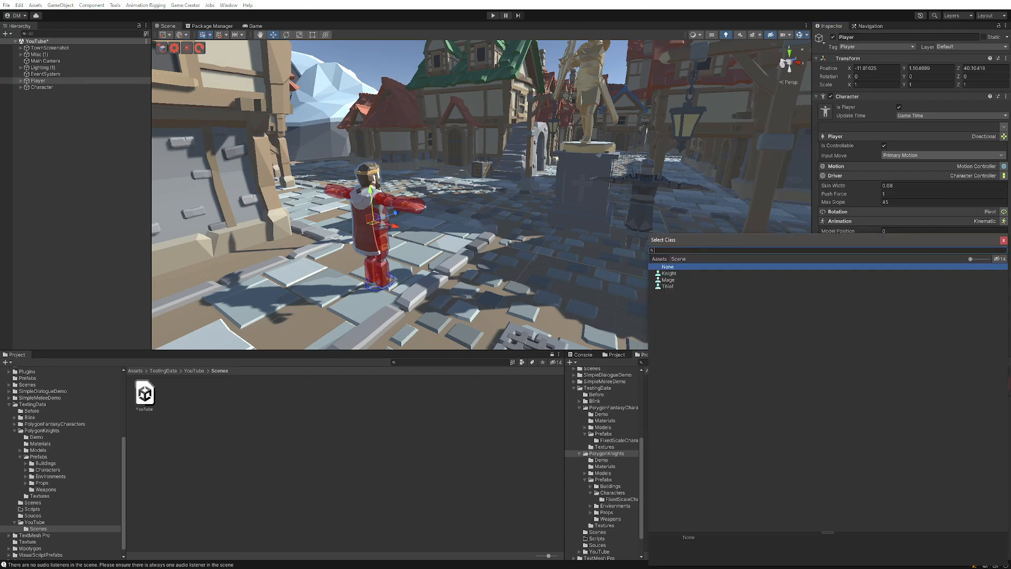
click(670, 273)
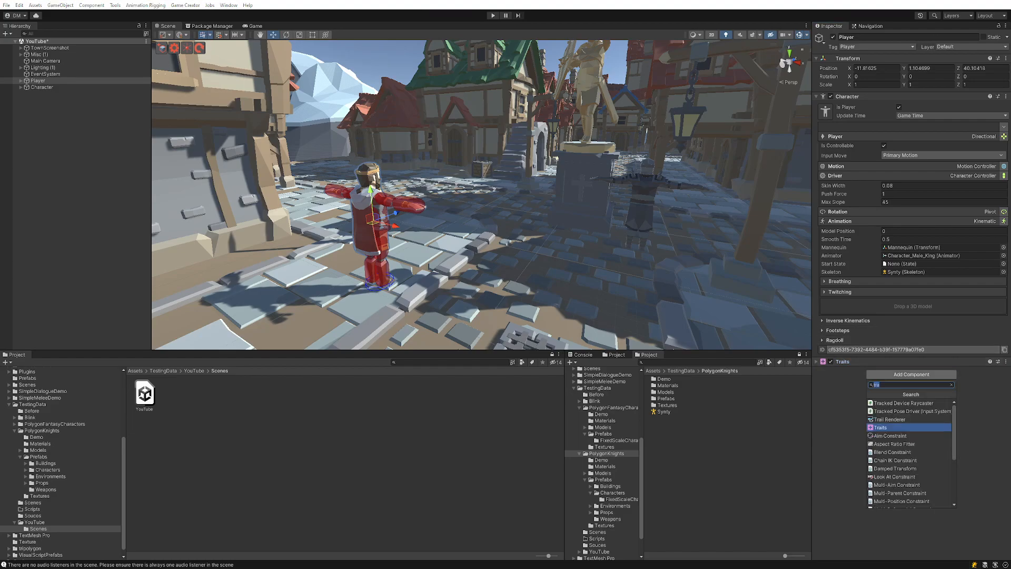
Add a Simple Character Melee component to the Player.
text(simp)
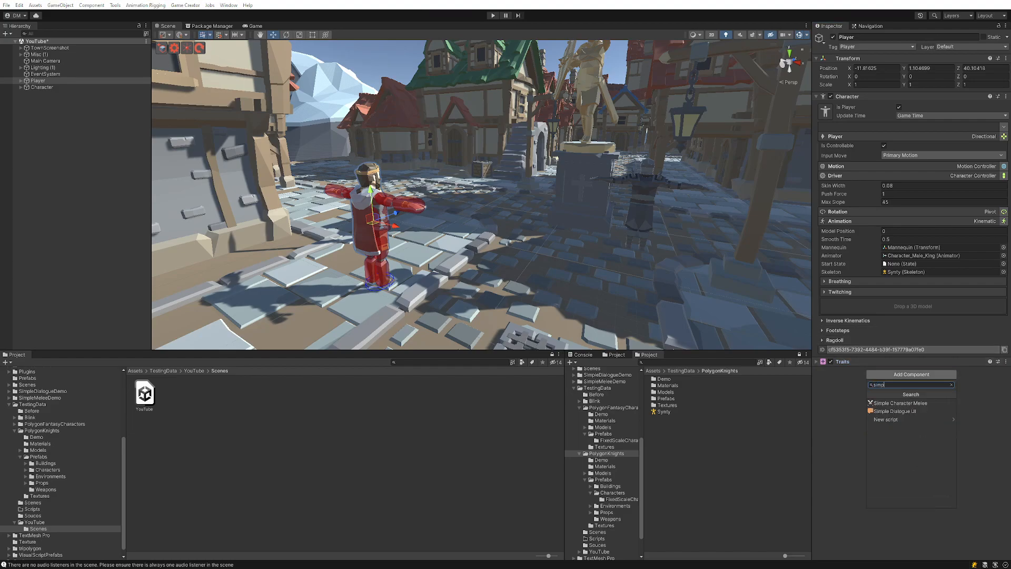
click(898, 403)
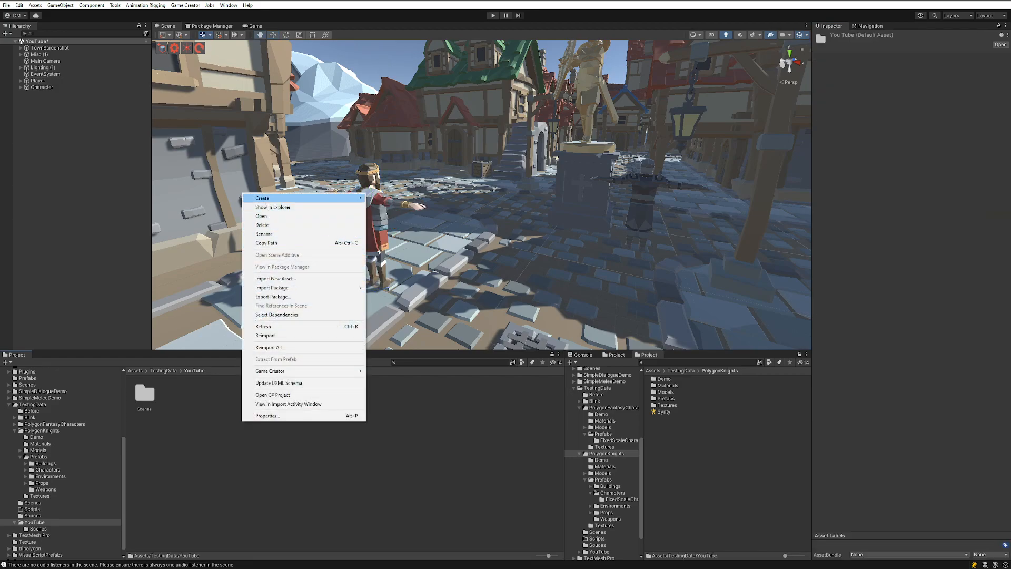
Create a Simple Weapon asset named Sword in the YouTube folder.
click(262, 198)
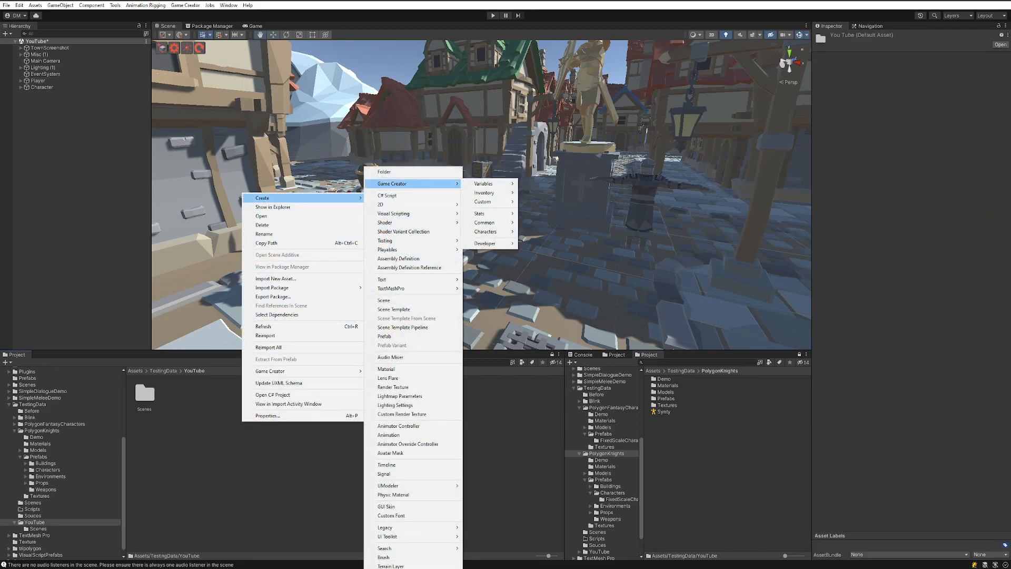
mouse_move(483, 202)
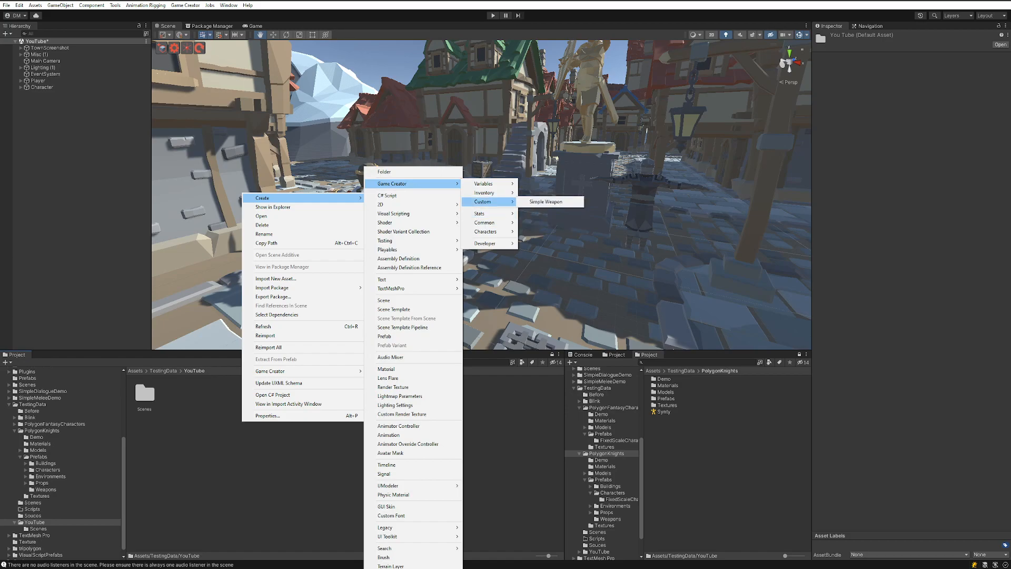
click(544, 202)
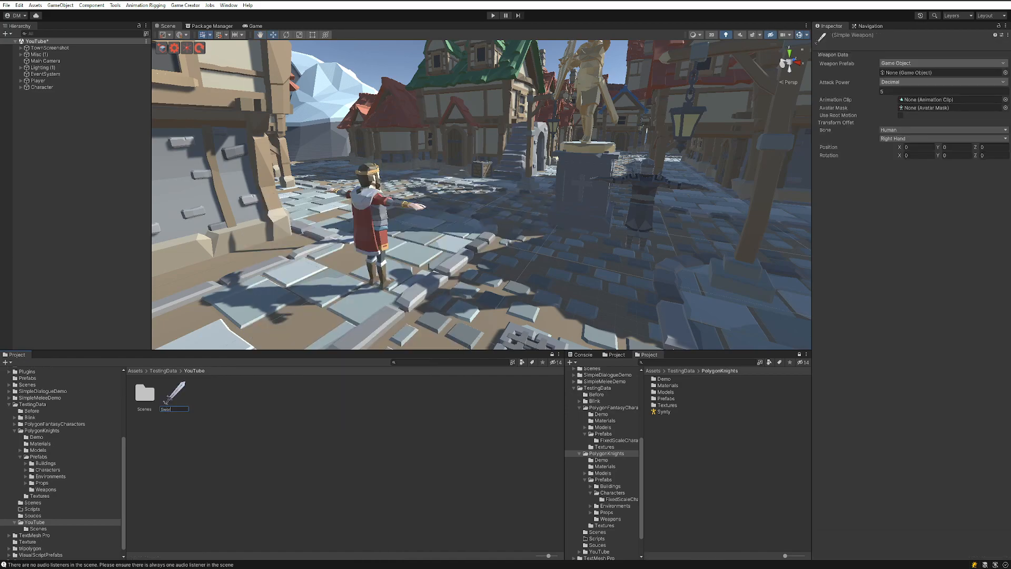
click(174, 393)
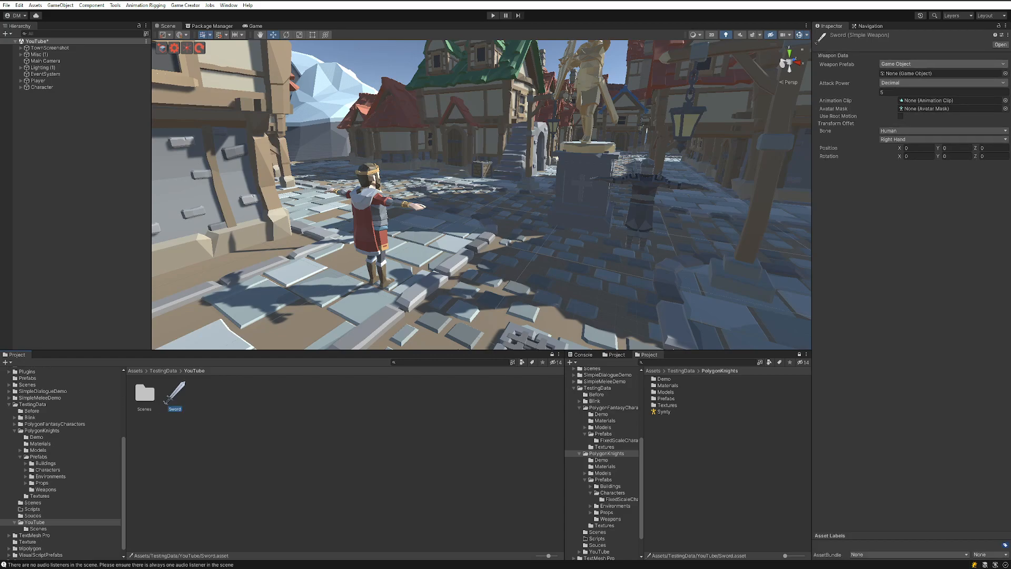
click(609, 518)
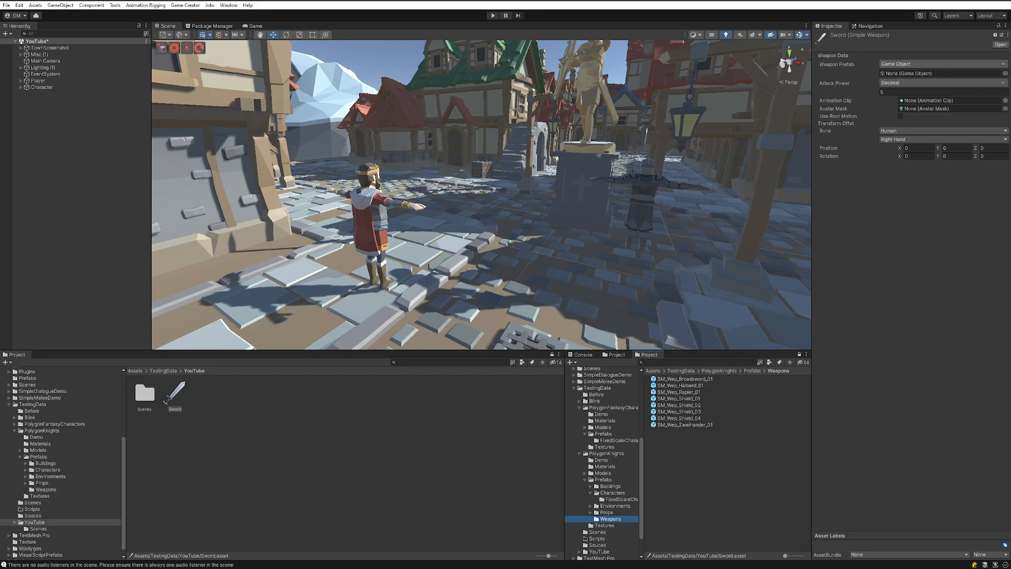
Open the Weapons prefab folder and preview the SM_Wep_Broadsword_01 prefab.
click(676, 398)
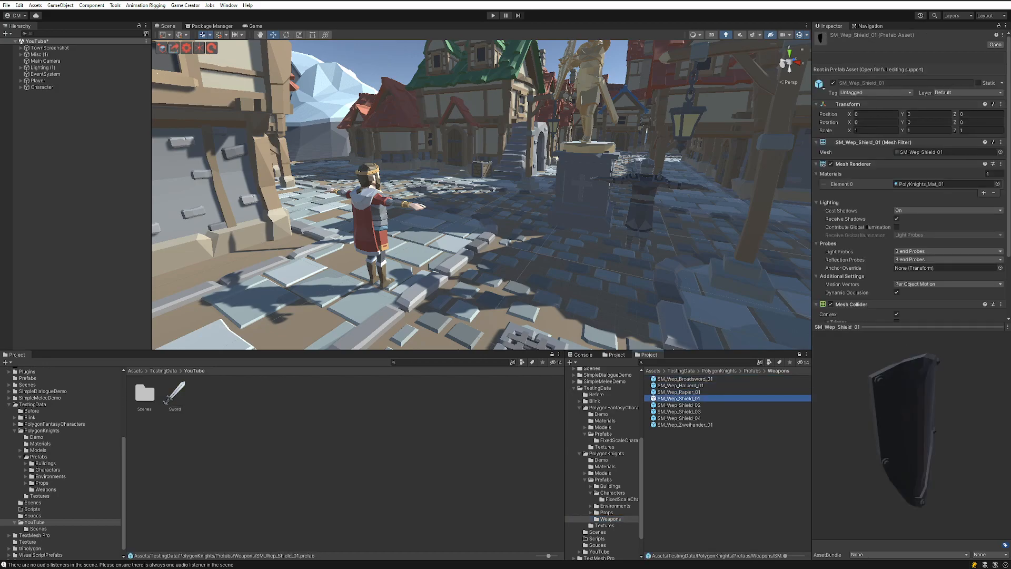
click(685, 378)
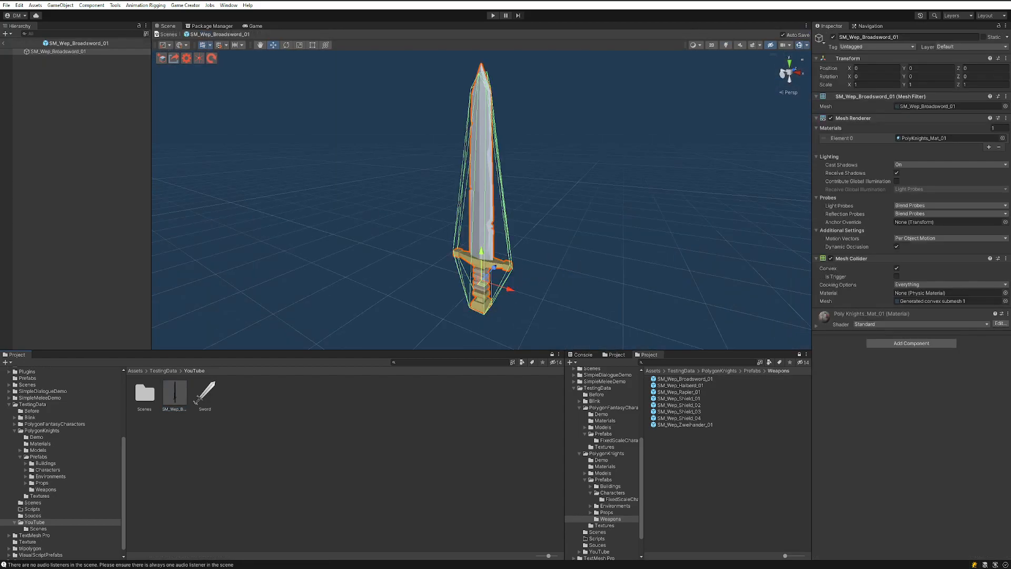
Remove the broadsword's Mesh Collider and add a Box Collider.
click(996, 259)
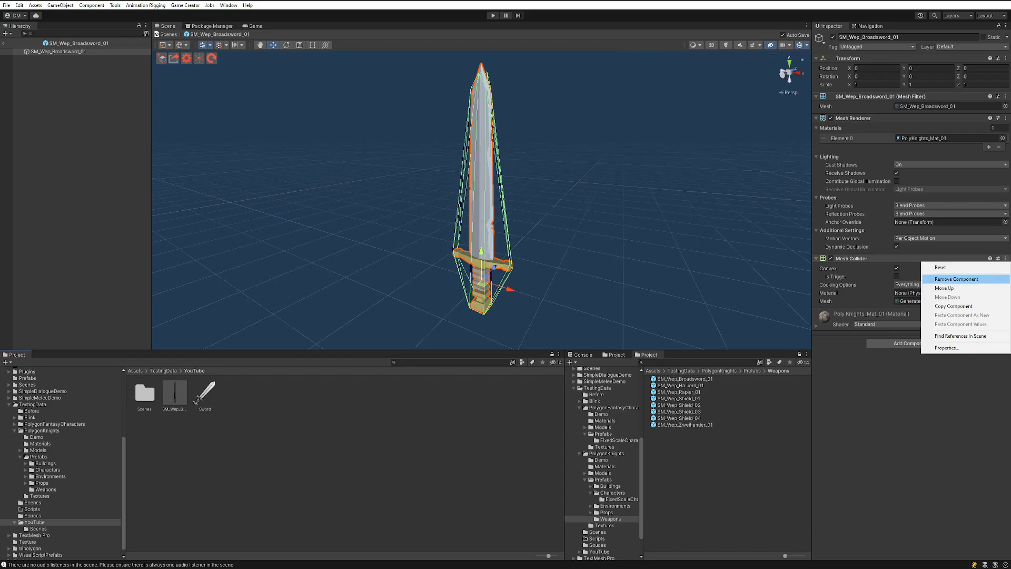
click(957, 278)
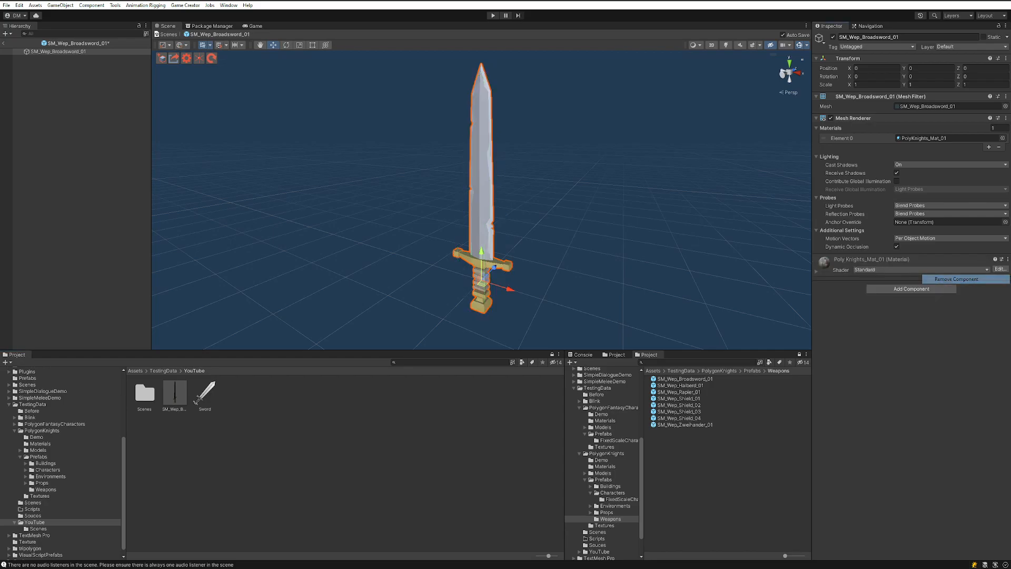
click(910, 288)
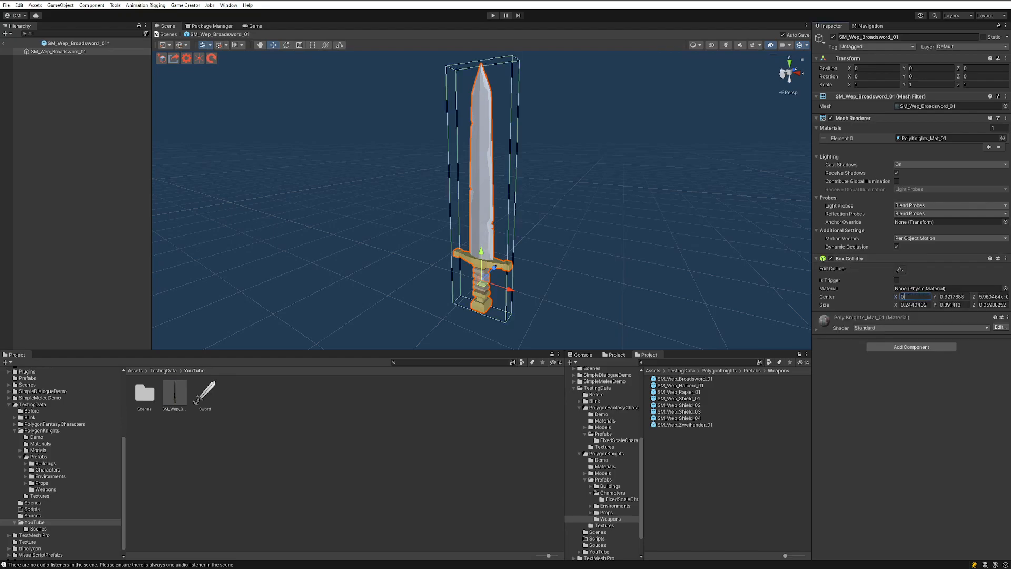
Fit the Box Collider around the blade with Center Y 0.43 and Size 0.2, 0.65, 0.08.
click(915, 305)
text(0.2)
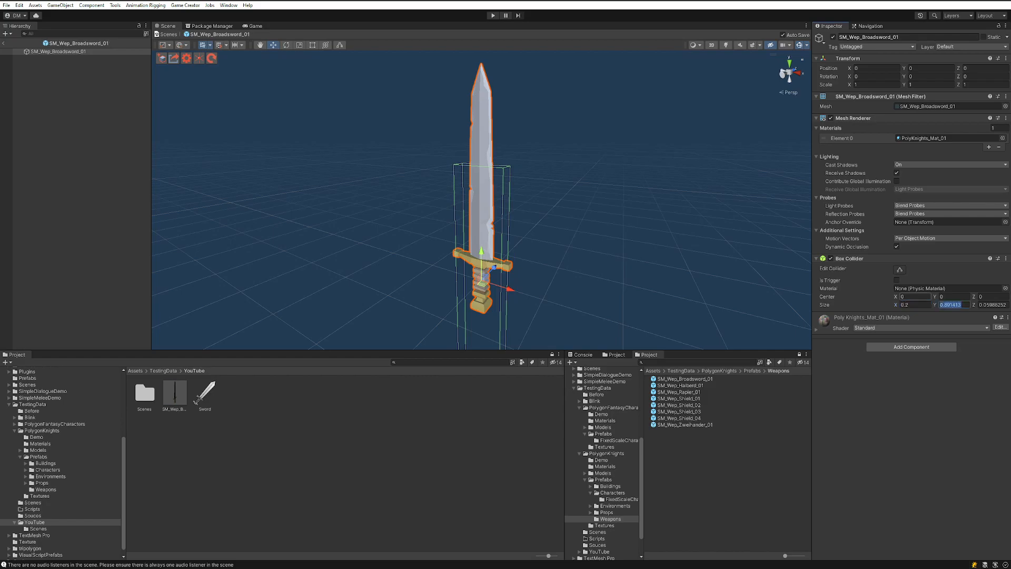
click(993, 304)
text(0.06)
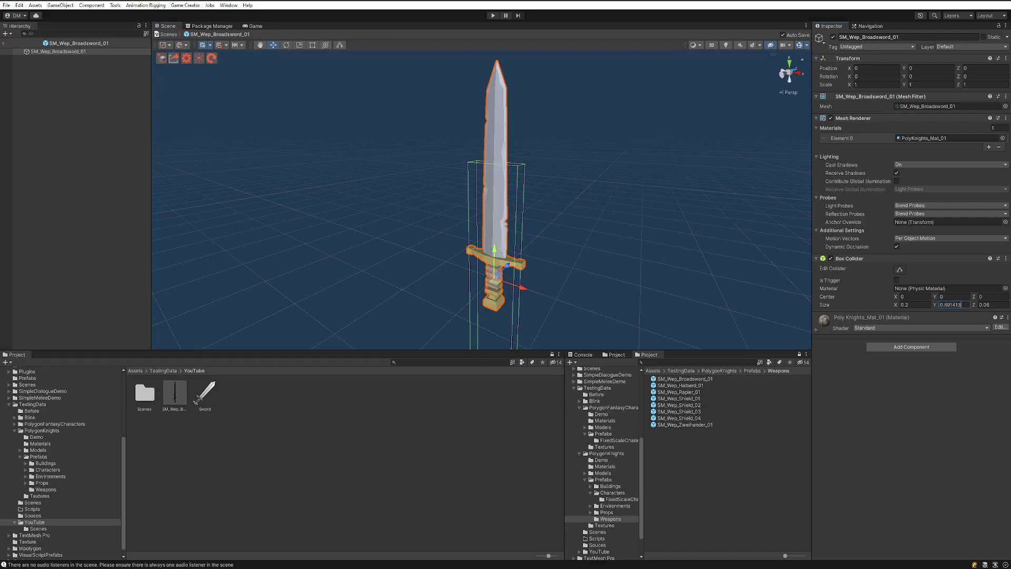
click(948, 296)
text(.5)
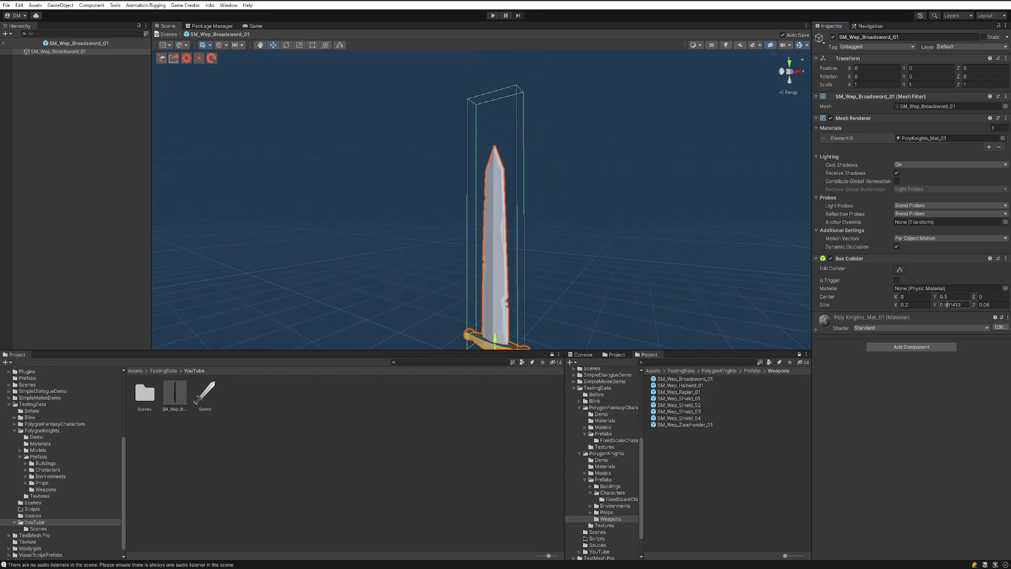
text(0.75)
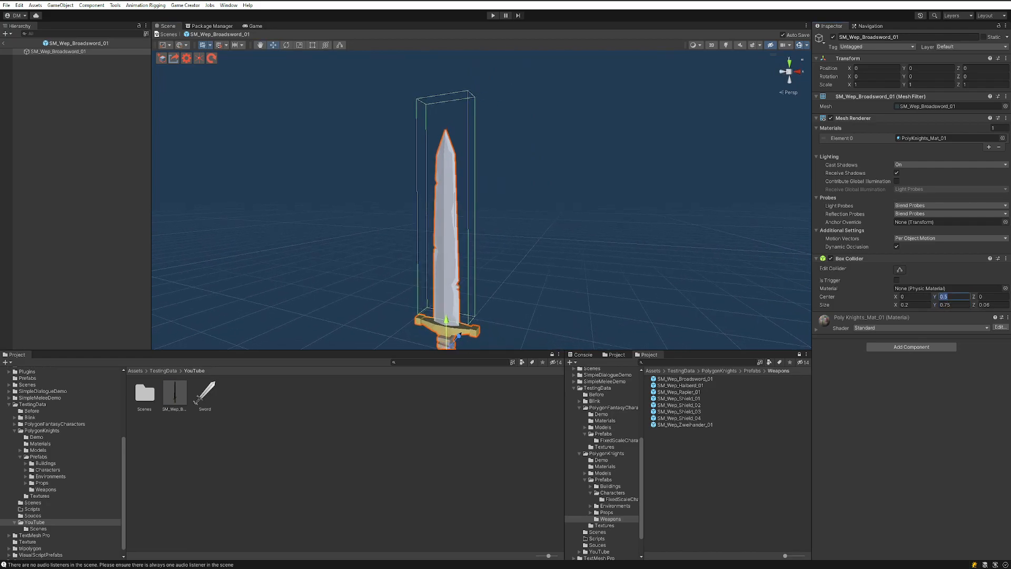
text(0.45)
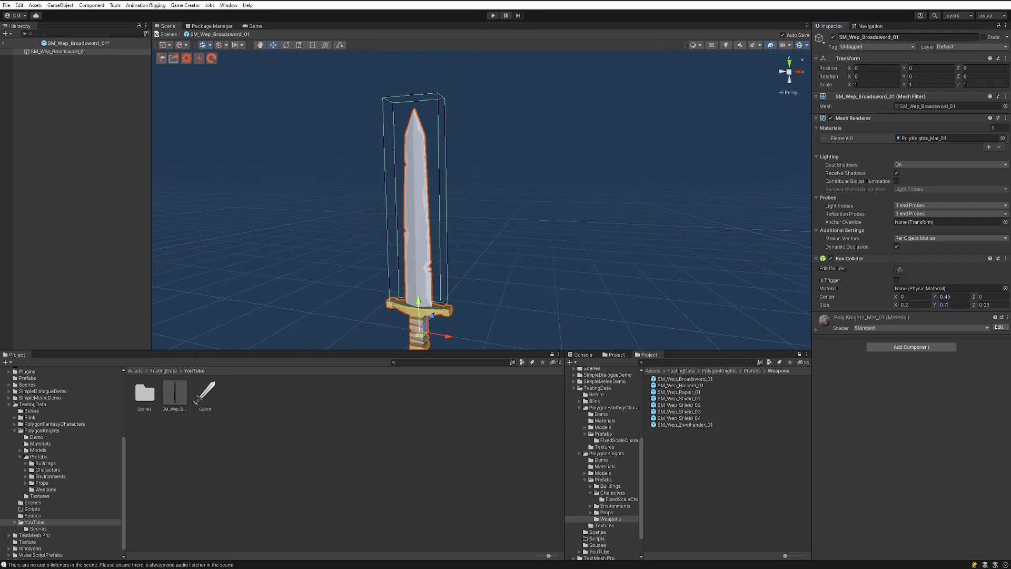
text(0.65)
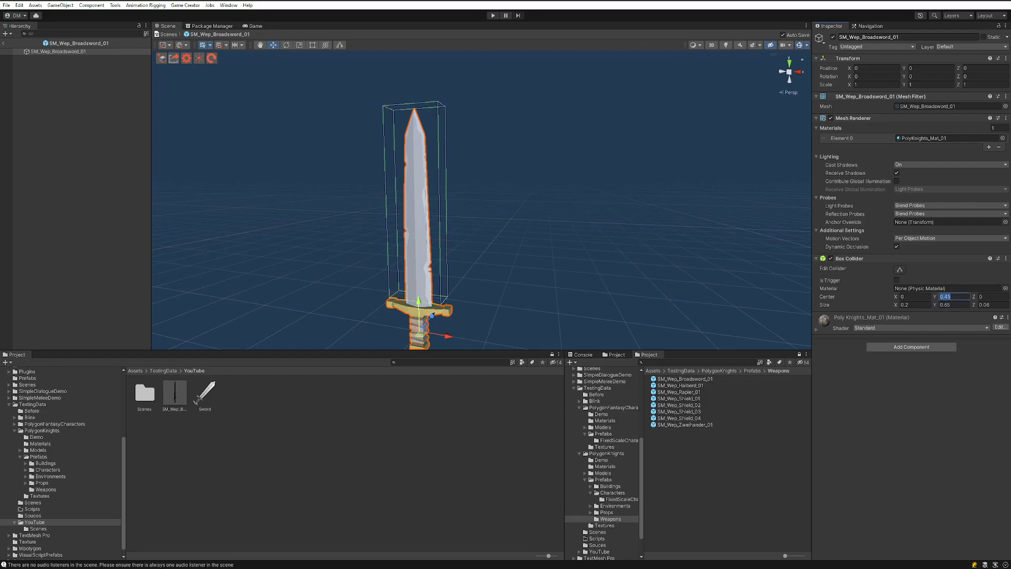
text(0.4)
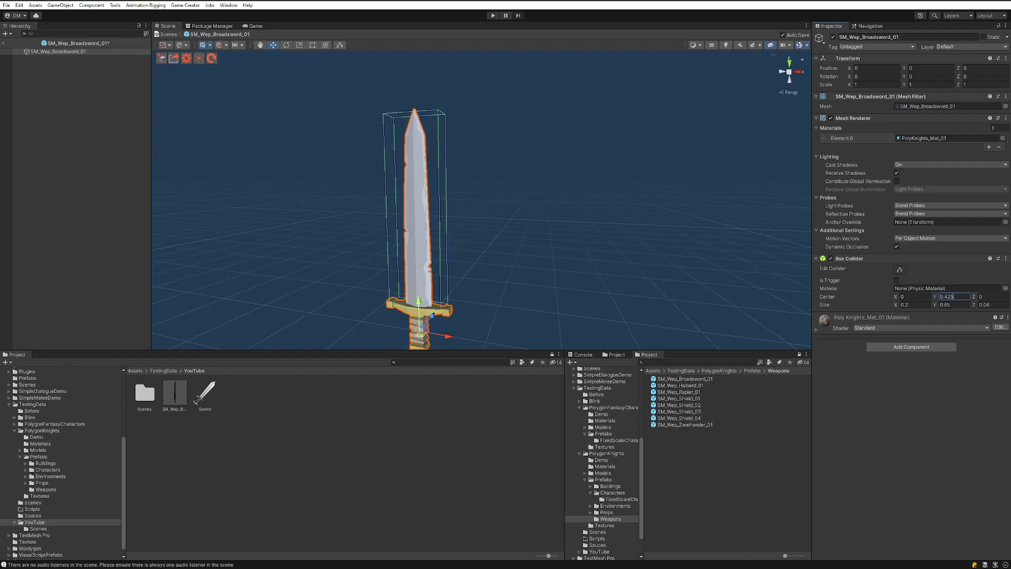
text(0.43)
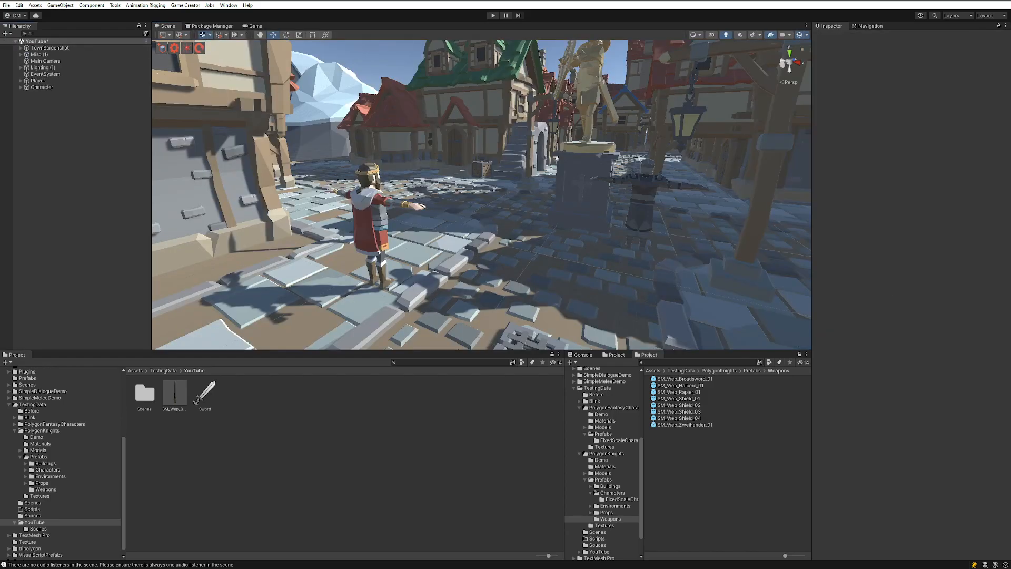
Keep the Sword asset's attack power as a decimal and move to the TestingData Blink folder.
click(204, 393)
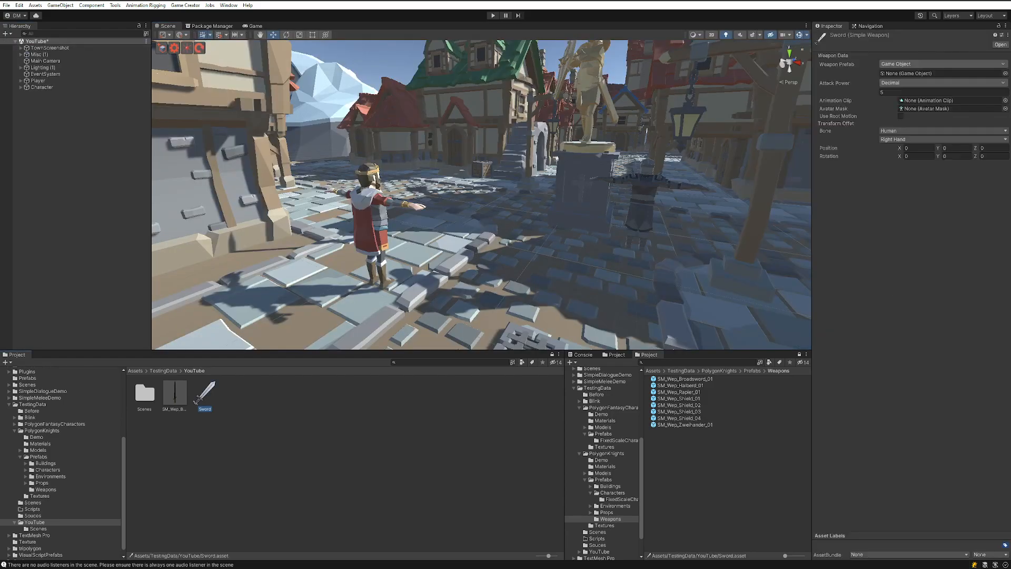
click(174, 393)
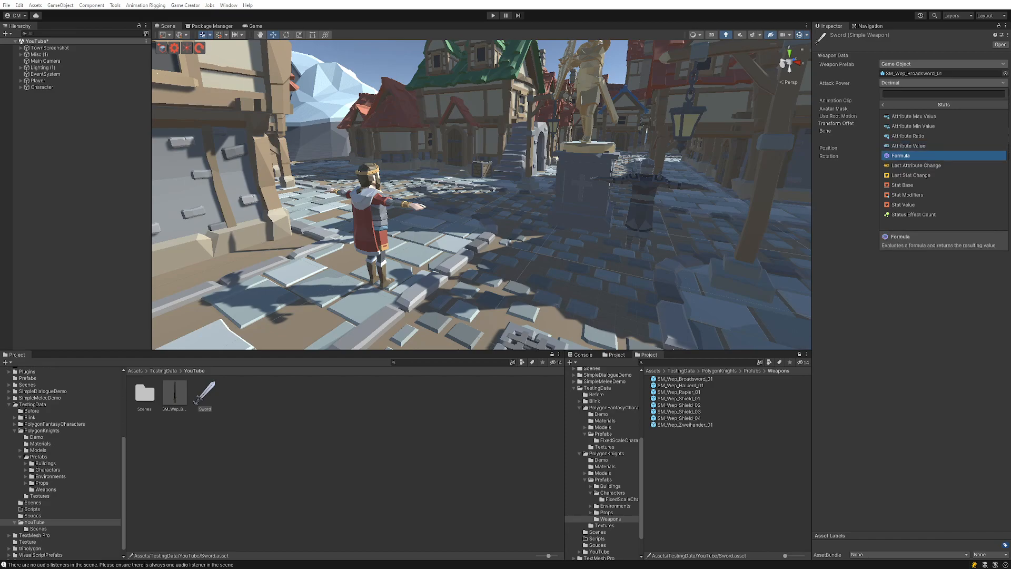
click(906, 136)
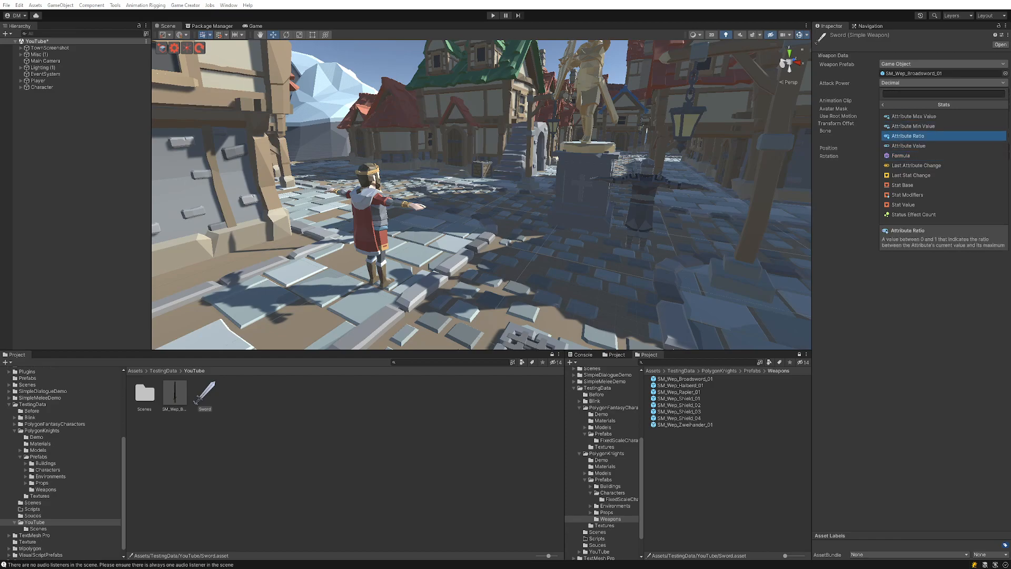
click(903, 155)
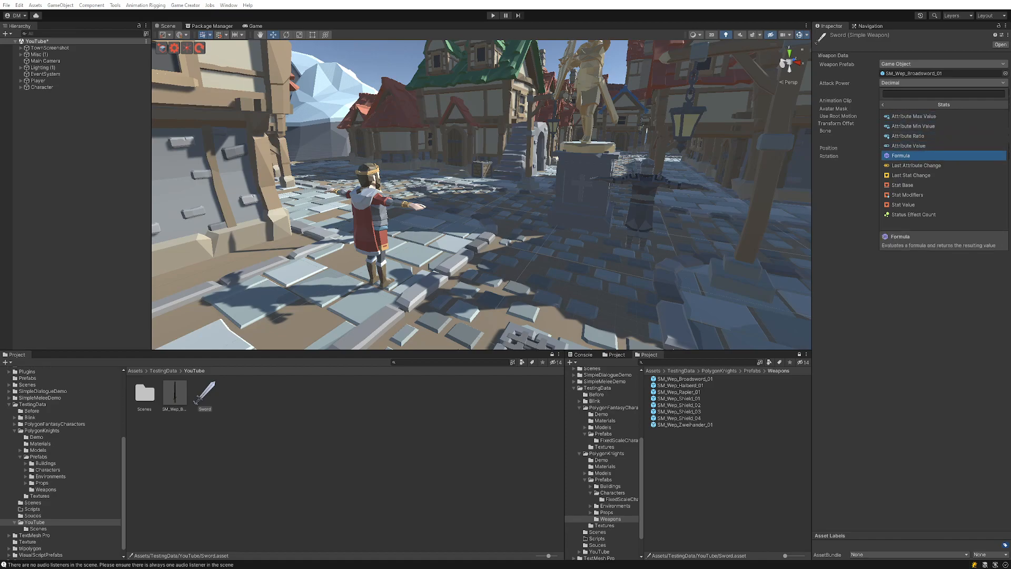
click(907, 145)
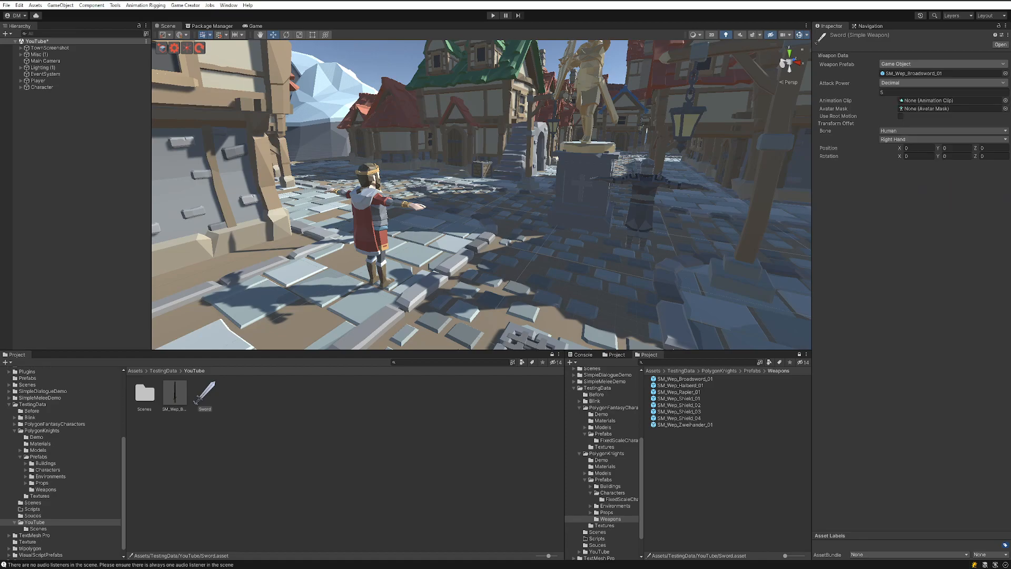
click(941, 83)
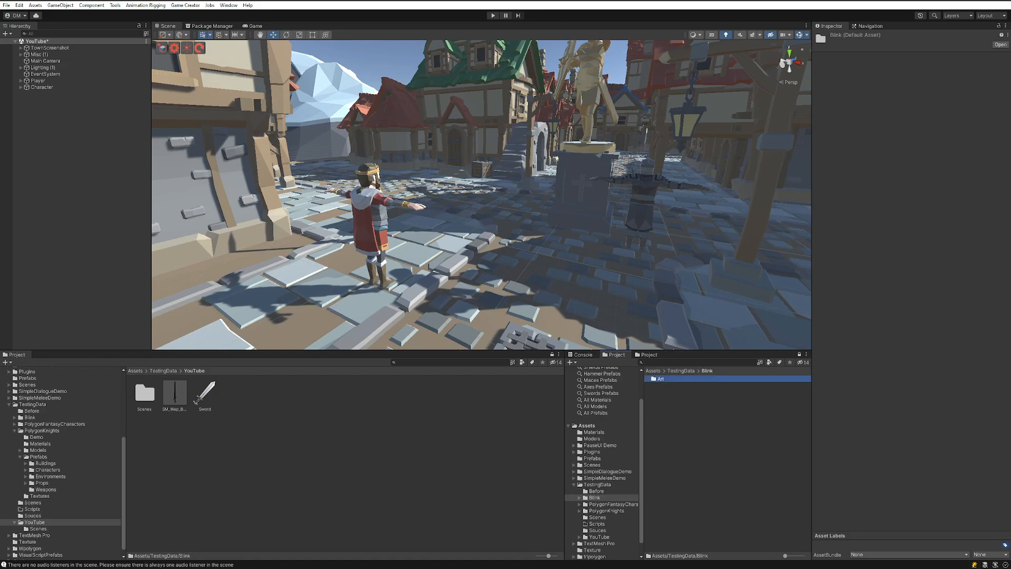
Locate MeleeAttack_OneHanded in Animations_Starter_Pack/Combat and preview the attack clip.
click(617, 516)
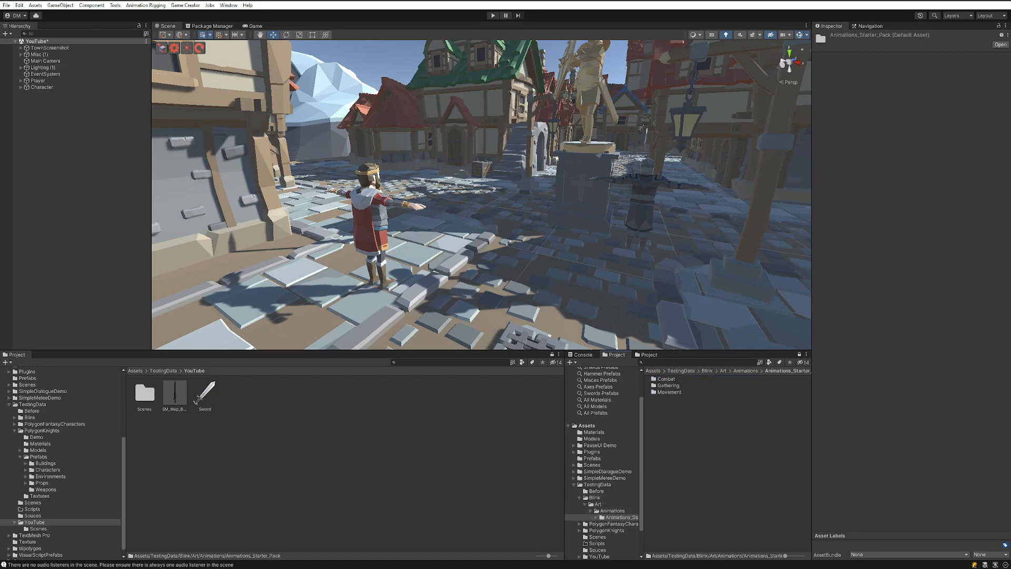
click(666, 378)
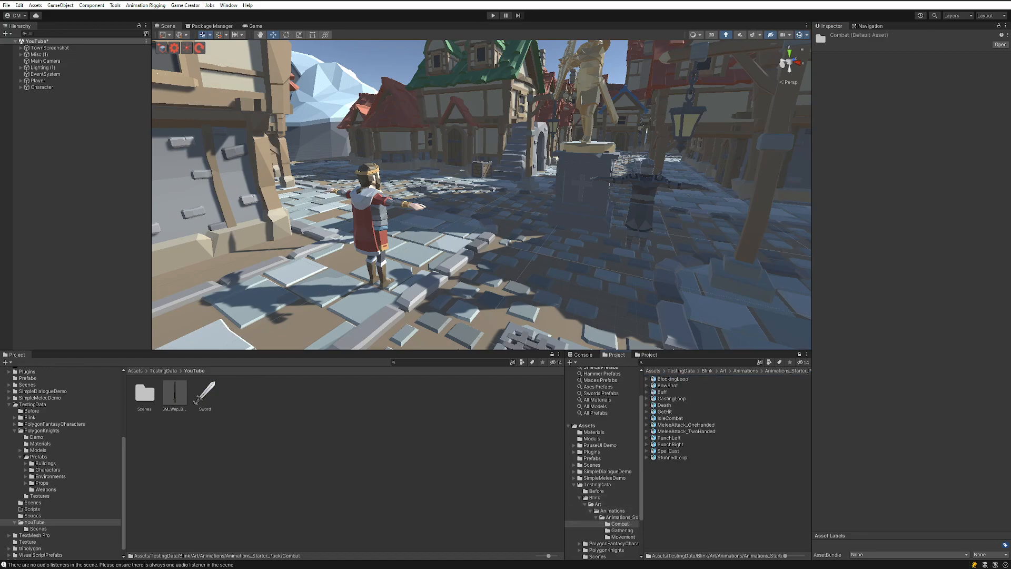
click(683, 425)
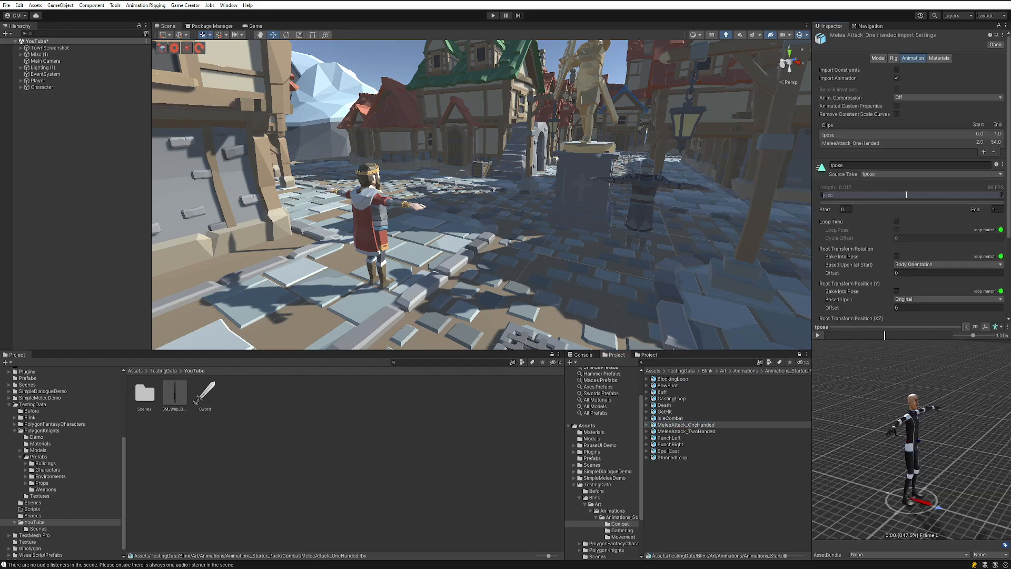
click(851, 142)
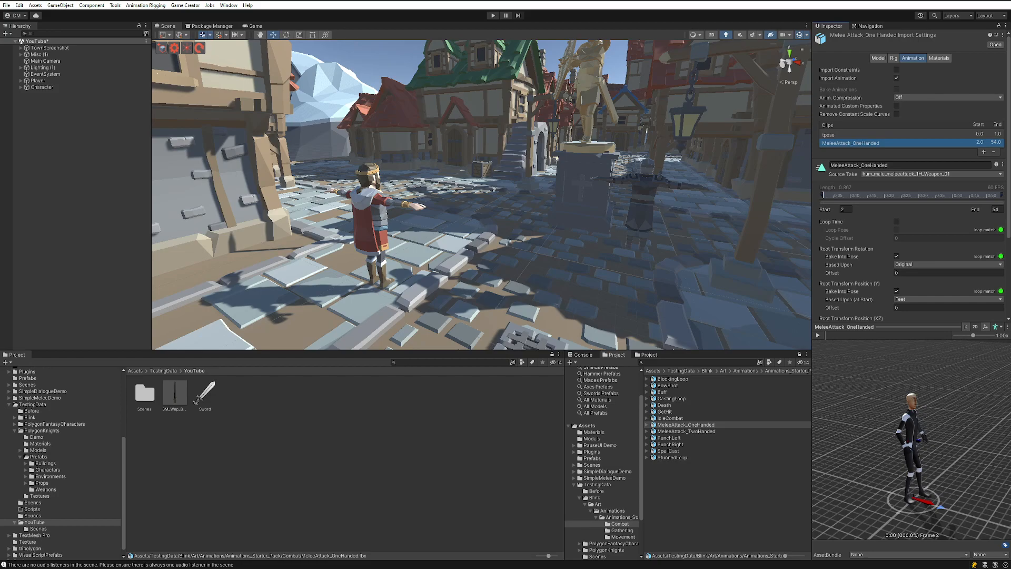
click(817, 335)
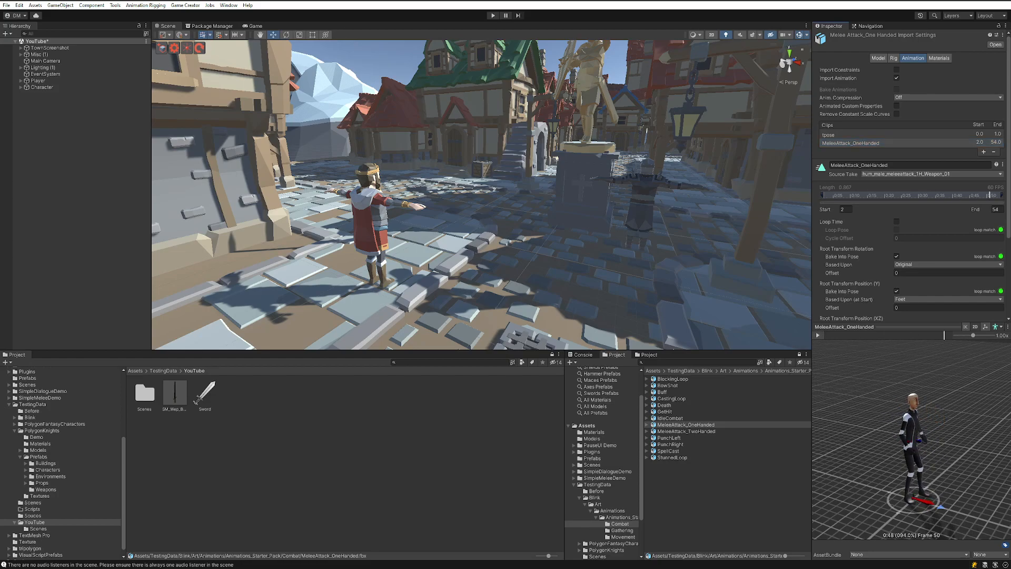
scroll(down, 3)
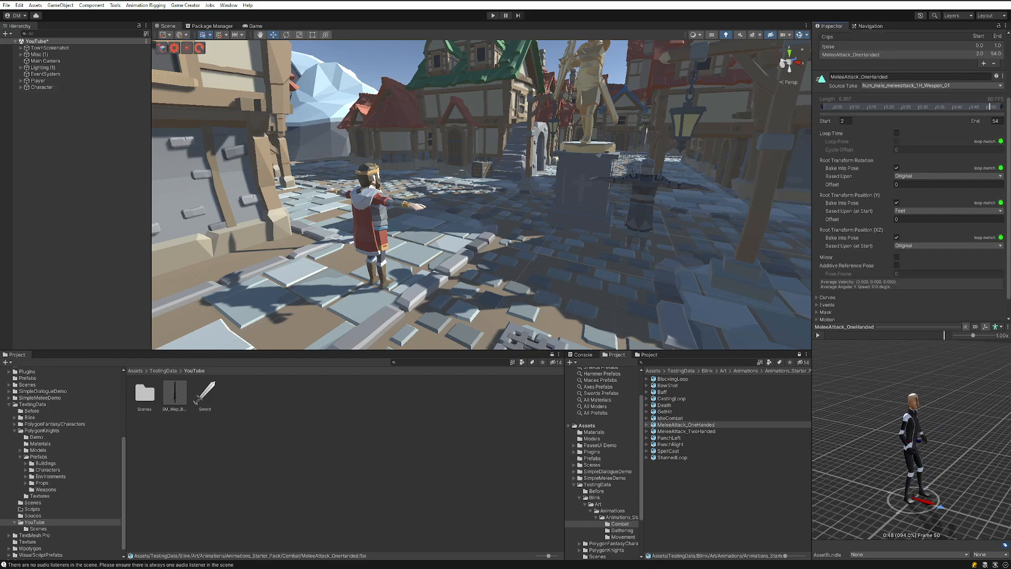
Expand the MeleeAttack_OneHanded file and copy its clip into the YouTube folder.
click(683, 425)
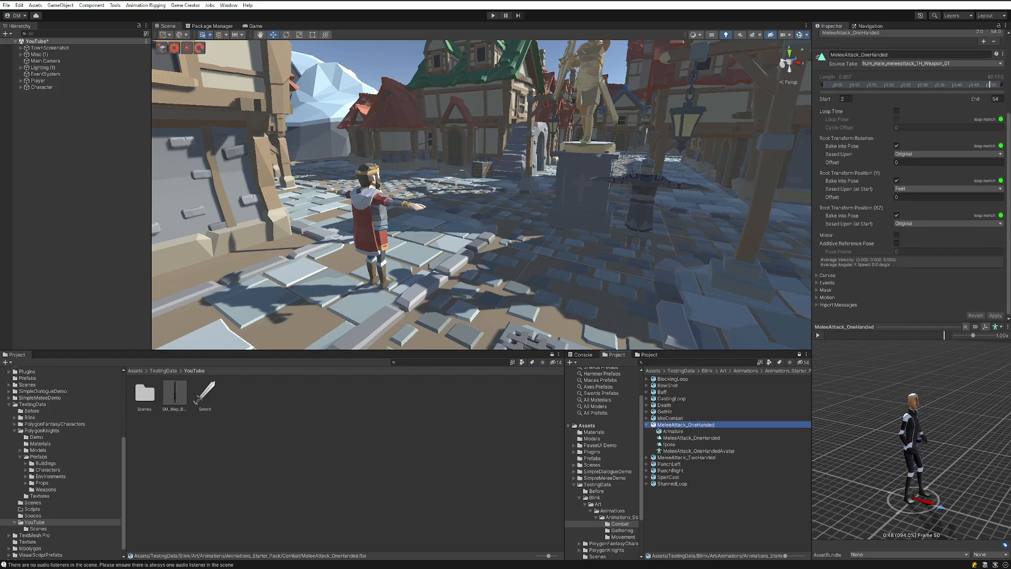
click(698, 449)
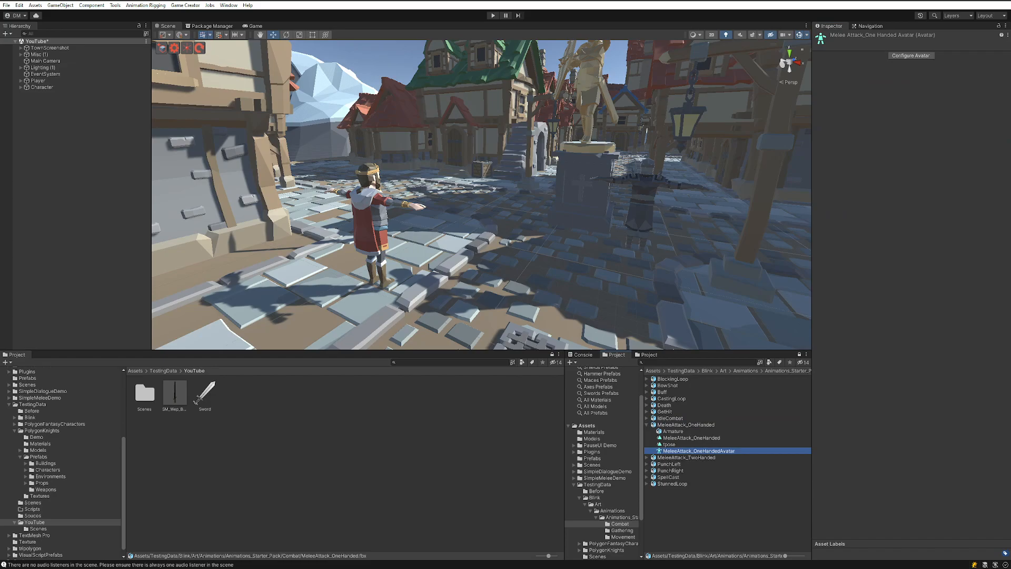
click(682, 424)
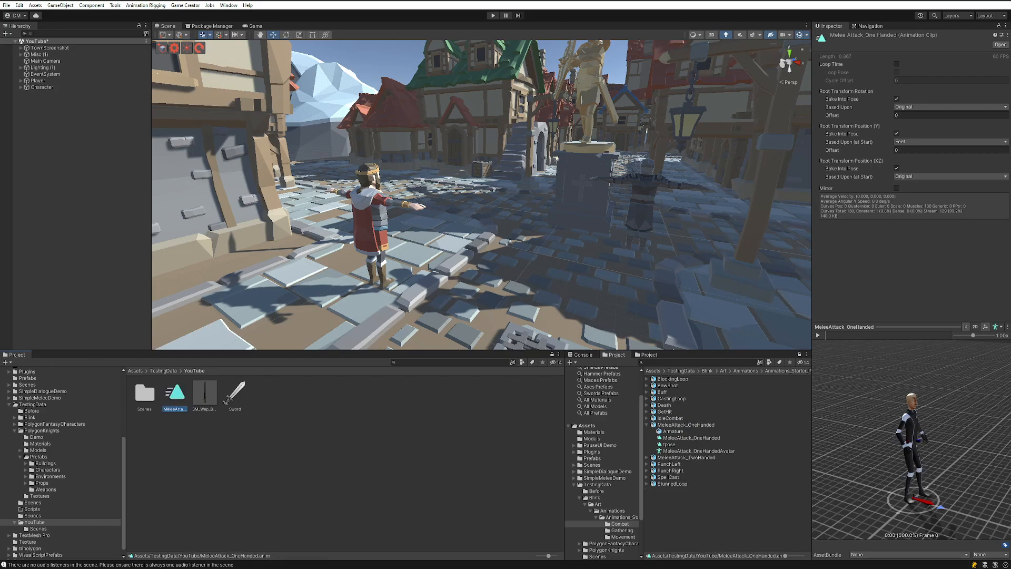
click(235, 393)
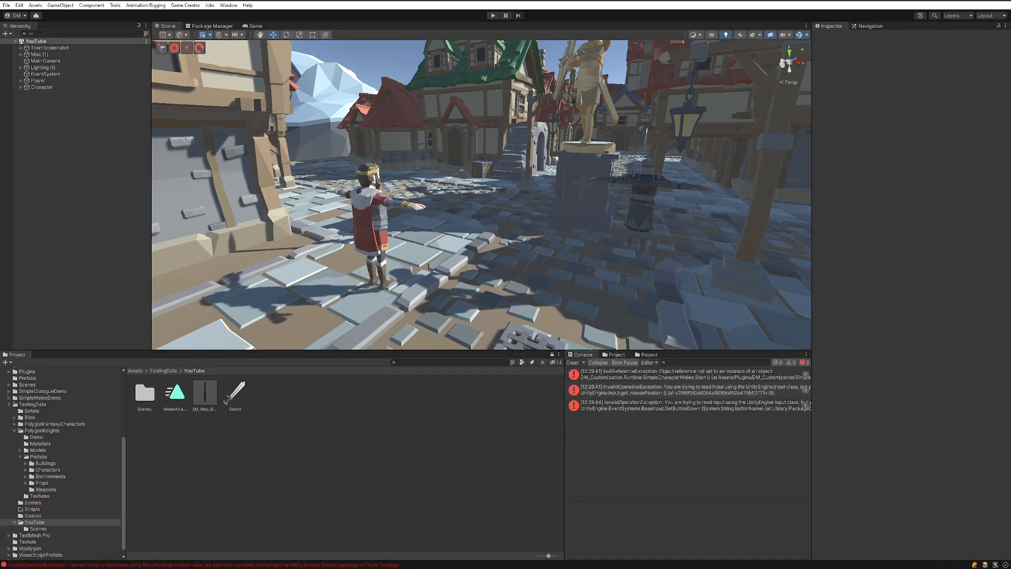
Read the null reference error, then expand the Player's King skeleton down to Hand_R.
click(684, 386)
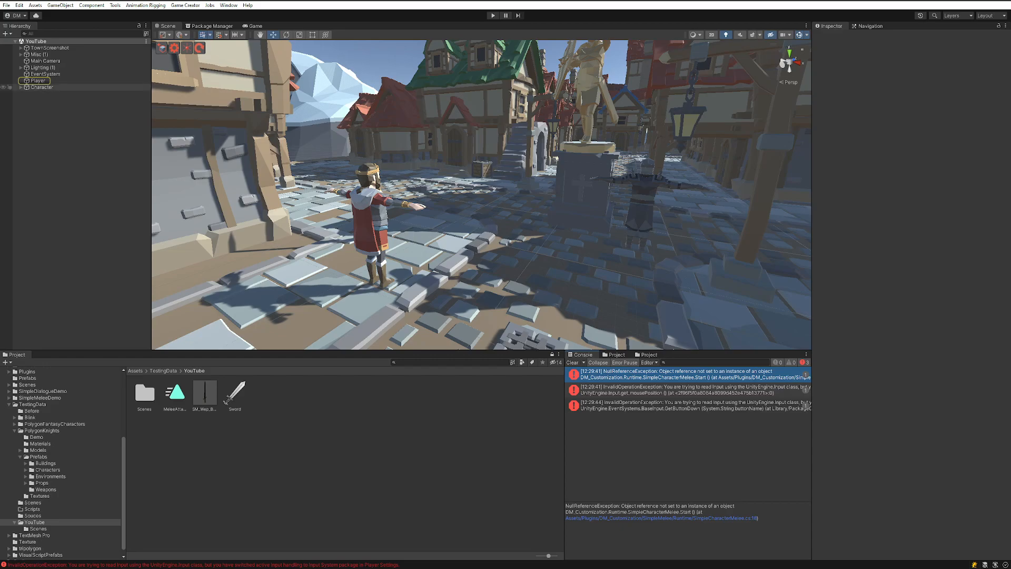
click(37, 81)
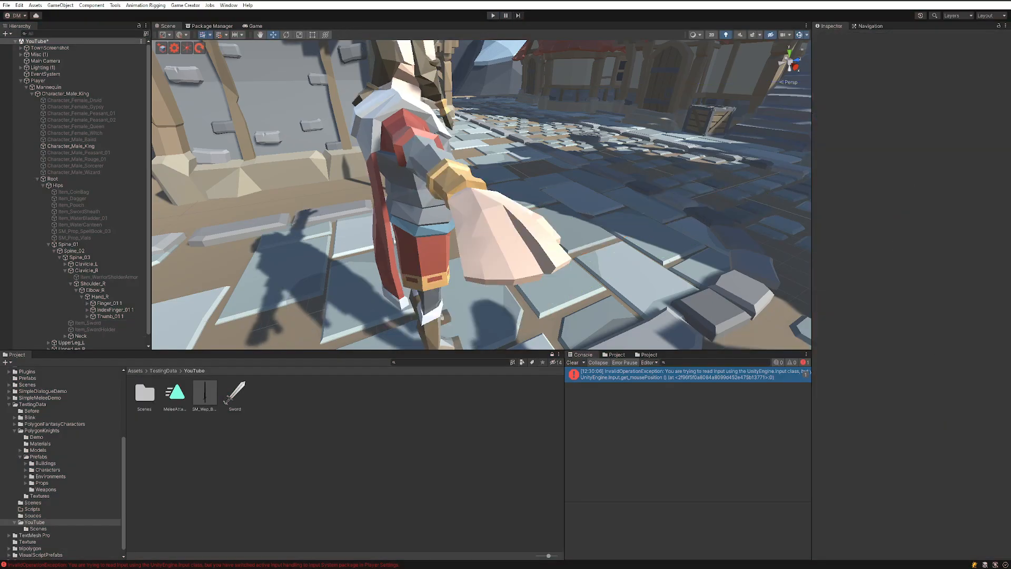
On the Sword asset set Position X 0.081, Y 0.016 and Rotation X -90.
click(235, 393)
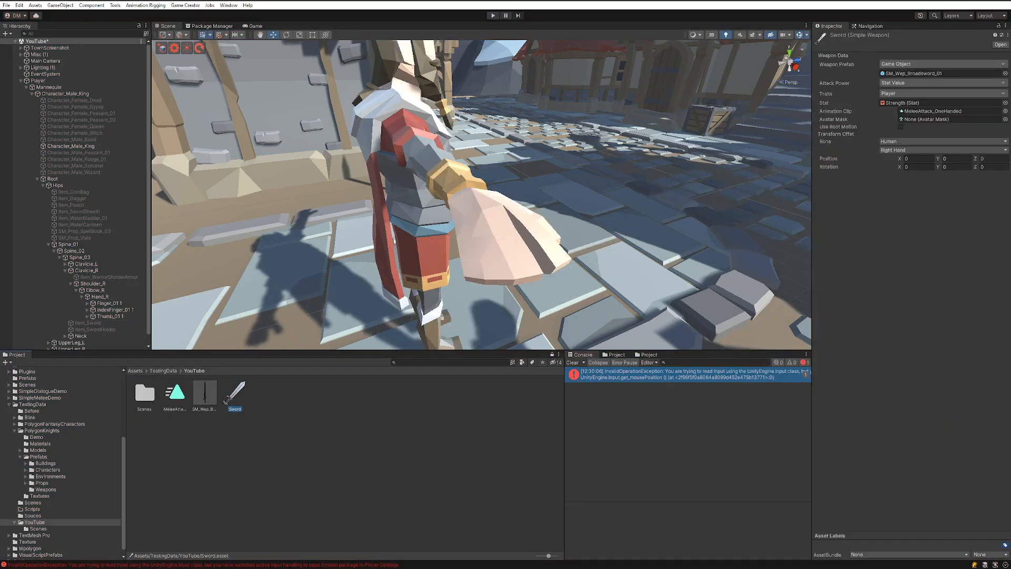
click(915, 159)
text(.081)
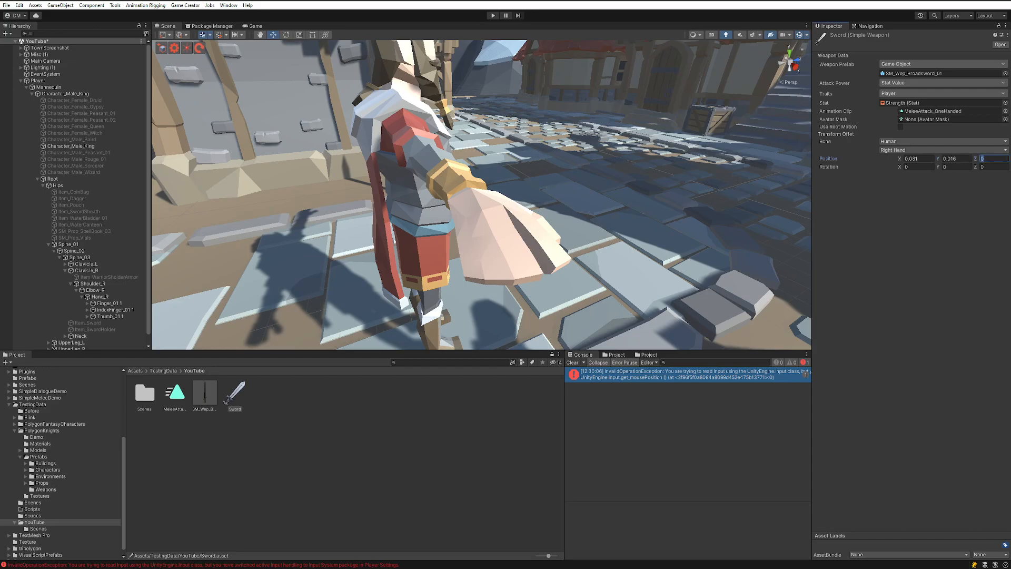
click(915, 166)
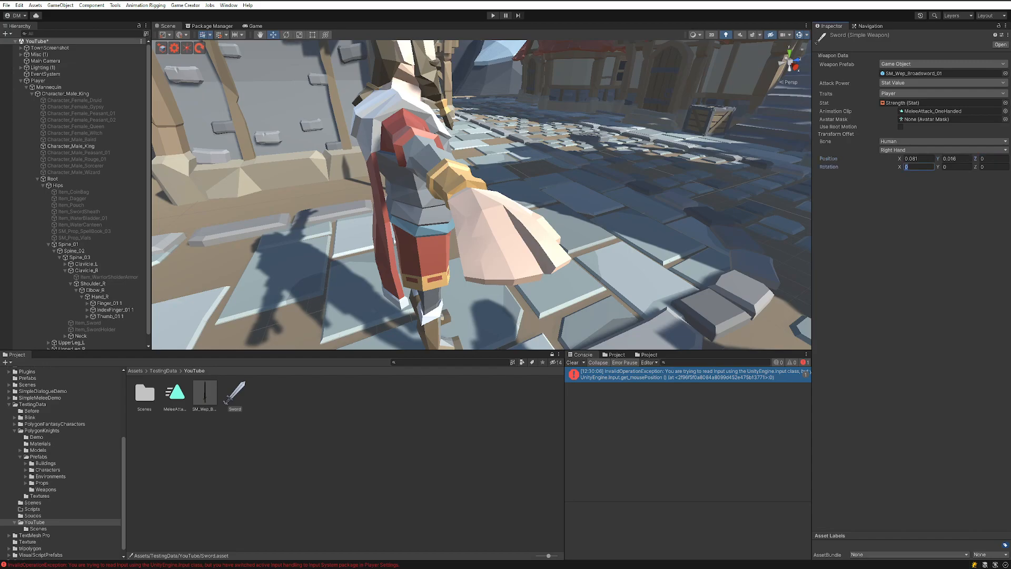
text(-90)
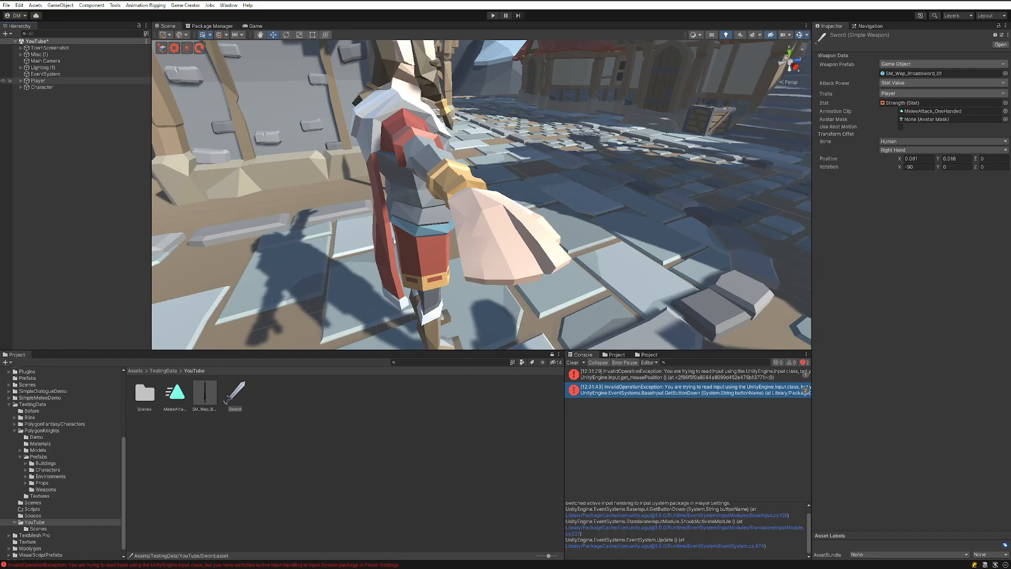
Switch the EventSystem to the Input System UI Input Module.
click(45, 74)
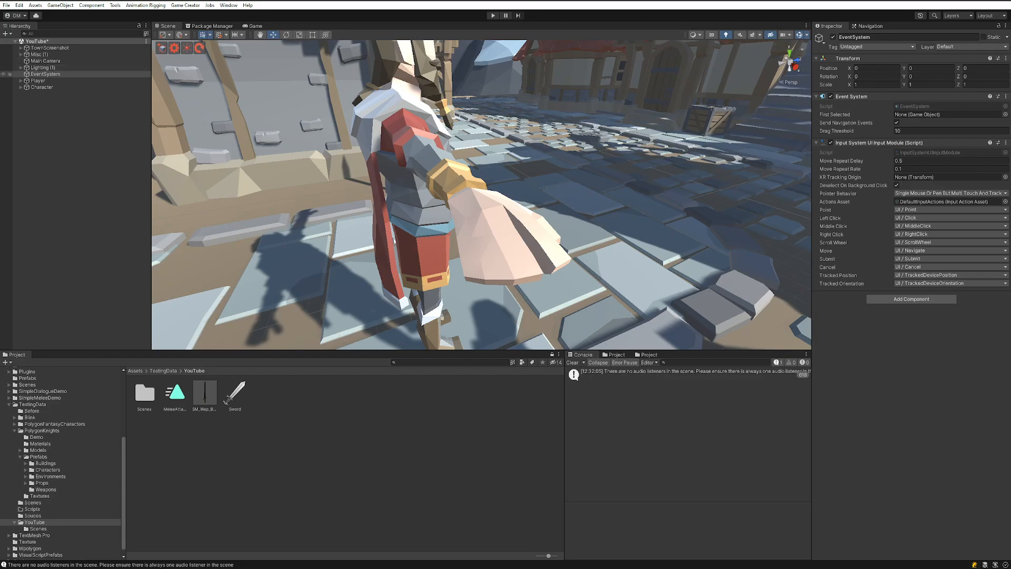
Create an empty Logic child under Player and add a Game Creator trigger trg_Attack inside it.
click(36, 81)
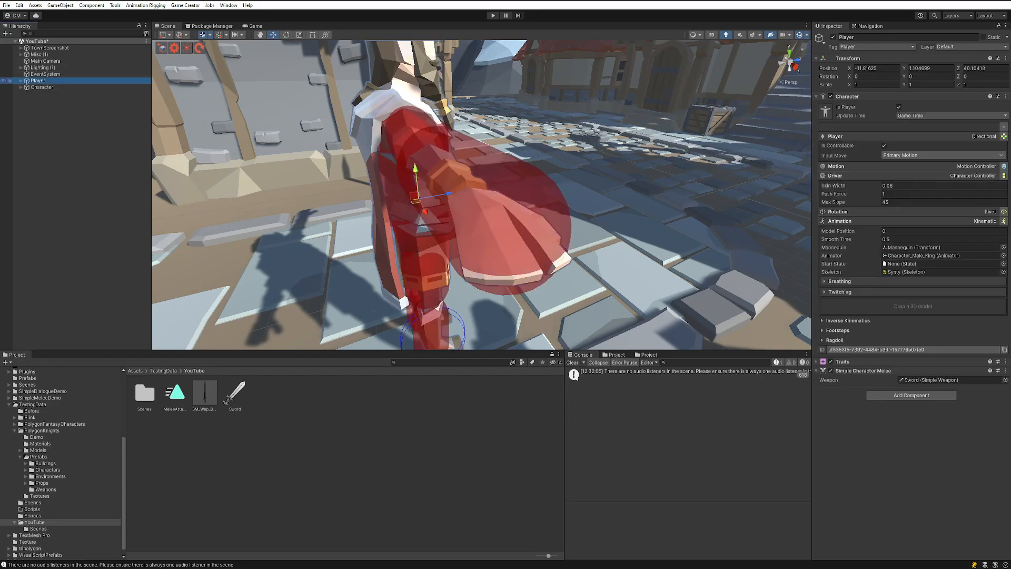
click(21, 88)
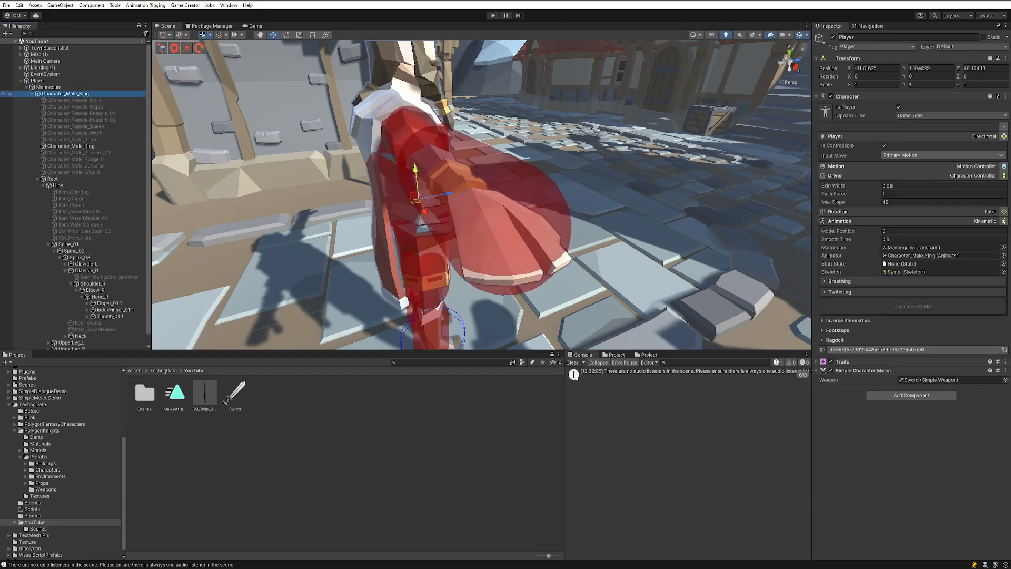
right_click(39, 80)
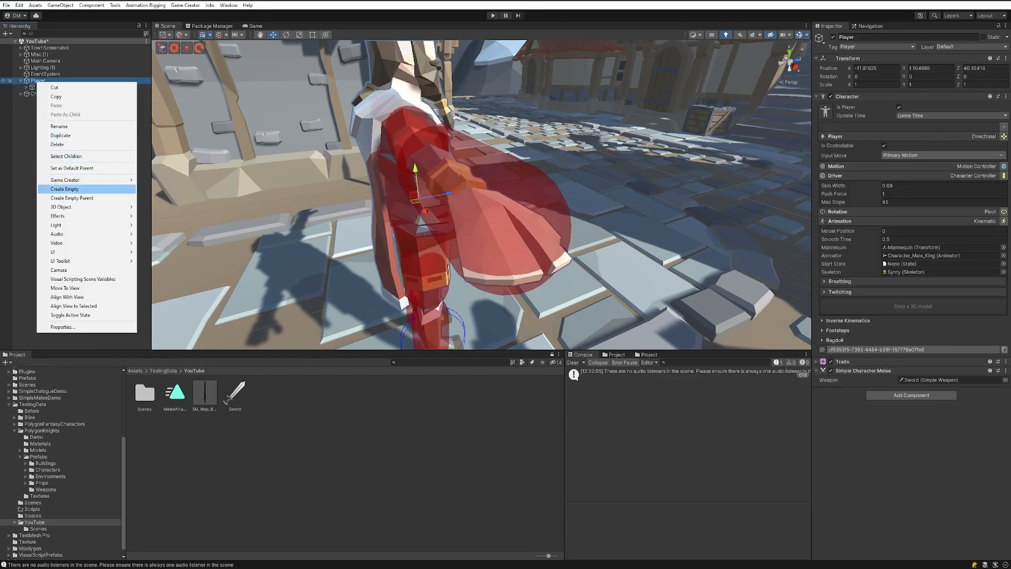
click(65, 189)
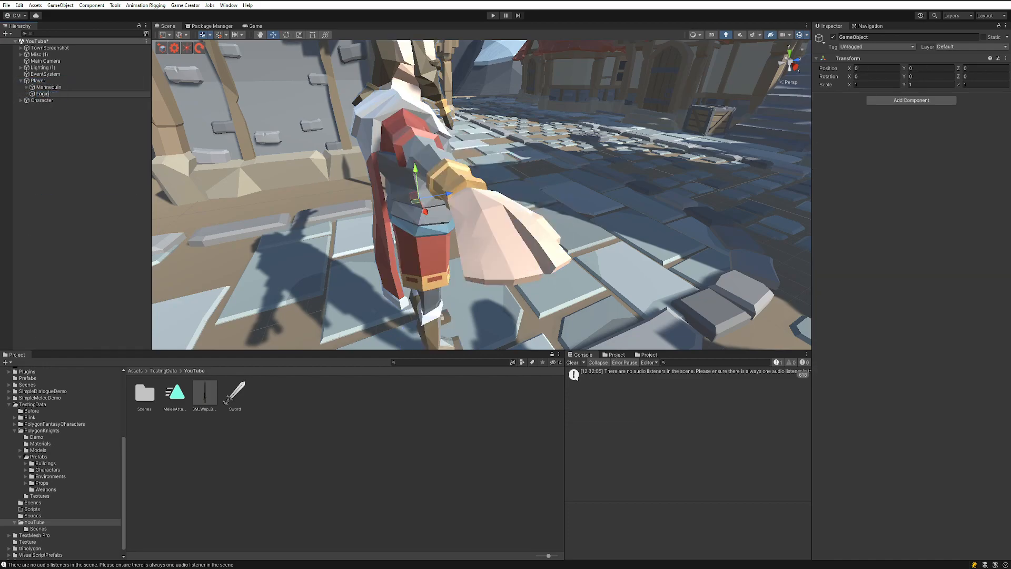
right_click(42, 94)
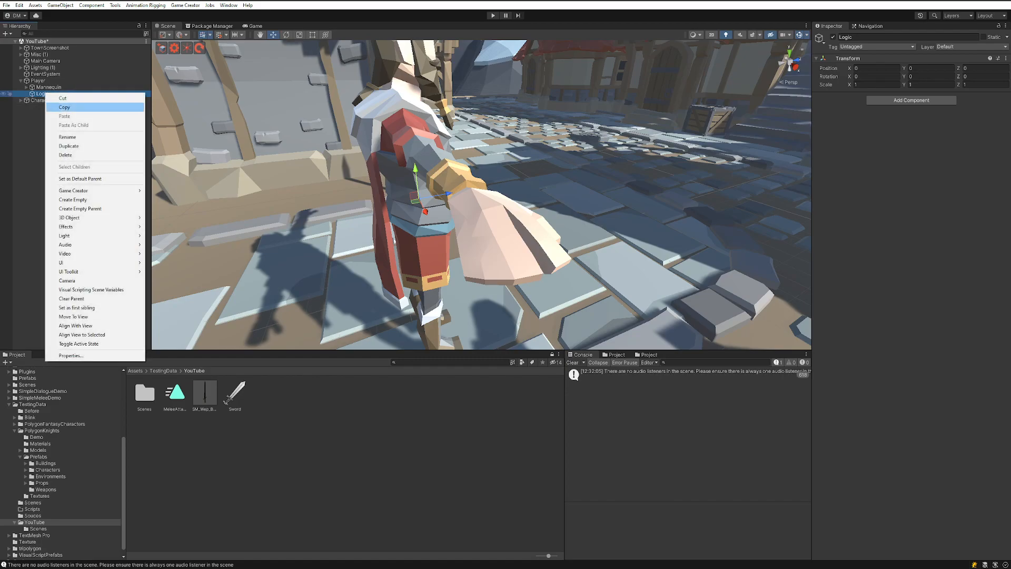
mouse_move(172, 199)
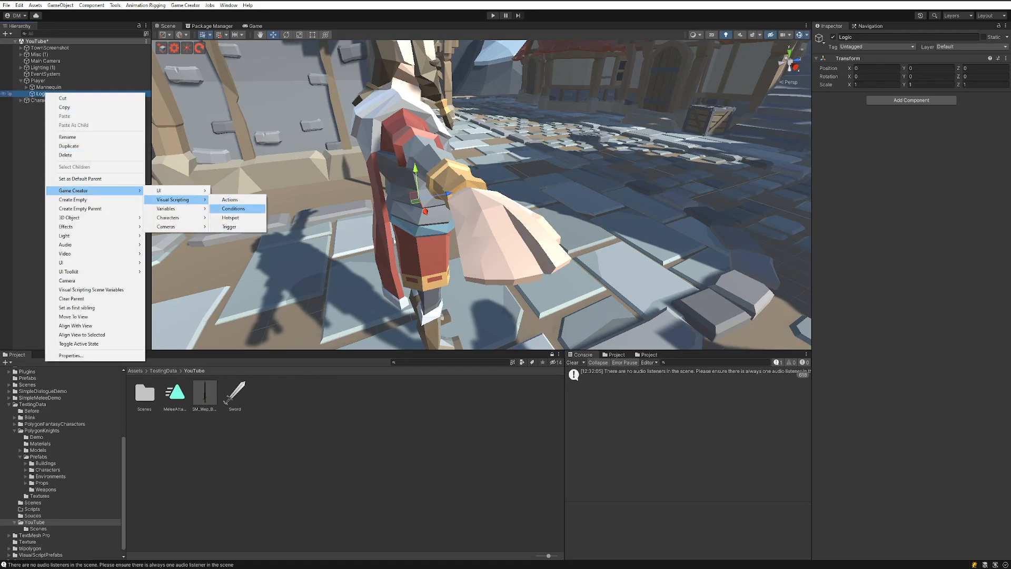
click(230, 227)
text(trg_Attack)
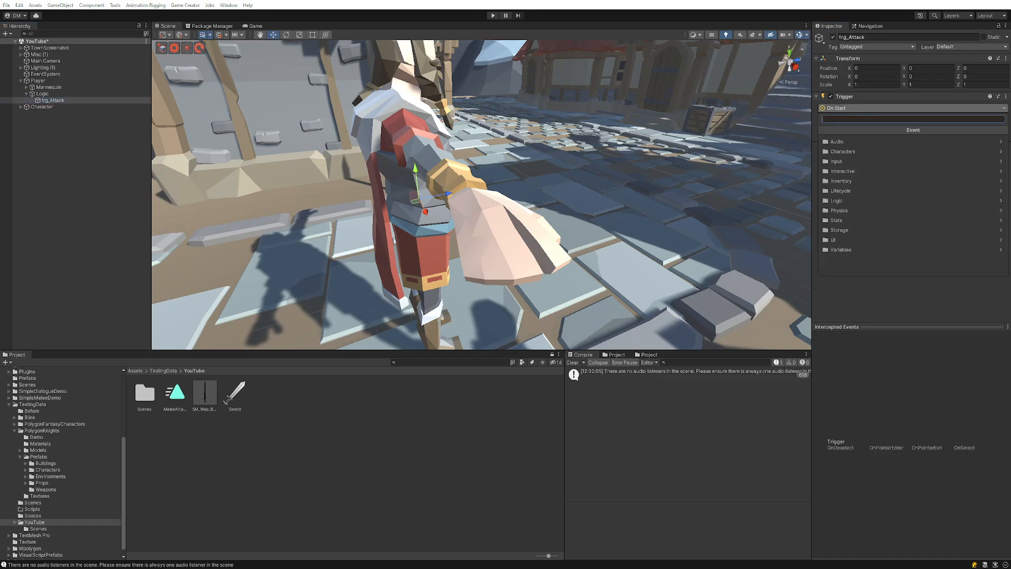
Set trg_Attack to fire On Input from the Attack button.
click(836, 160)
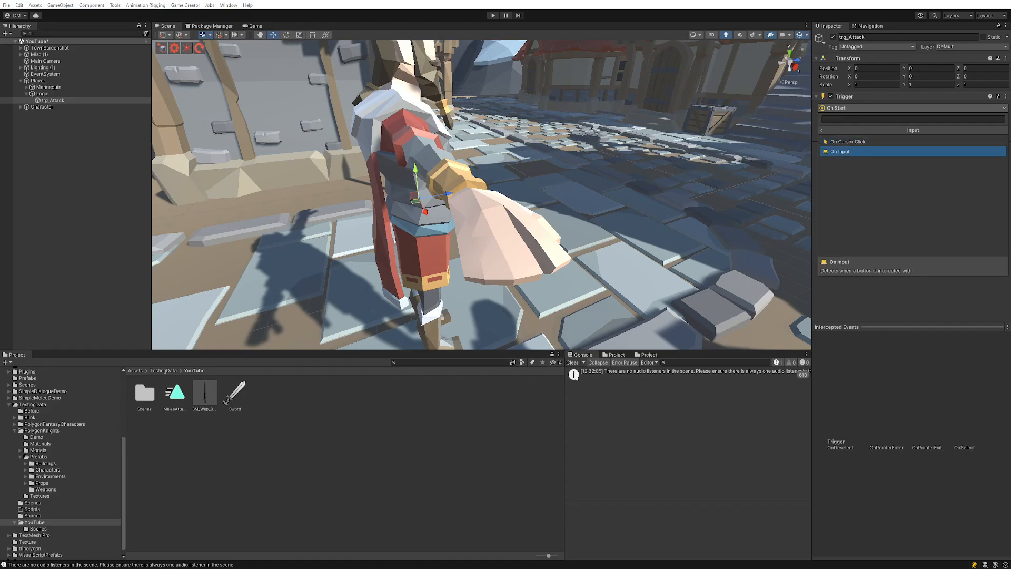
click(941, 140)
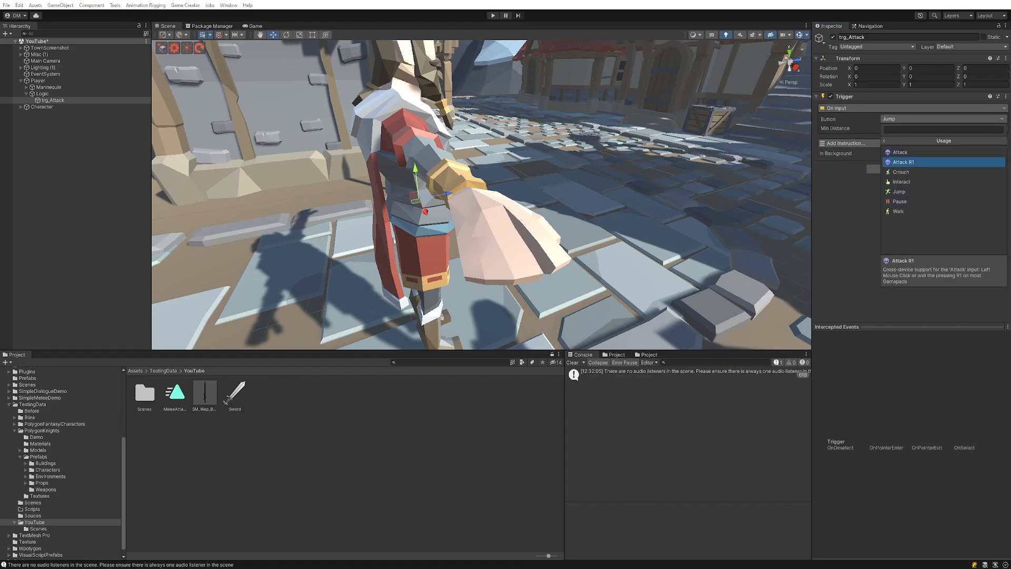
click(899, 152)
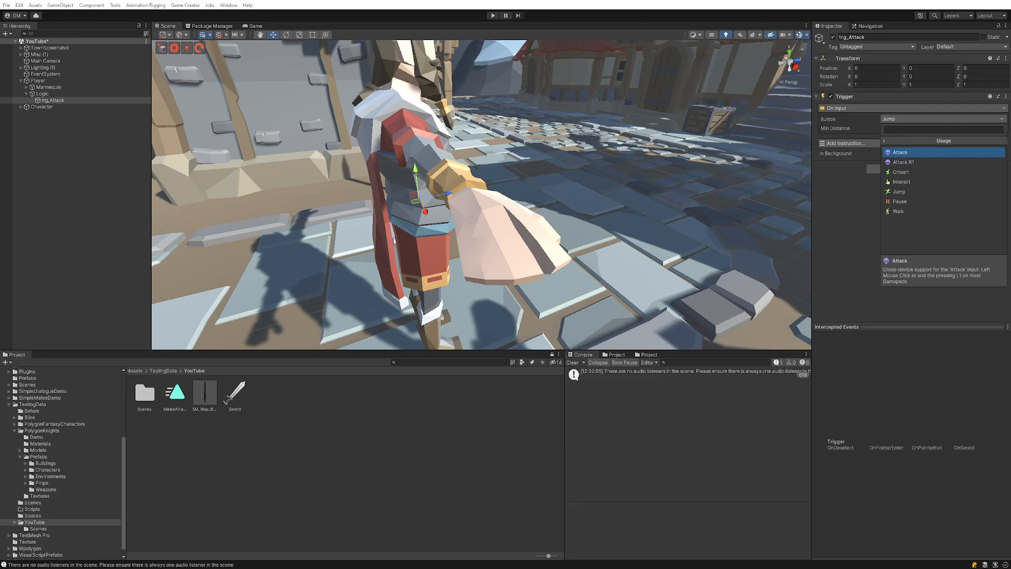
click(900, 152)
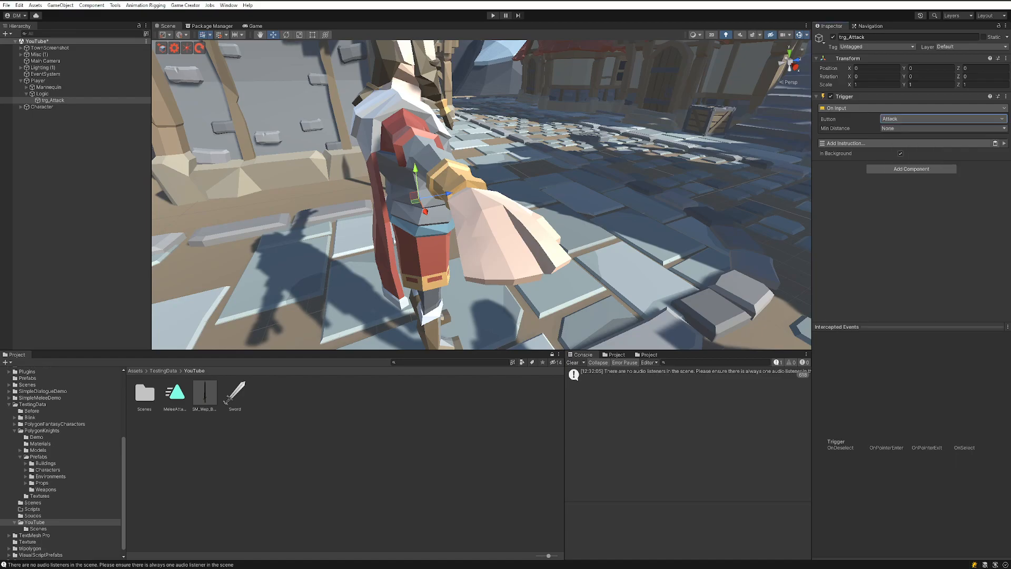
Add a Player perform attack instruction with Character set to Player.
click(941, 119)
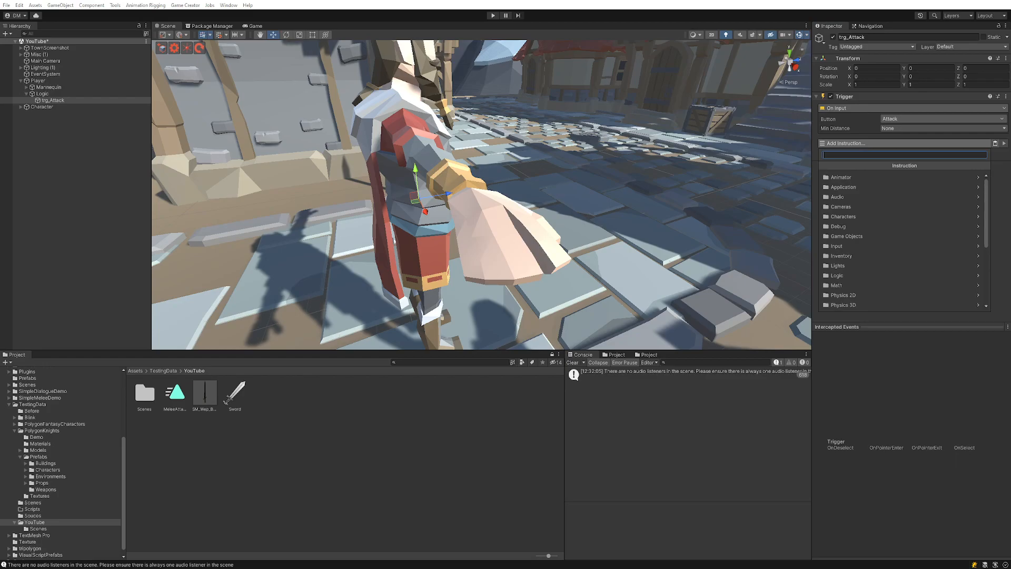
text(debug)
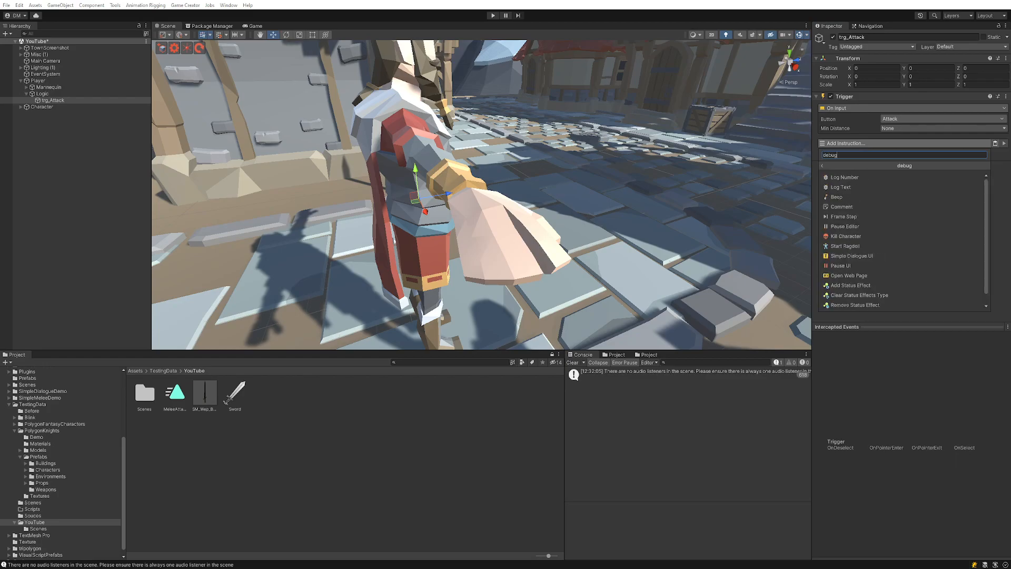
click(843, 177)
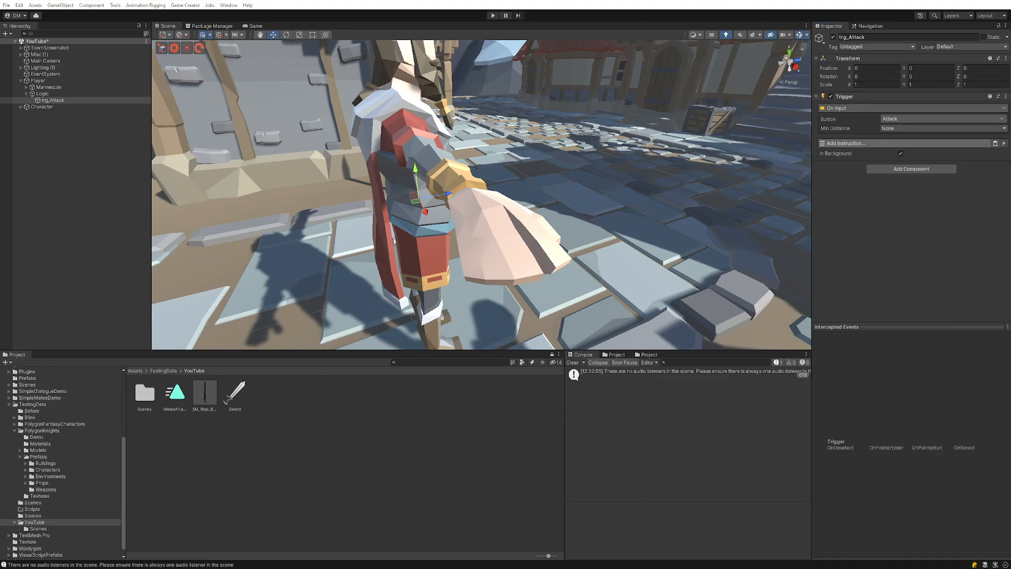
text(debu)
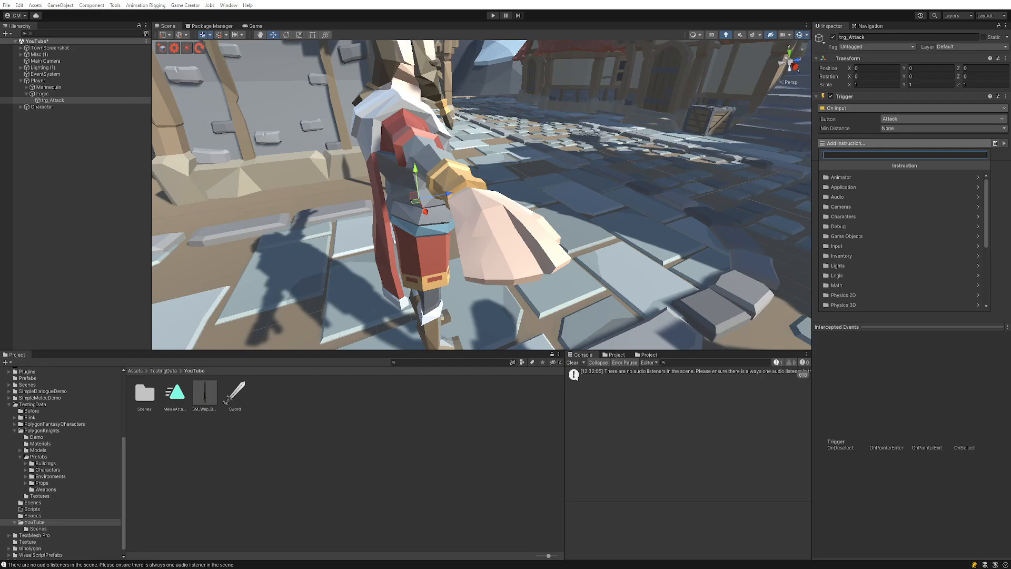
click(839, 197)
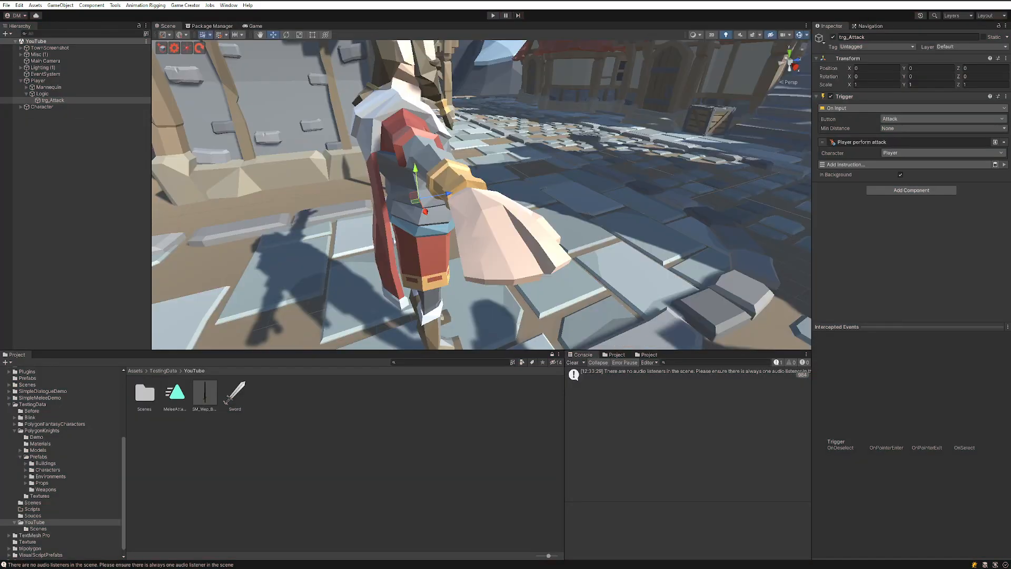
Add a Trigger component to the broadsword and tick Is Trigger on its Box Collider.
click(204, 393)
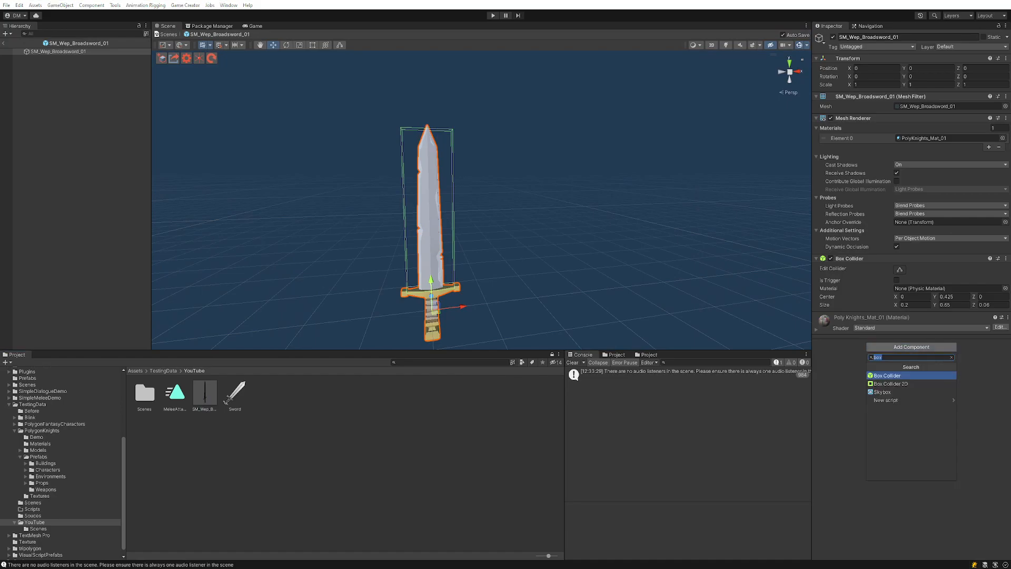
text(tri)
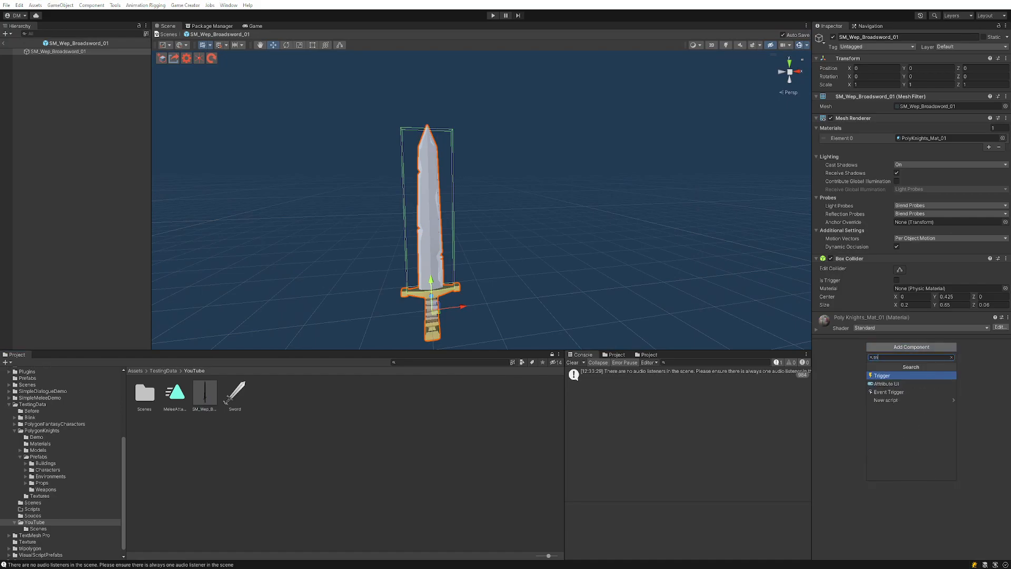
click(882, 375)
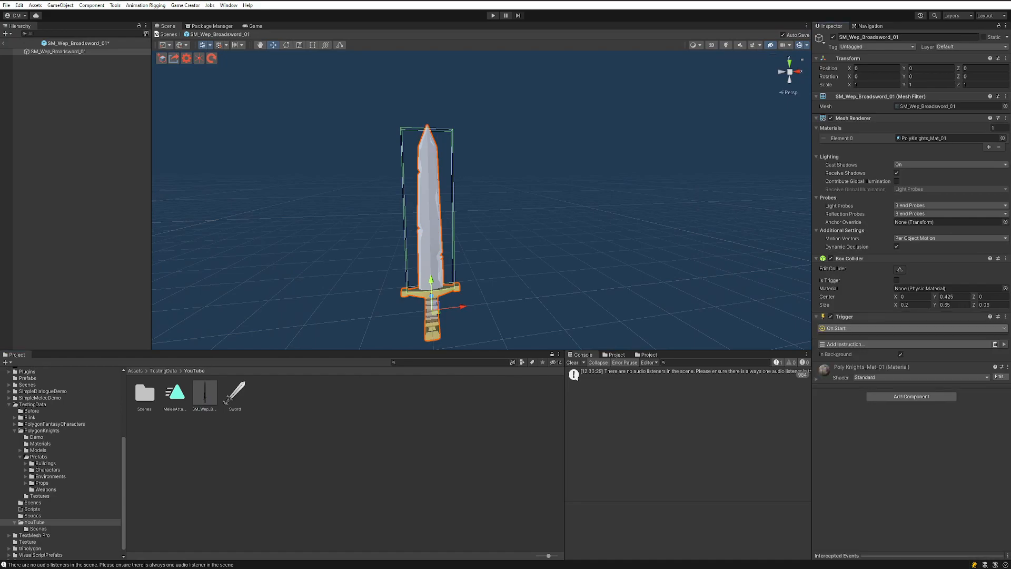
click(848, 343)
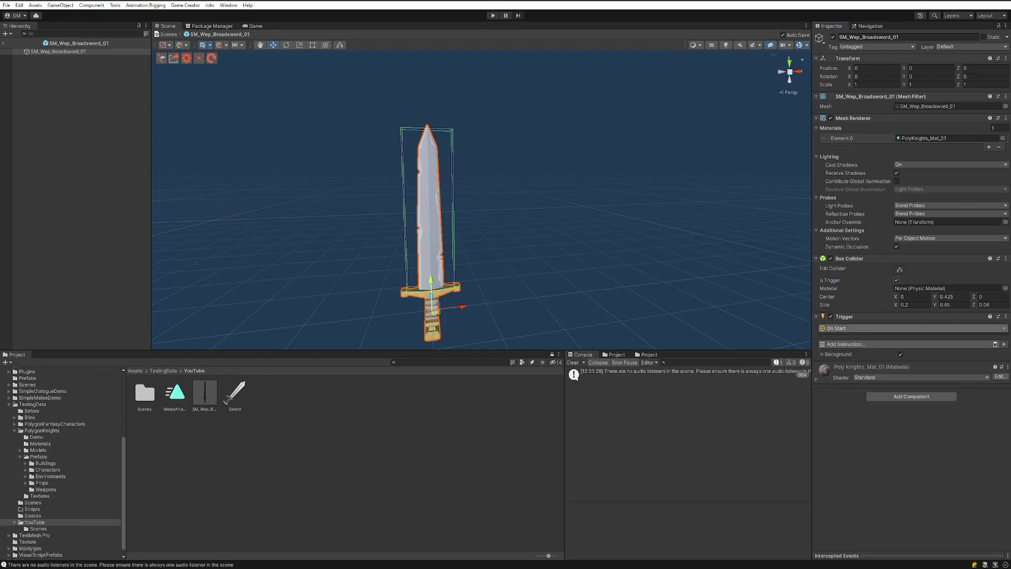
Set the event to On Trigger Enter Tag for Enemy and add a Debug Log instruction.
click(864, 344)
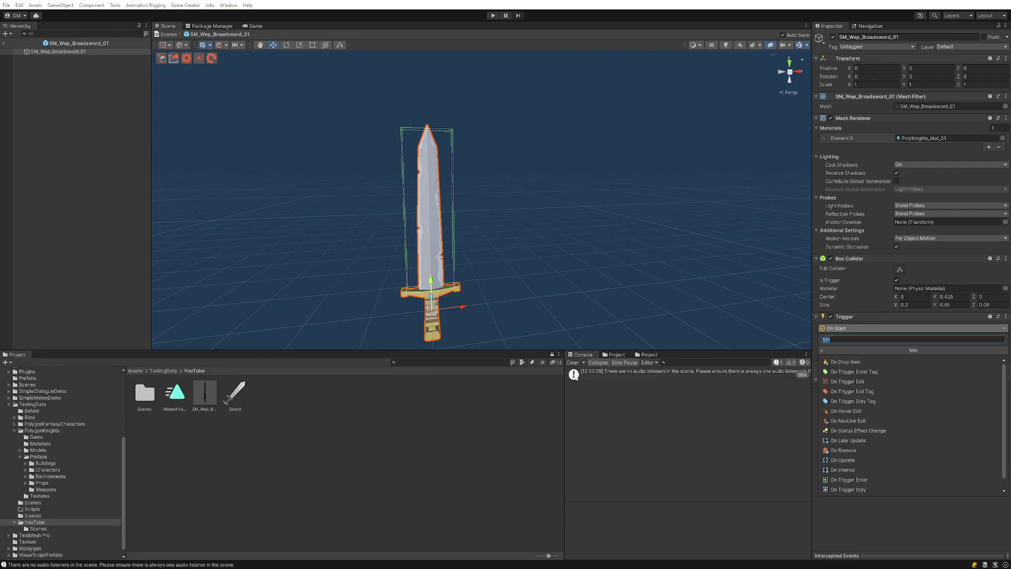
text(on trigge)
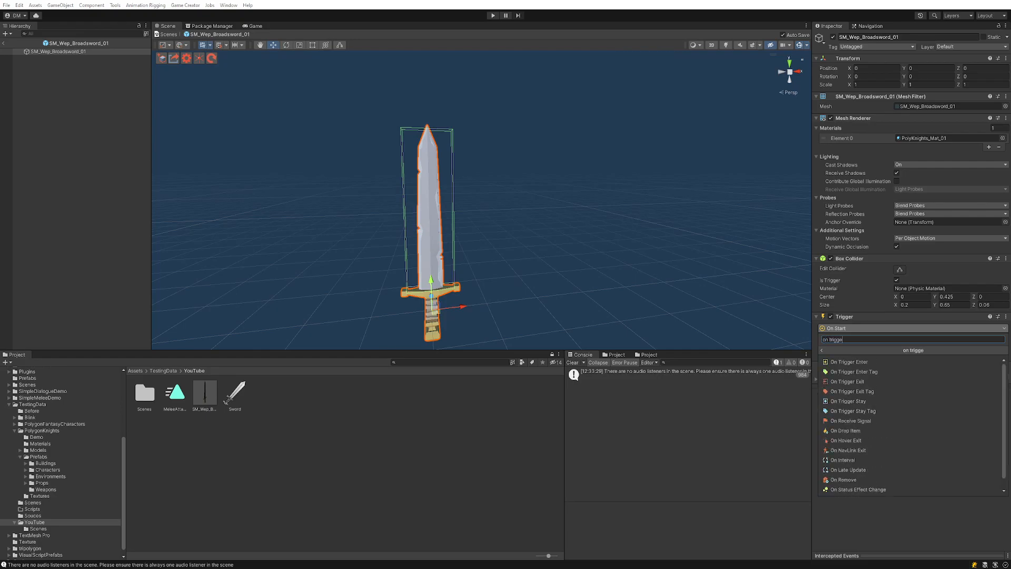
click(850, 372)
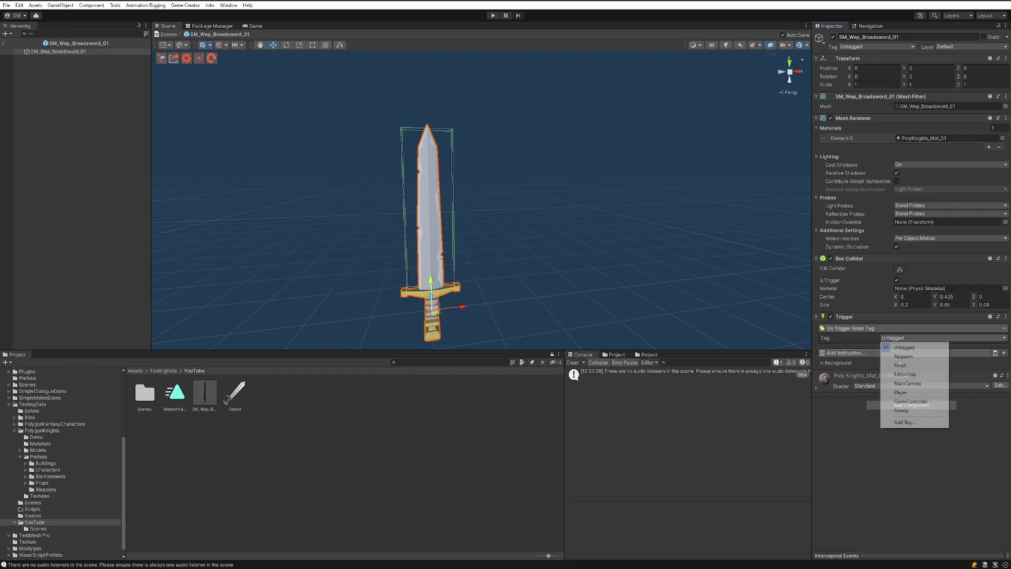
click(901, 411)
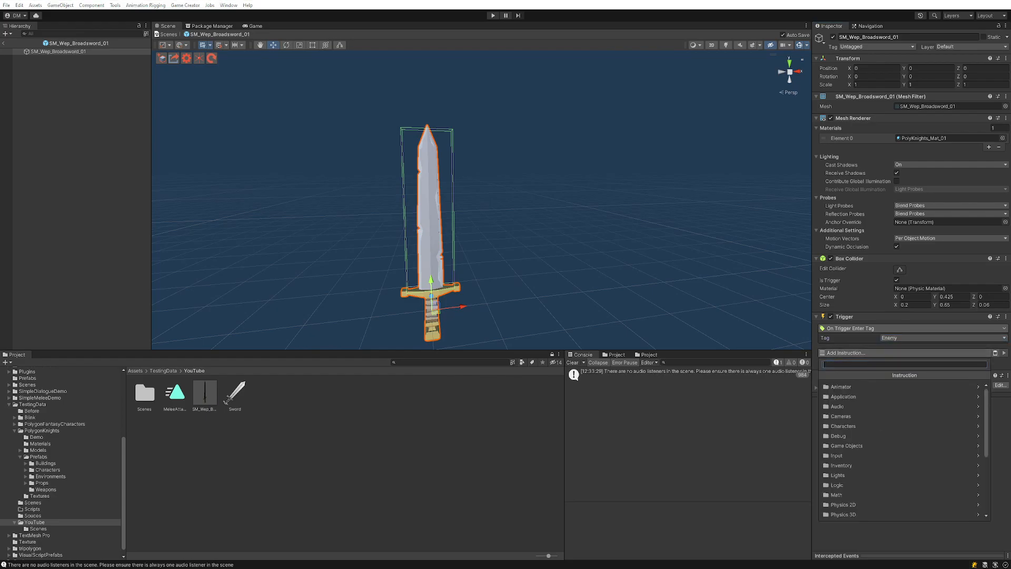
text(debug)
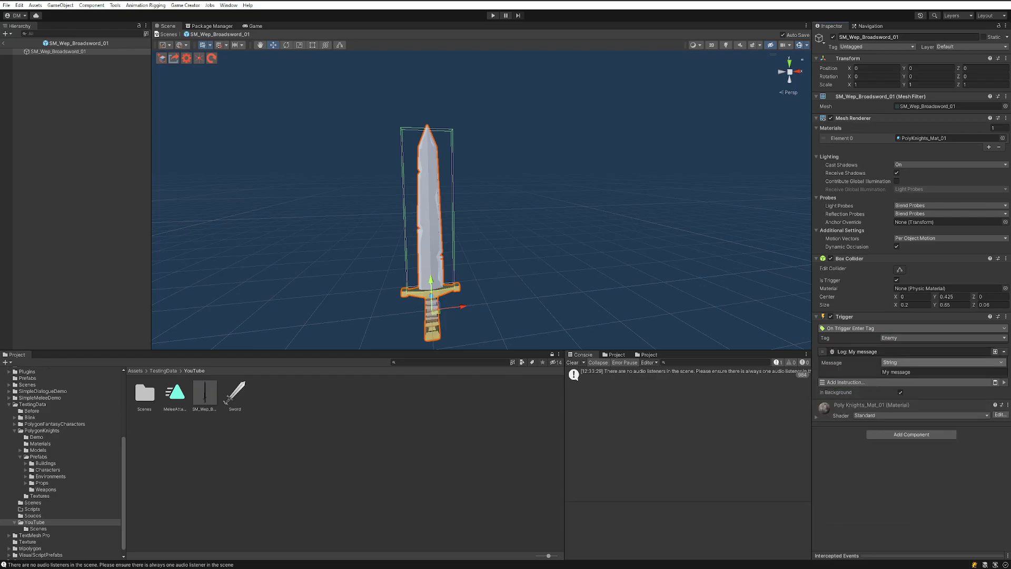
click(941, 361)
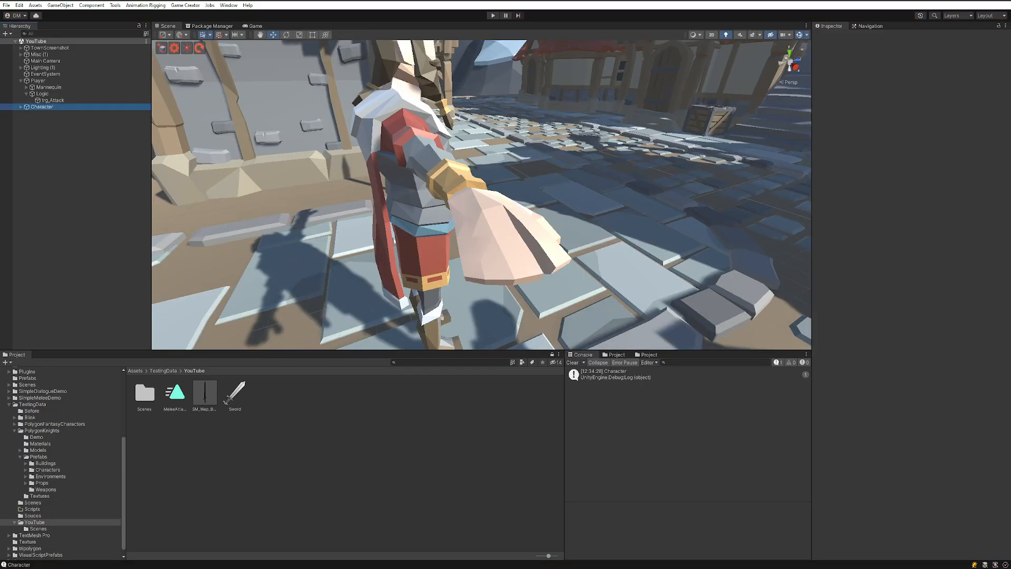
Select the Enemy-tagged Character and rename it BlackKnigth.
click(41, 107)
text(BlackKnight)
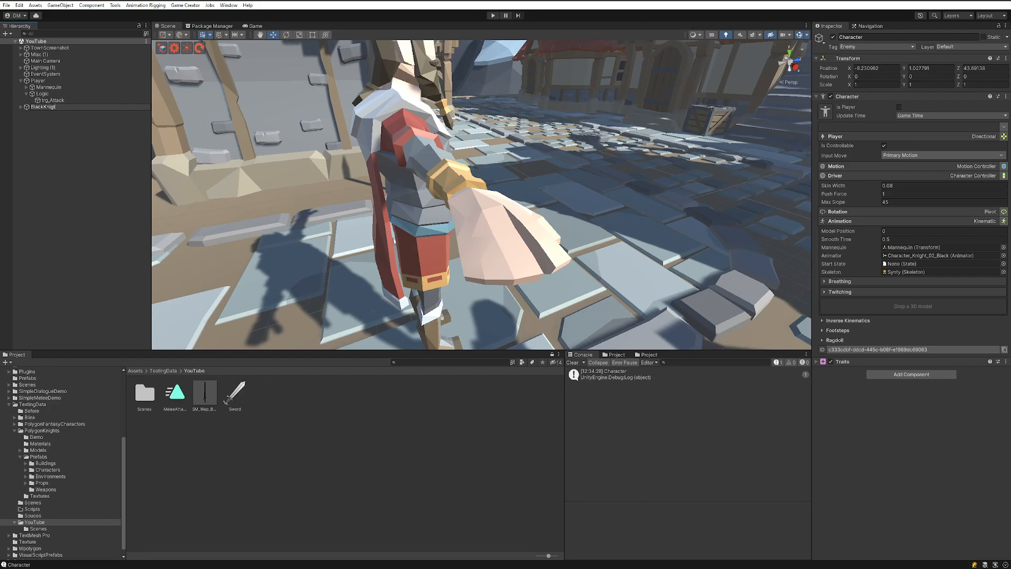
click(43, 107)
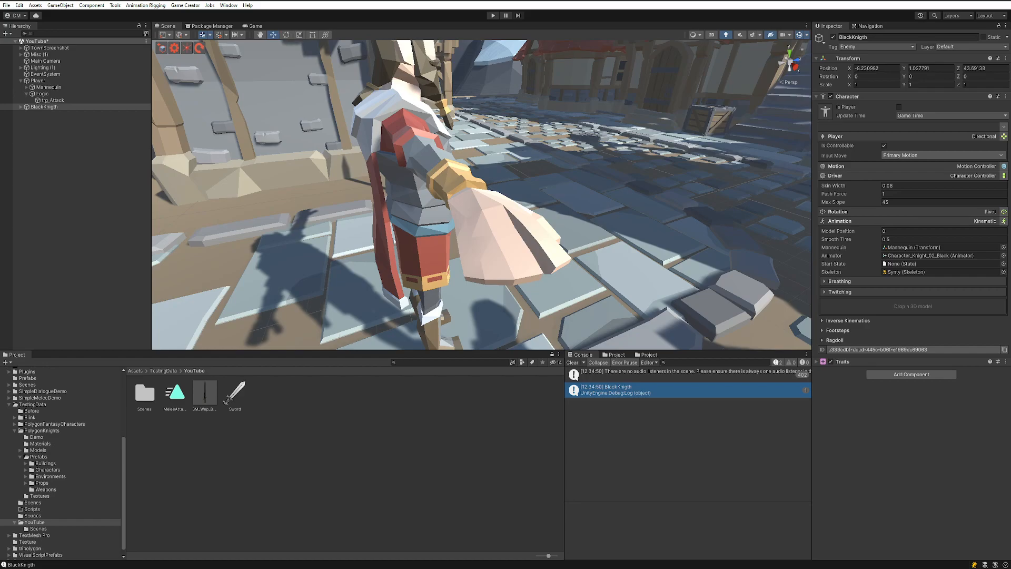
In the broadsword prefab add an Attributes Change instruction targeting the hit Target.
double_click(205, 391)
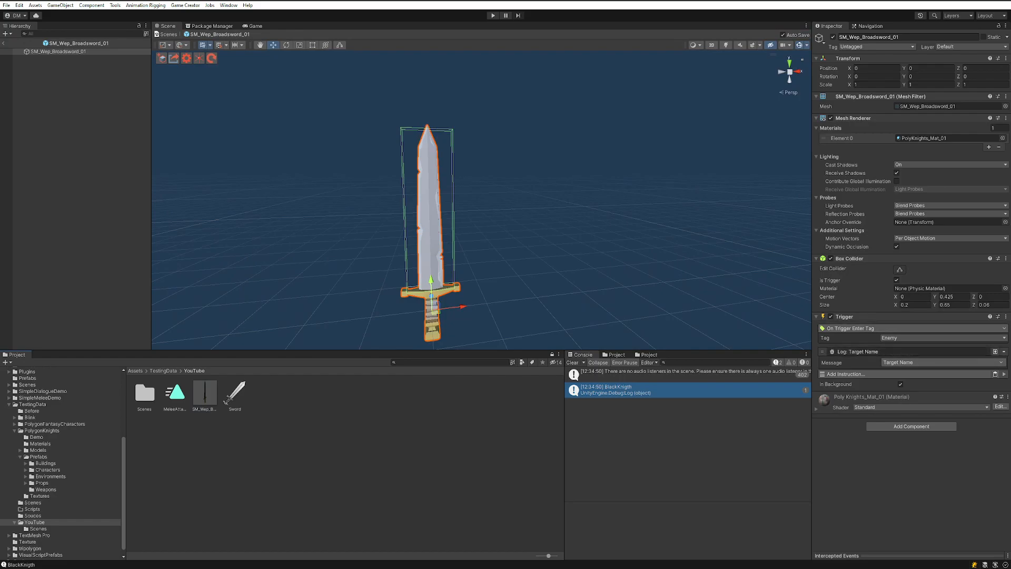
click(869, 374)
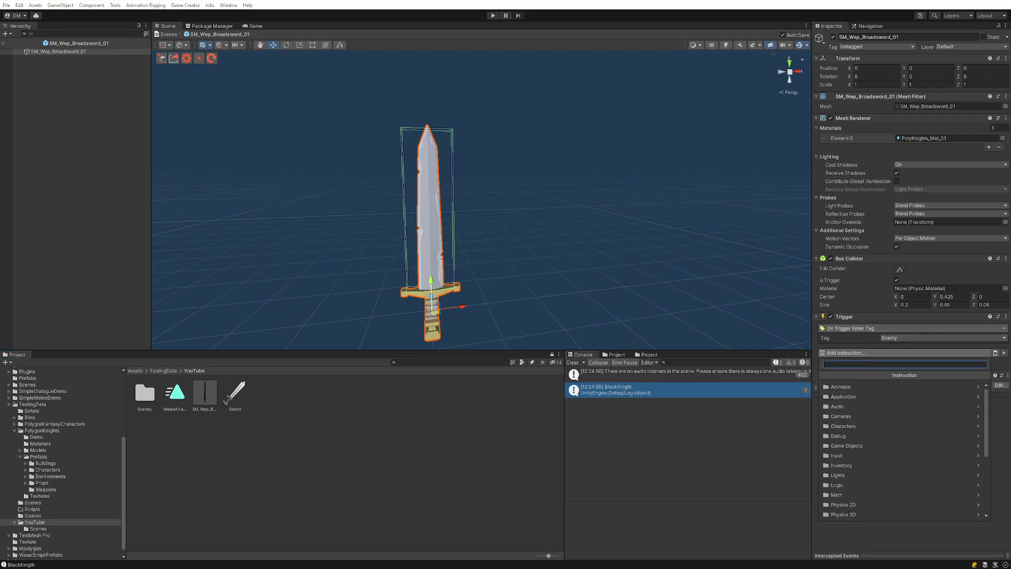
text(att)
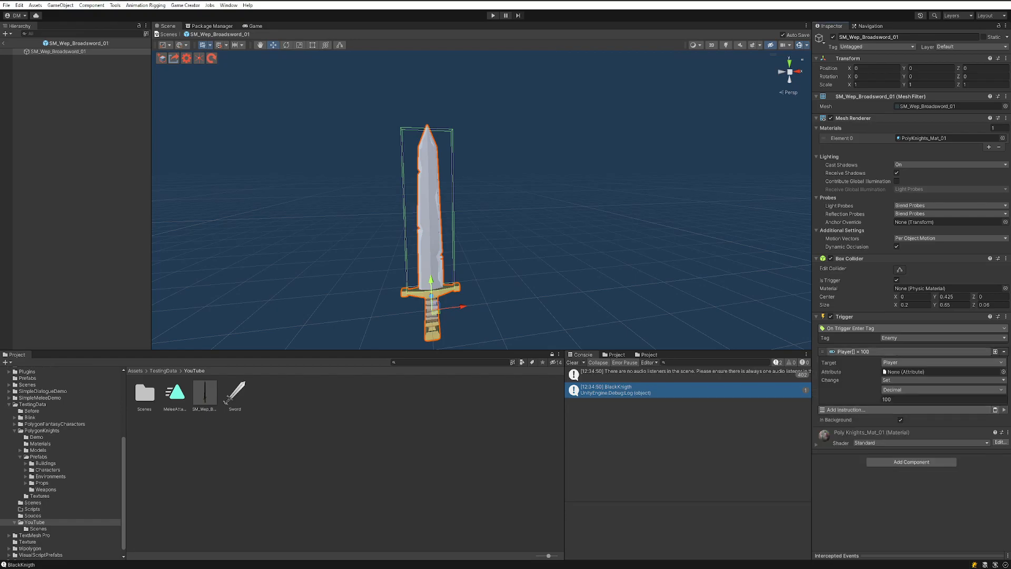
click(942, 371)
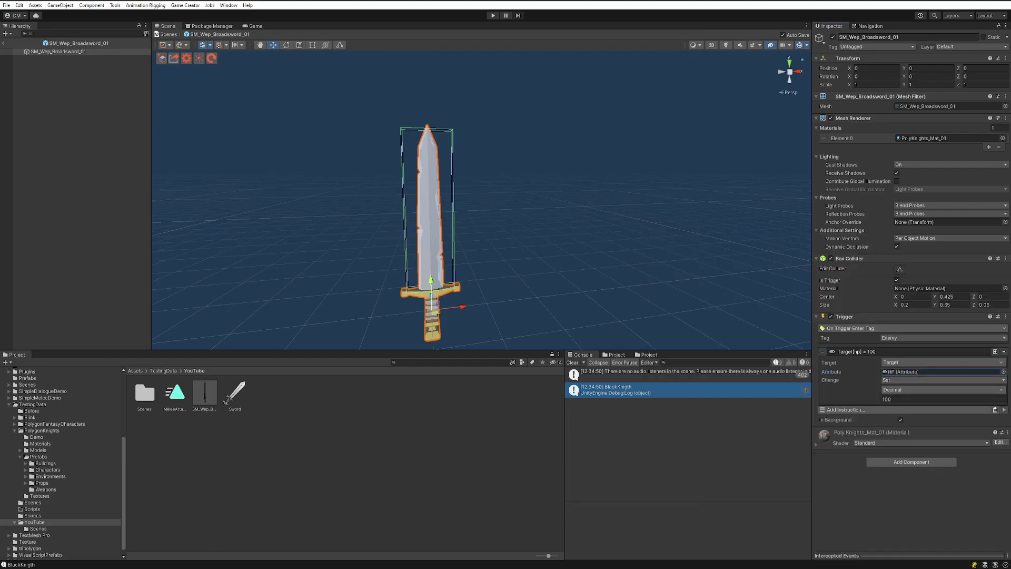
Set the HP change to Subtract 30 as a Decimal value.
click(941, 380)
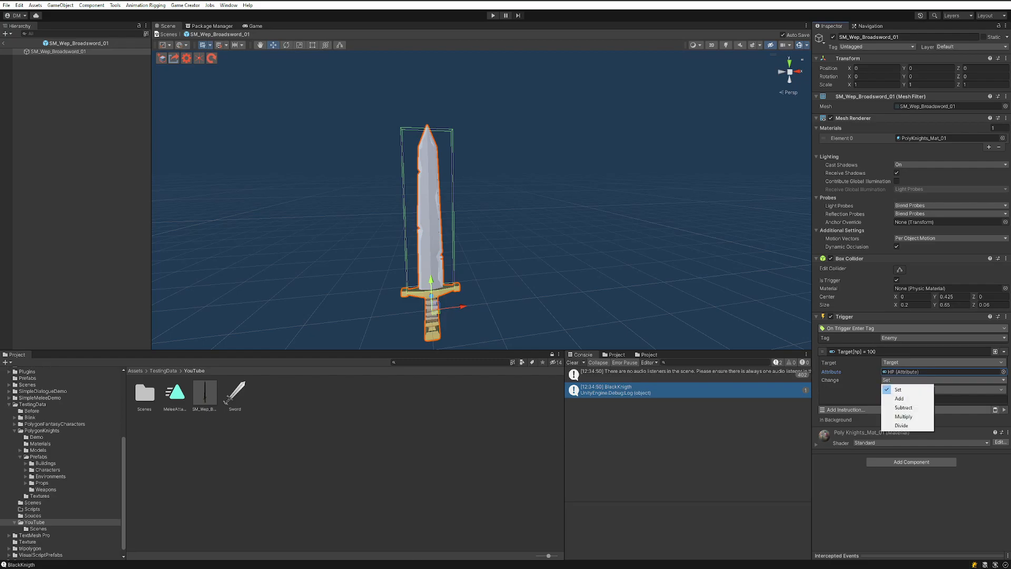
click(902, 407)
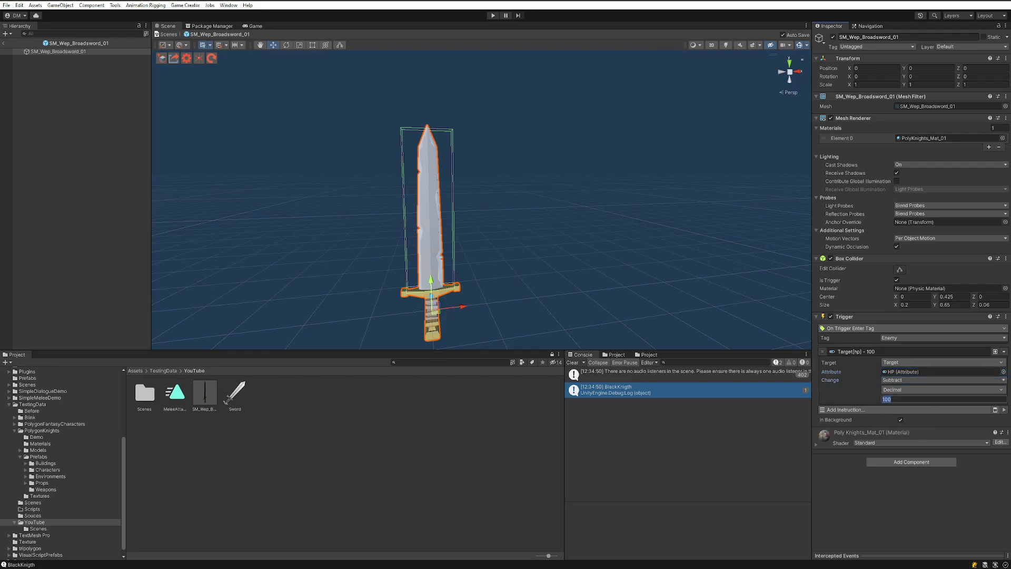
text(30)
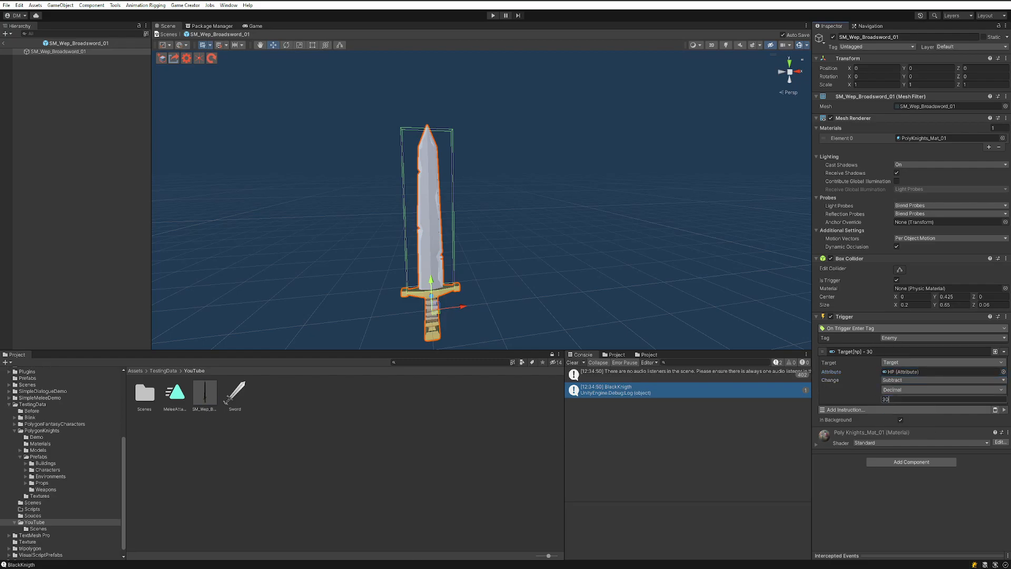
click(941, 399)
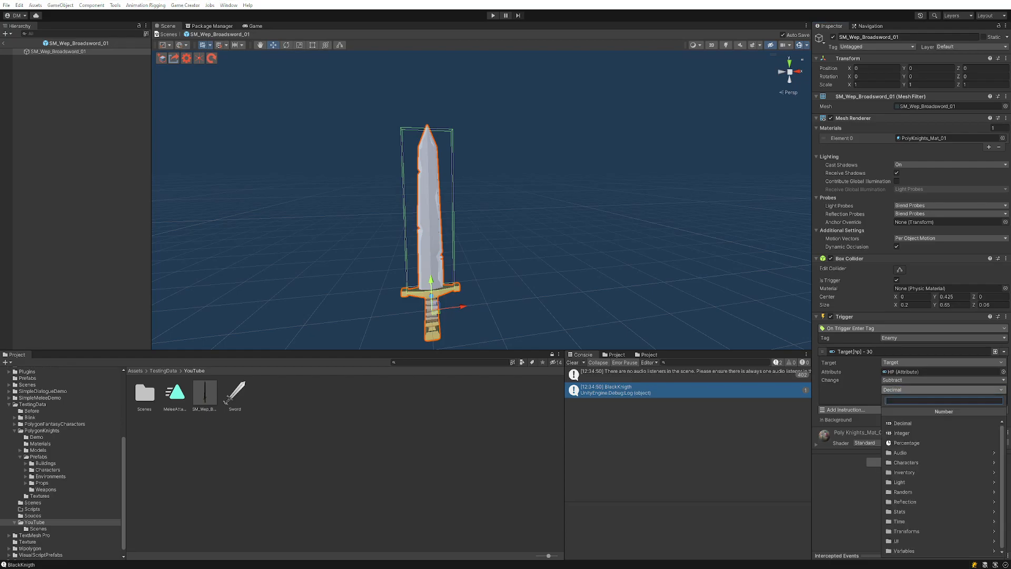
click(904, 512)
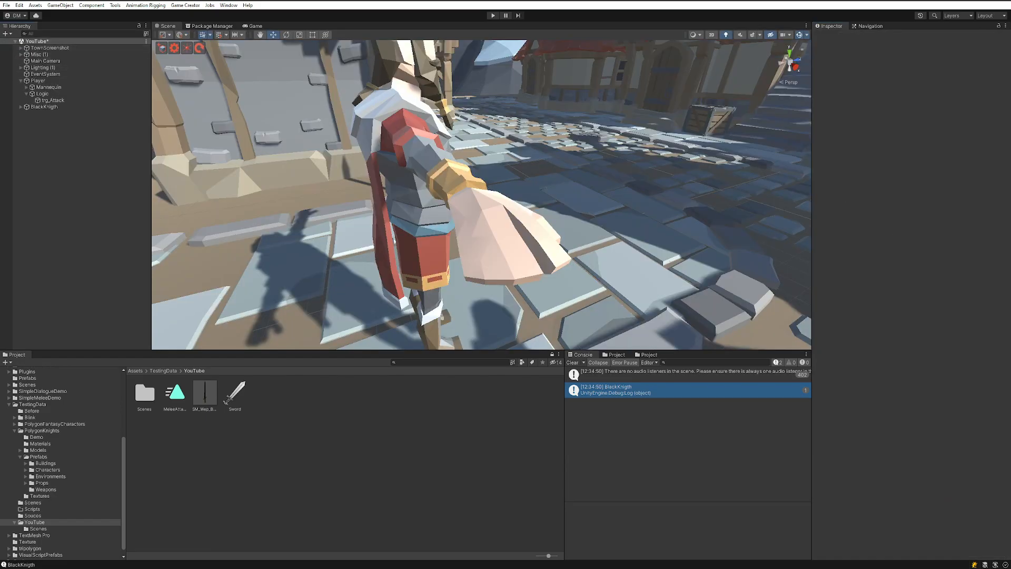
Select BlackKnigth and expand its Traits showing Hp, Mp, Stamina and Knight stats.
click(44, 107)
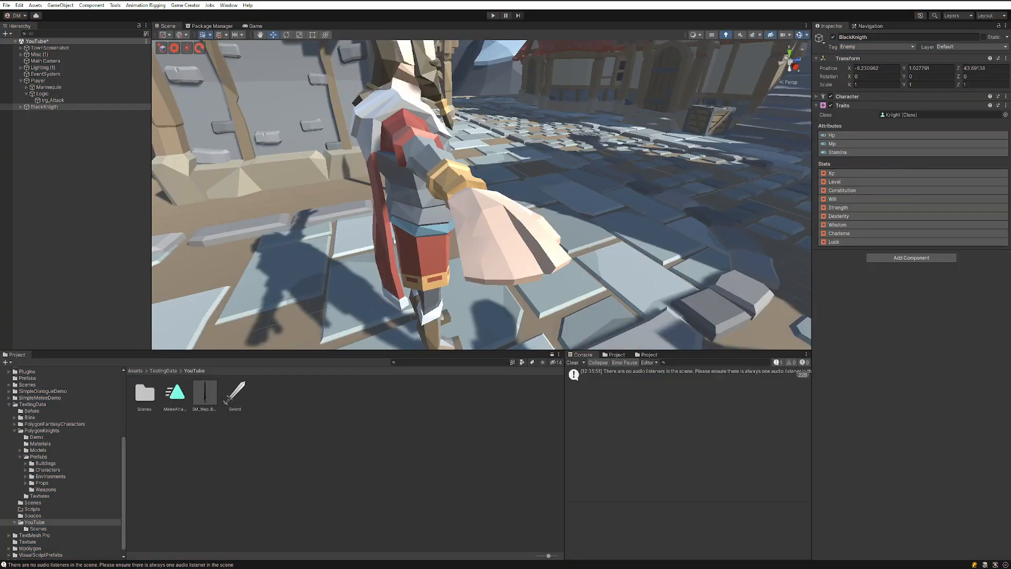
Review the MeleeAttack clip, trg_Attack trigger and the Sword weapon asset settings.
click(174, 392)
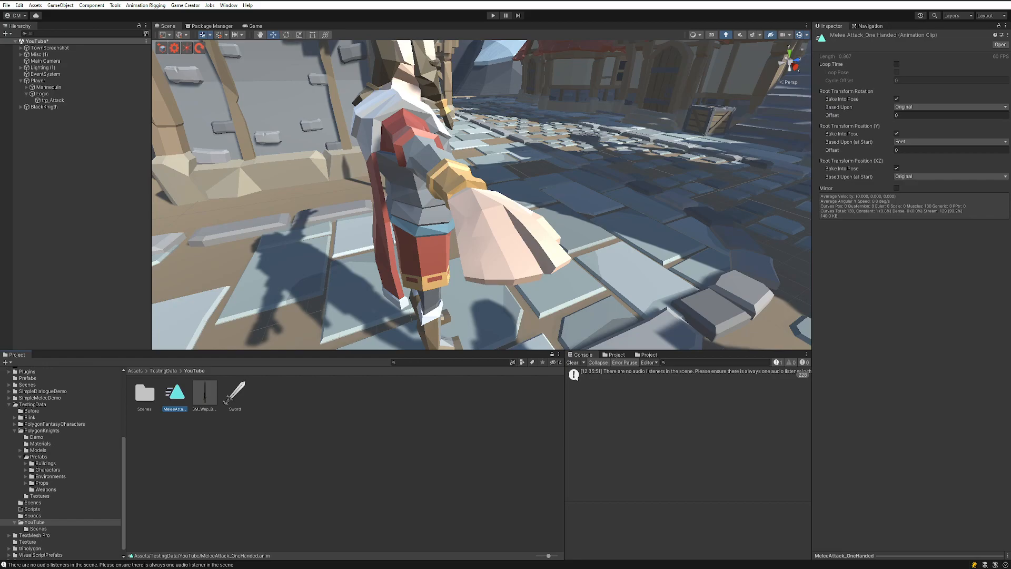
click(53, 100)
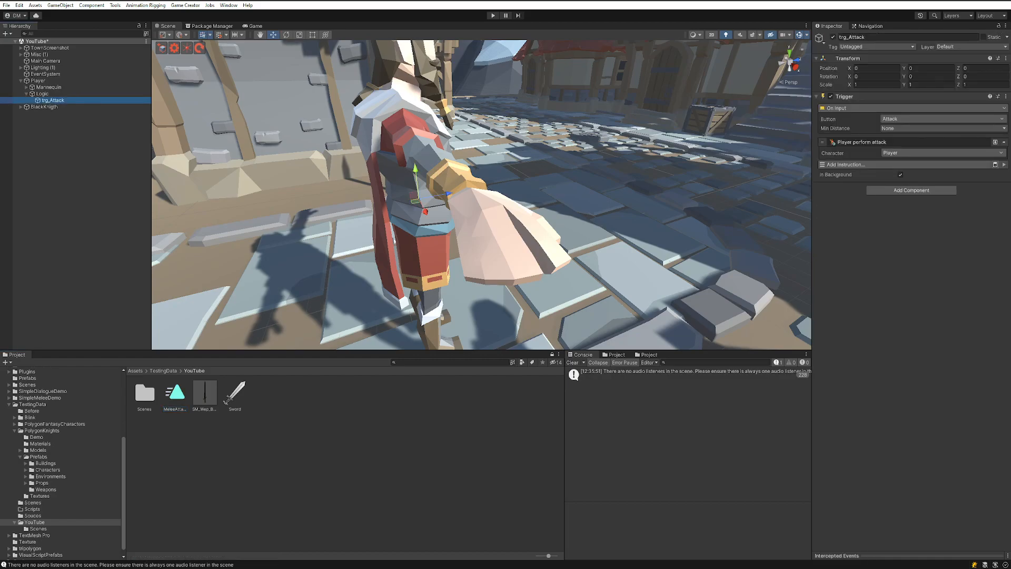
click(234, 392)
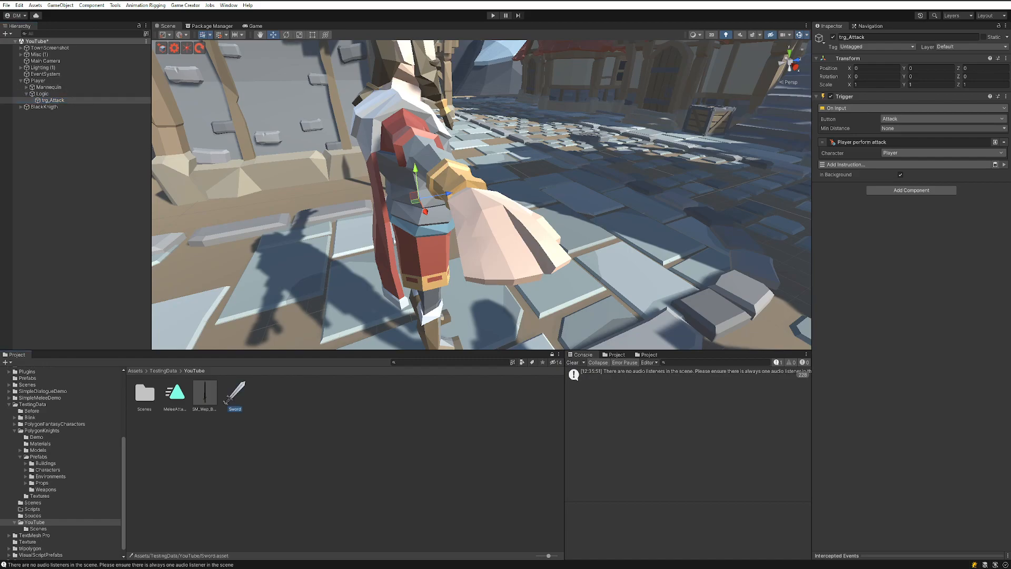
click(234, 393)
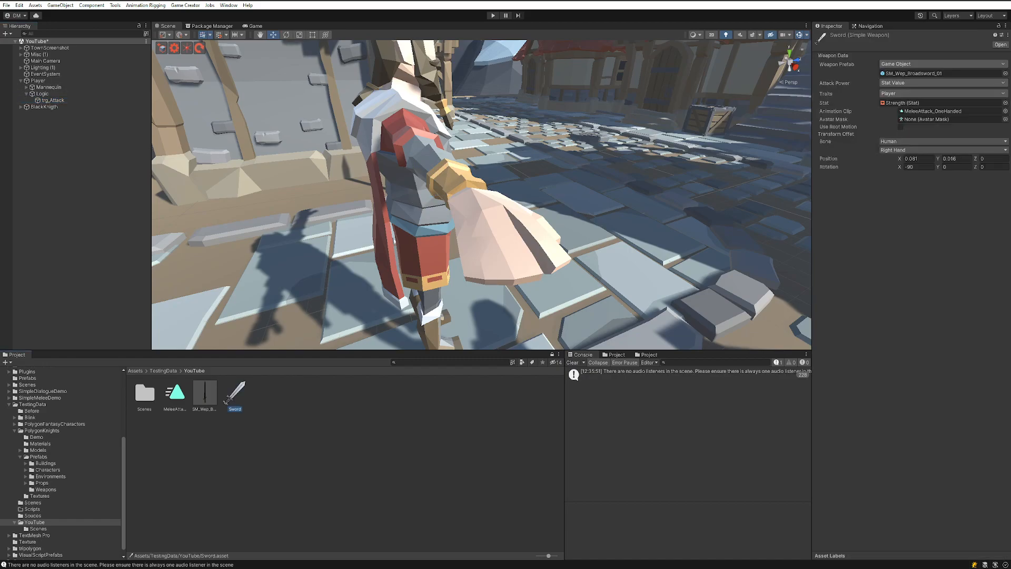